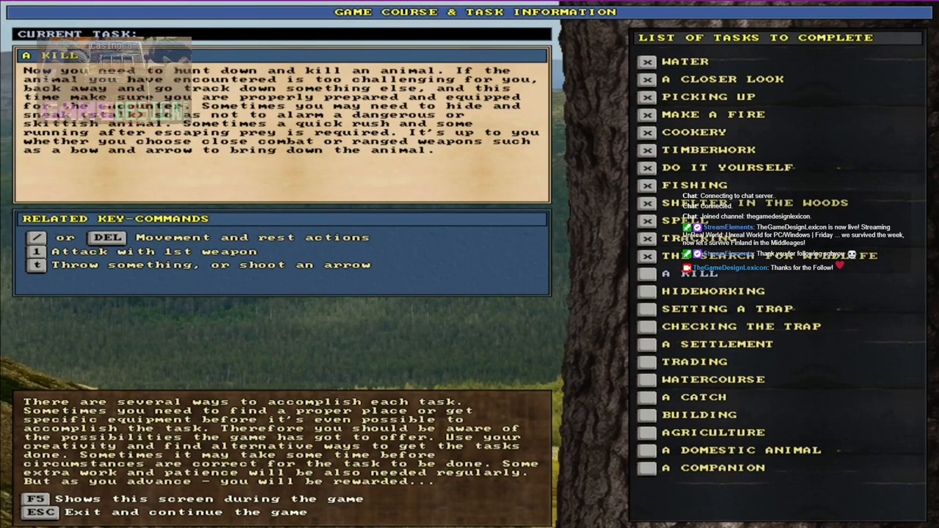
- Dismiss the Game Course & Task Information screen to return to the mire map
key("Escape")
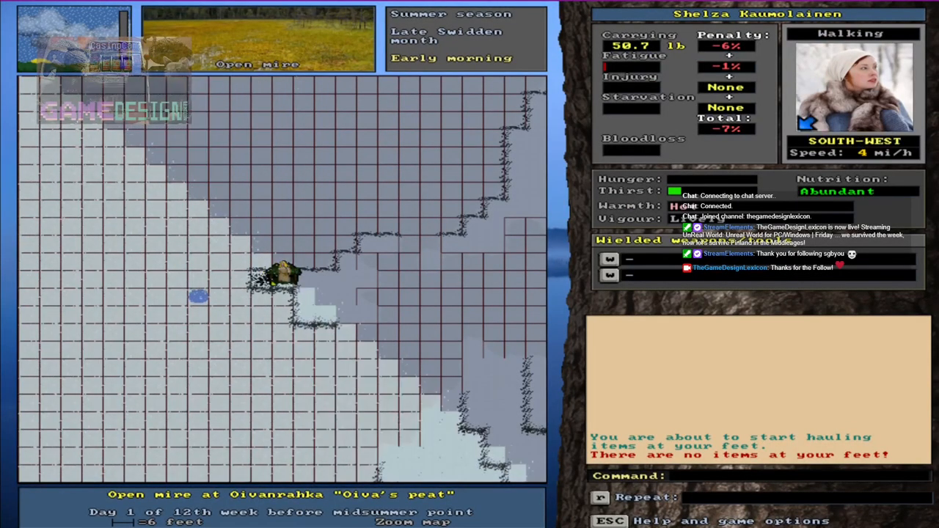
- Pick up the club, fishing rod, birch-bark rope and 31 spruce twigs by the burnt-out fire
key("Left")
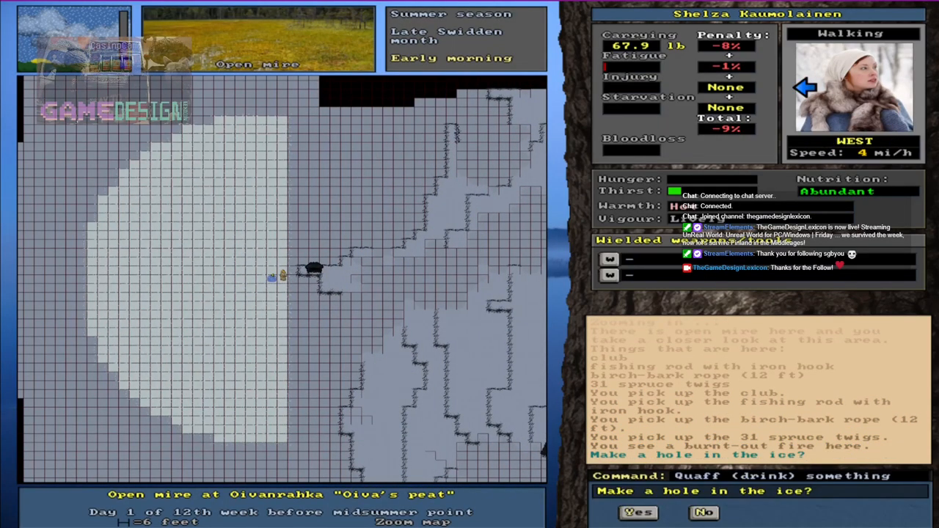
- Confirm making a hole in the ice before heading to Petäjäletto spruce mire
left_click(638, 513)
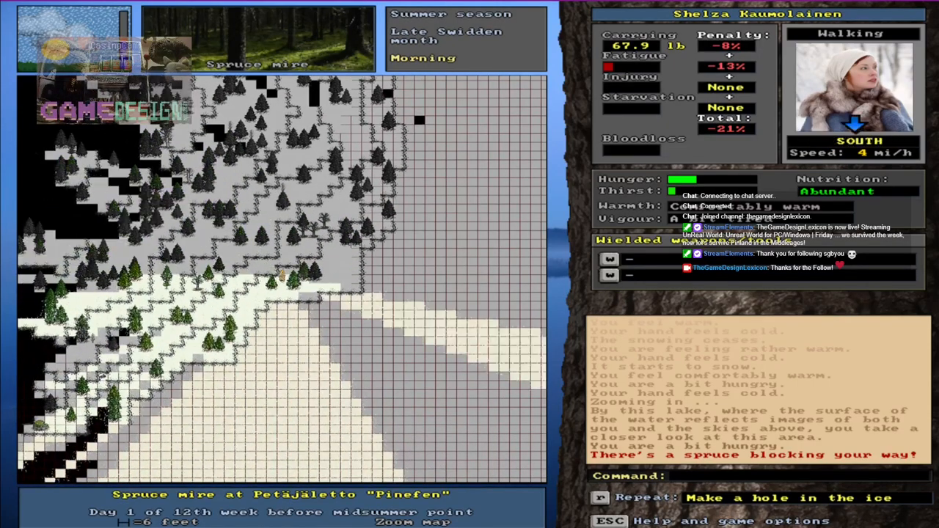
- Attempt a shelter here and learn that three slender trunks are missing
key("up")
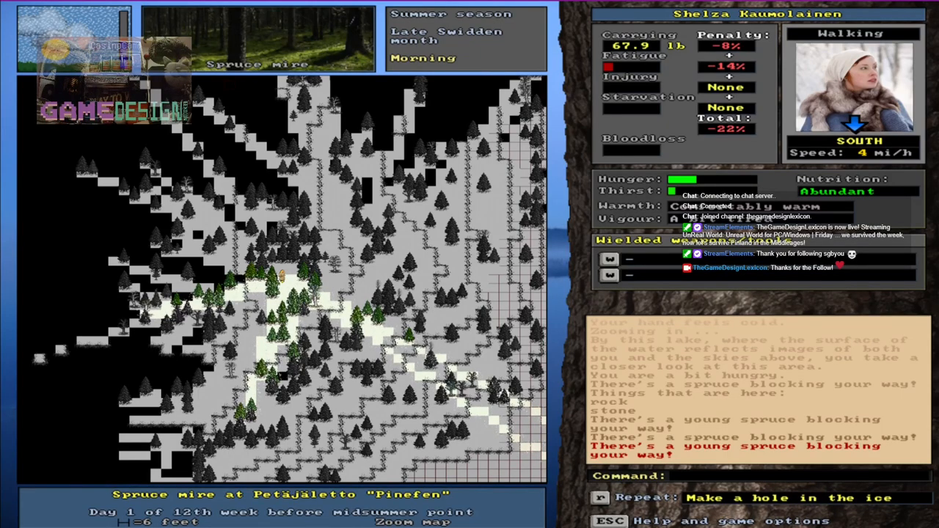
key("right")
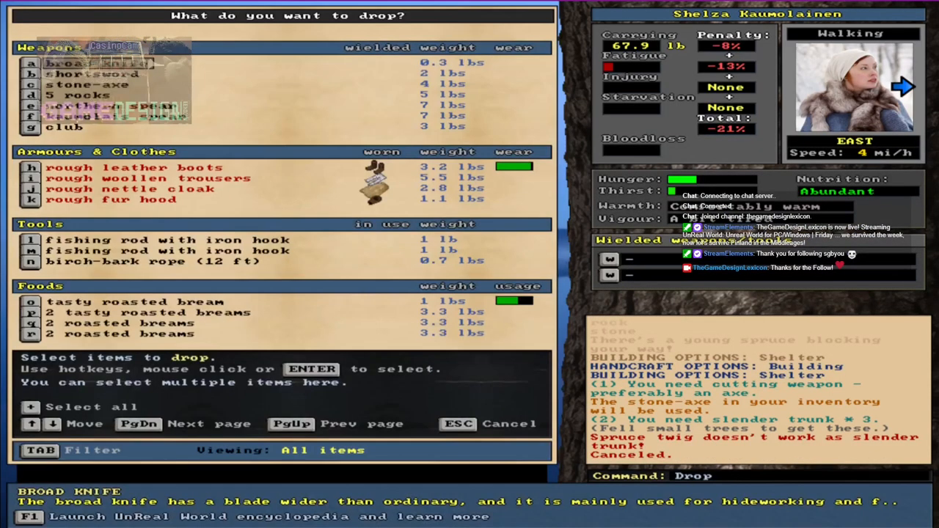
- Drop the 5 rocks, club, a fishing rod and the birch-bark rope
left_click(96, 74)
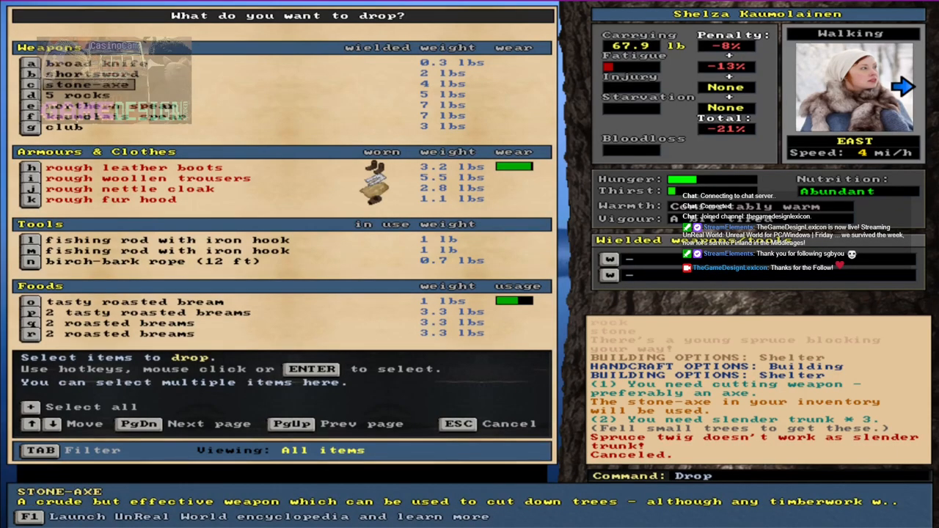
left_click(81, 95)
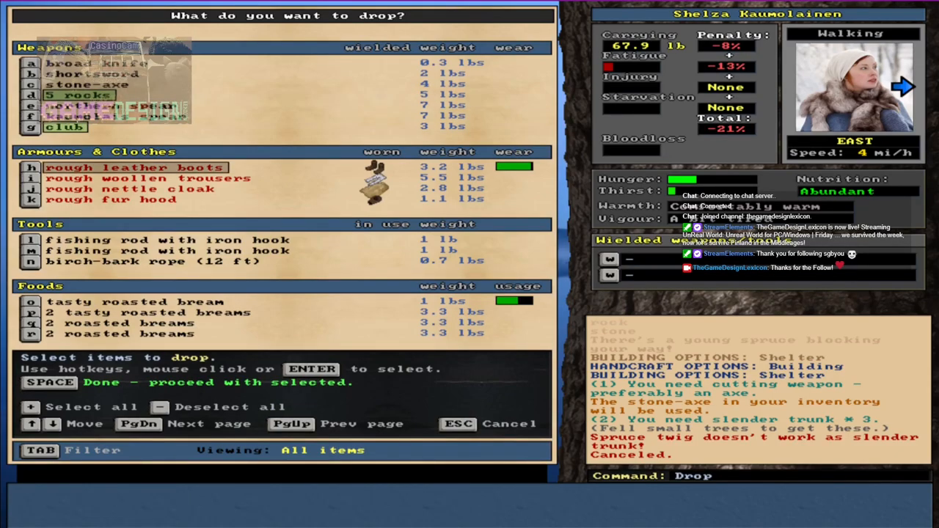
left_click(167, 240)
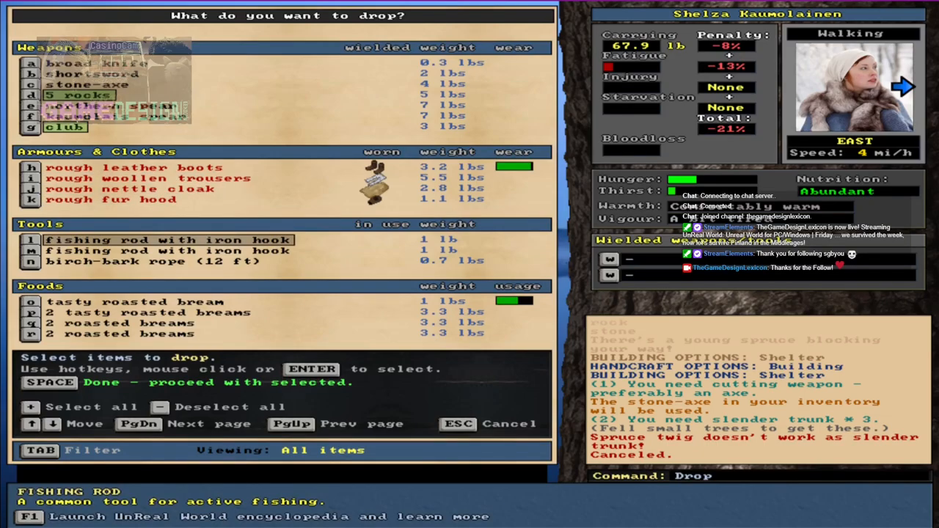
left_click(147, 262)
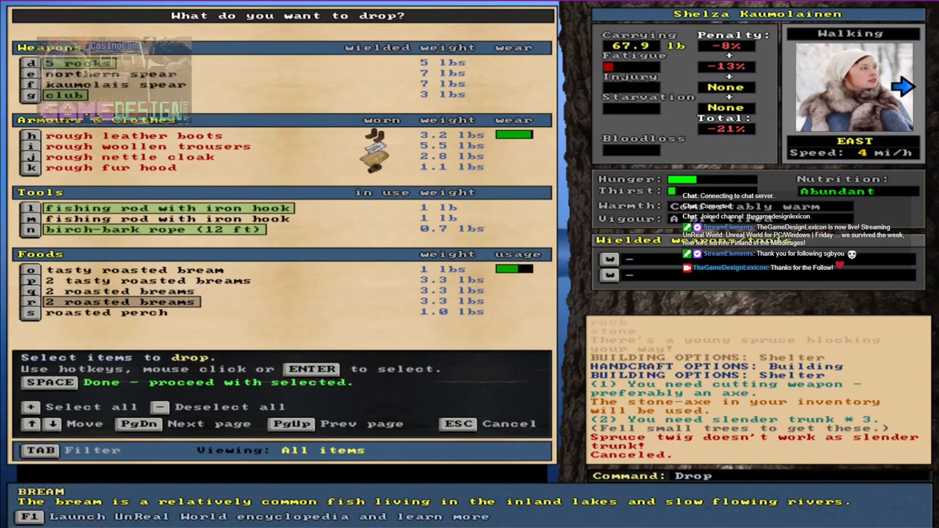
left_click(147, 281)
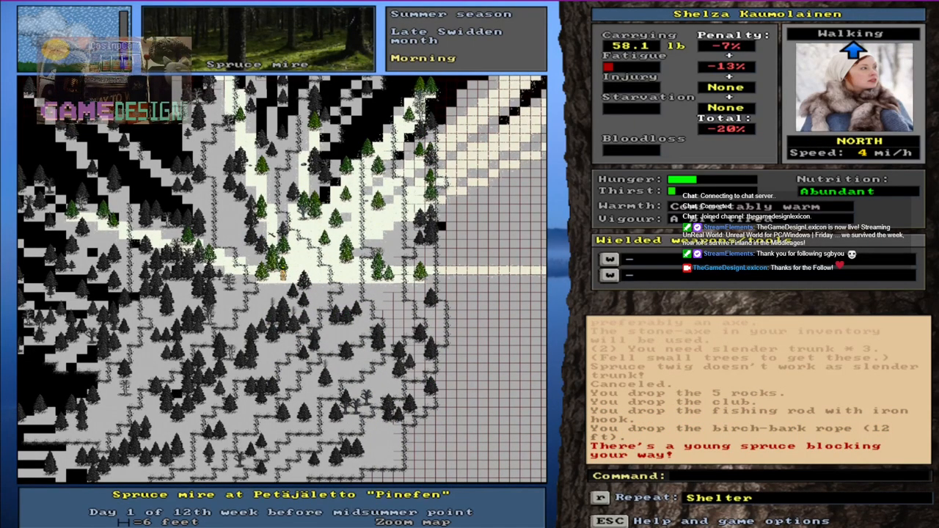
- Fell the young spruce with the stone-axe into 5 slender trunks
key("t")
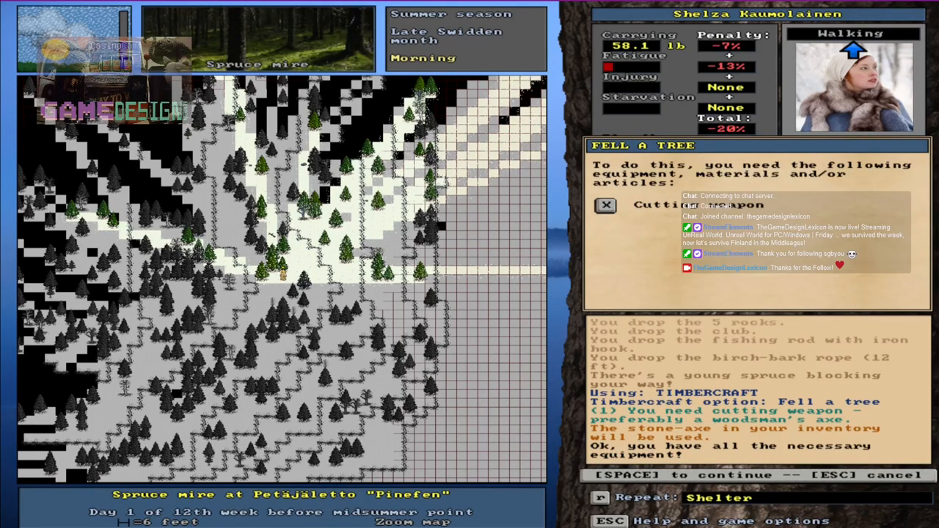
key("space")
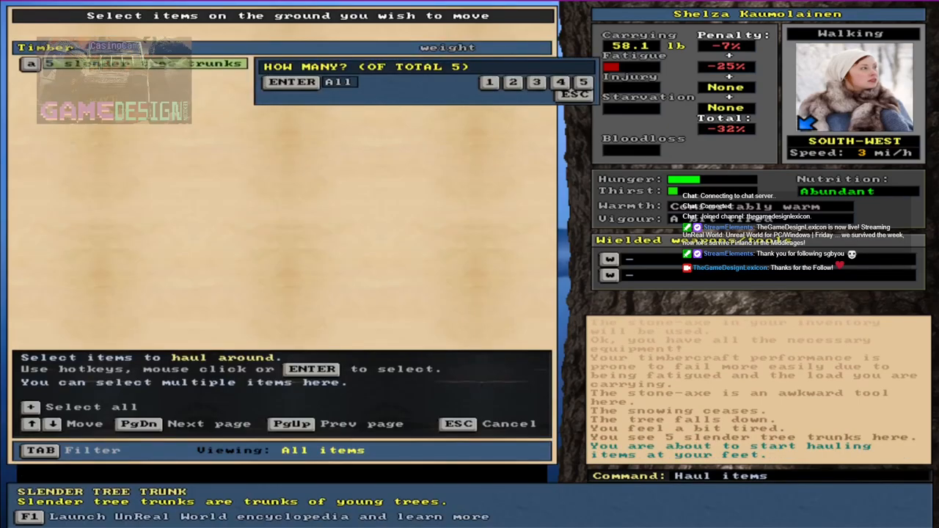
- Haul all 5 slender tree trunks to the building spot
left_click(340, 81)
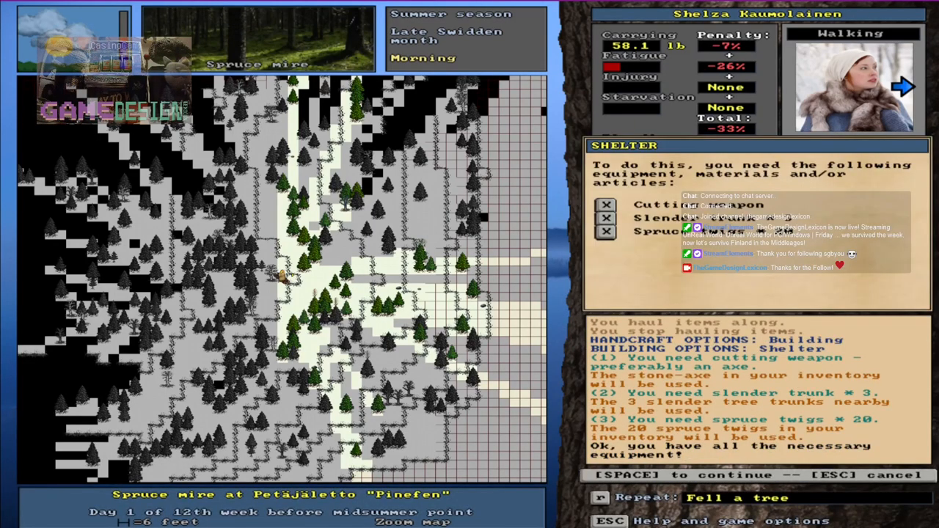
- Begin the shelter build and continue past the building messages
key("space")
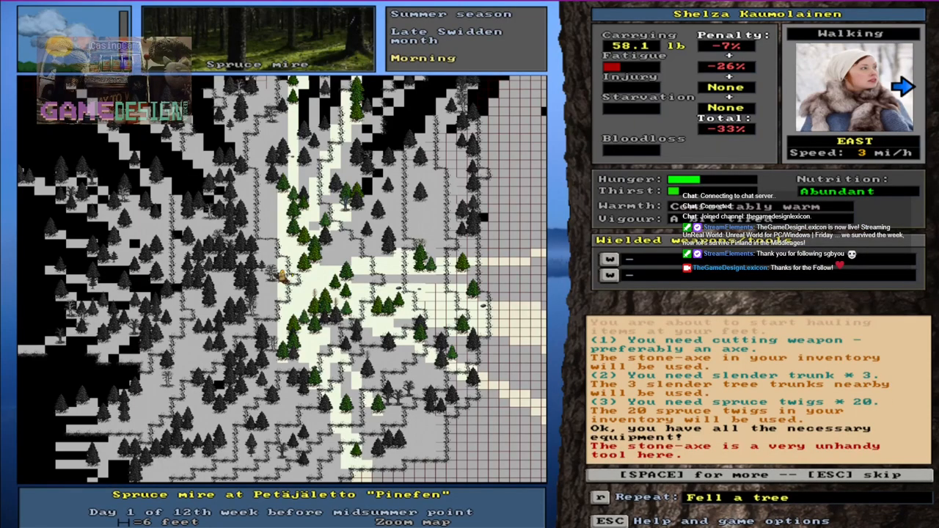
key("space")
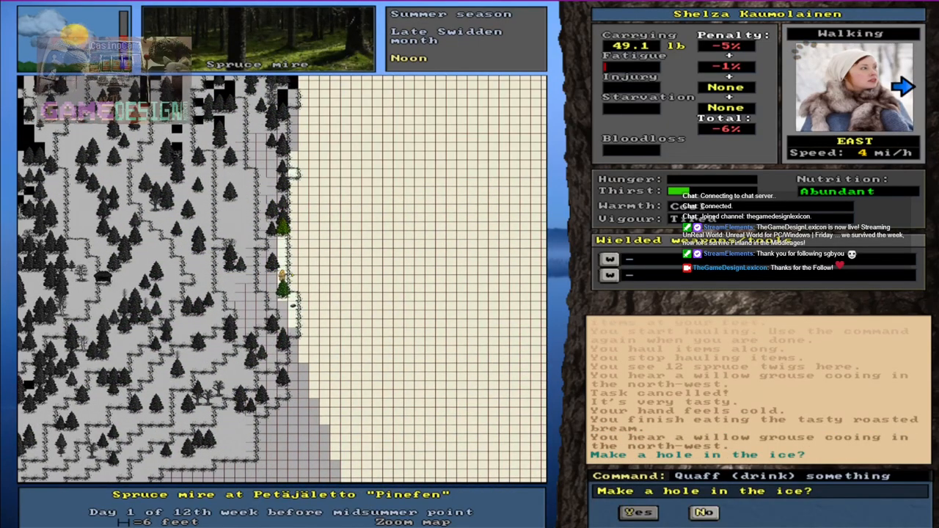
- Cut an ice hole with the northern spear and agree to drink from it
left_click(638, 512)
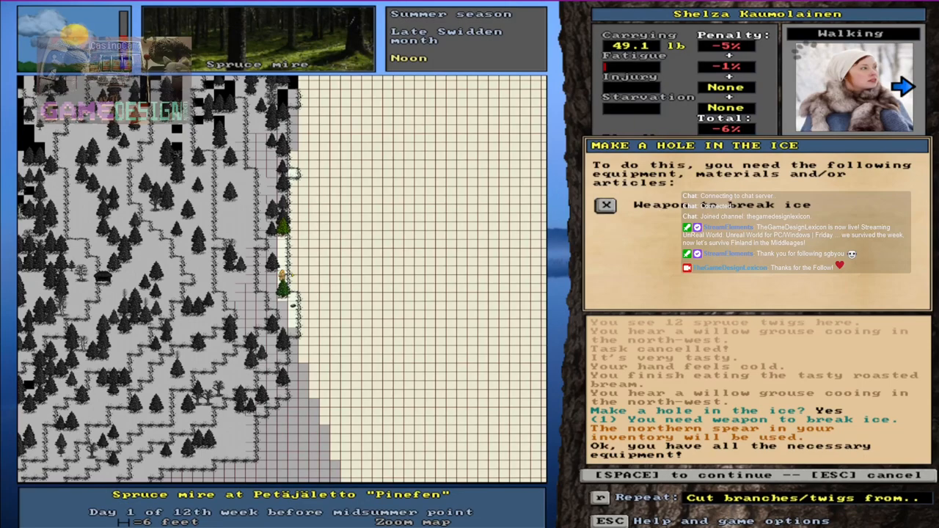
key("space")
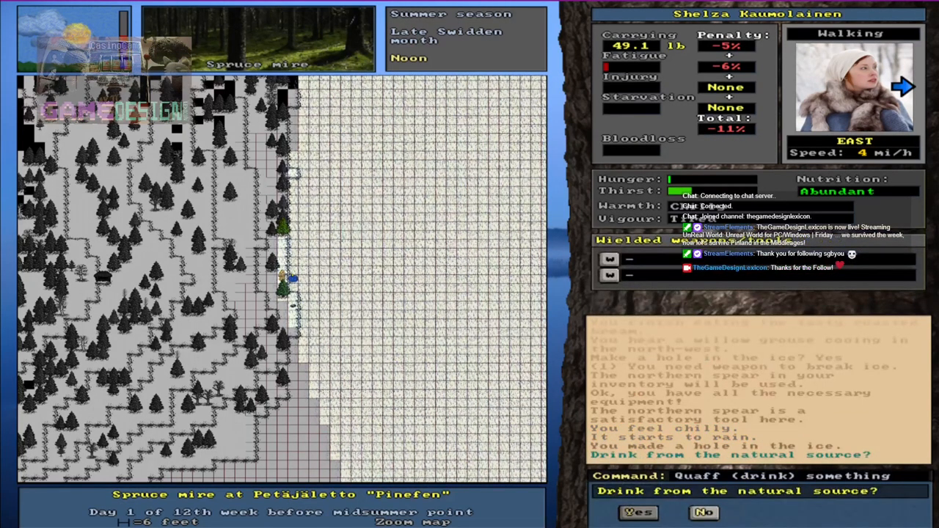
left_click(637, 512)
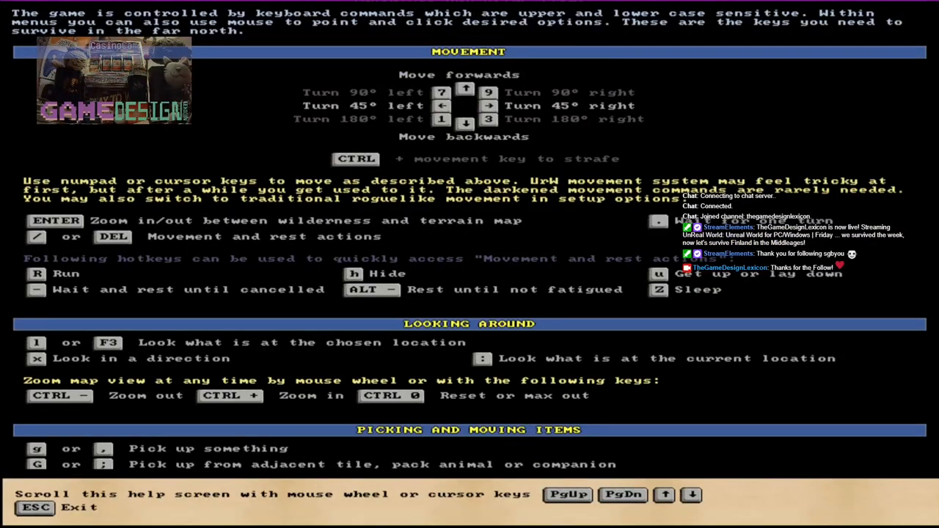
- Scroll through the keyboard help command list, then close it to return to the map
scroll("down", 3)
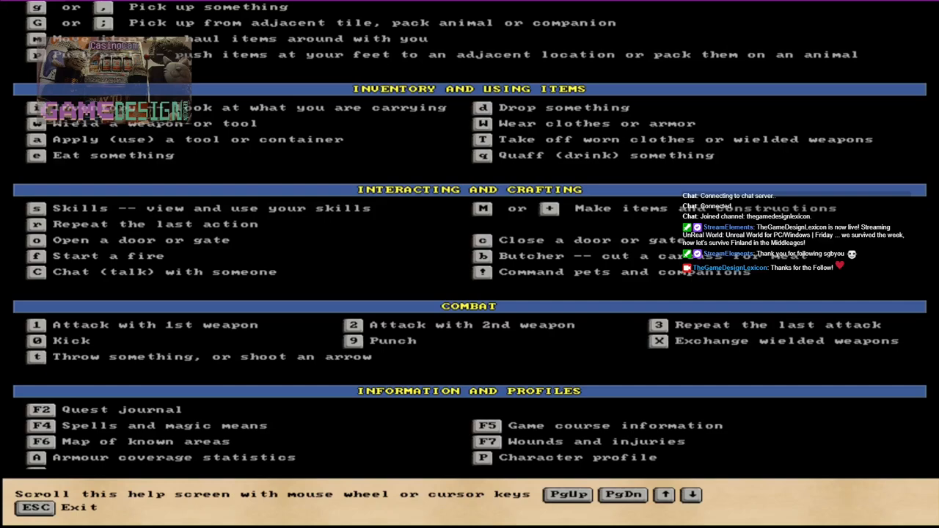
scroll("down", 3)
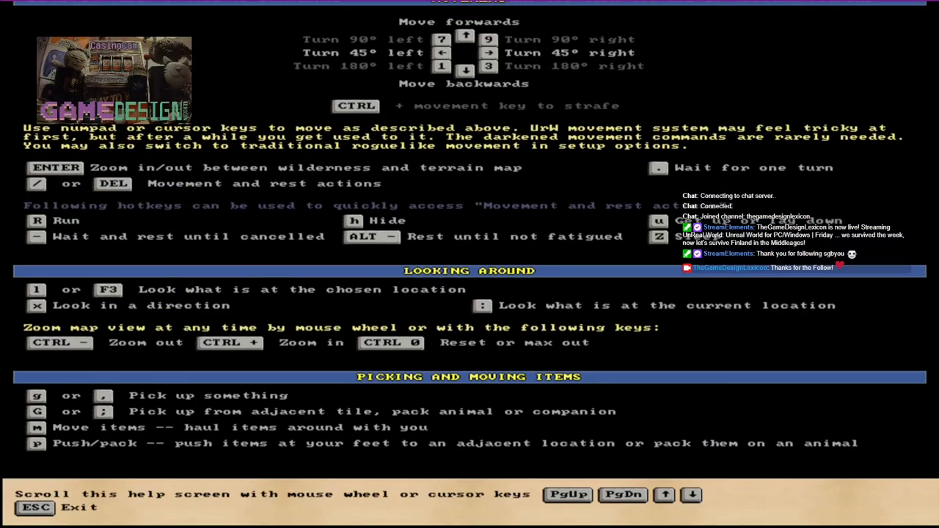
key("Escape")
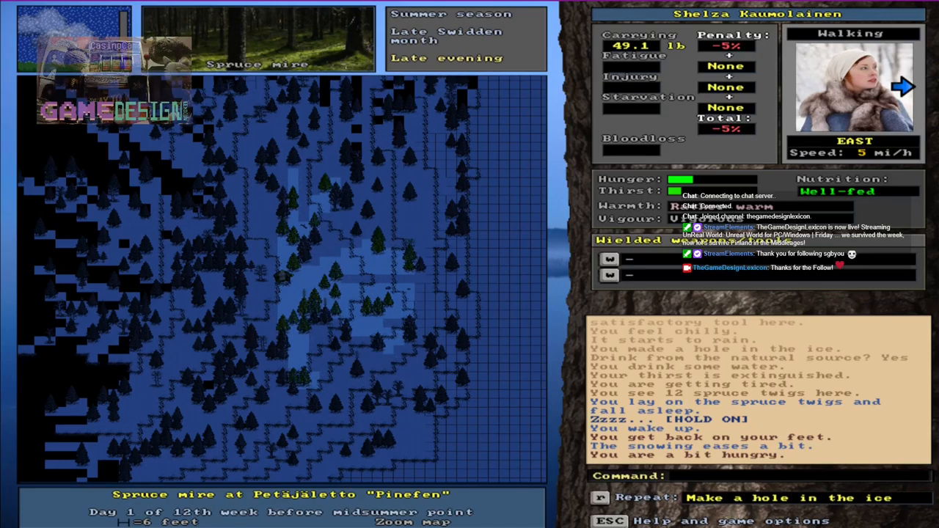
- Check items on the spot, fell a nearby tree, then eat roasted bream until full
key("up")
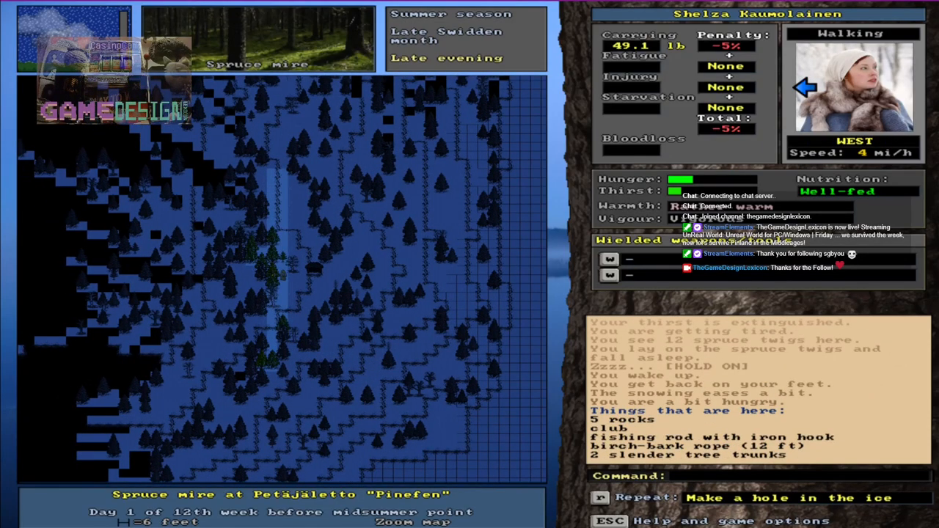
key("t")
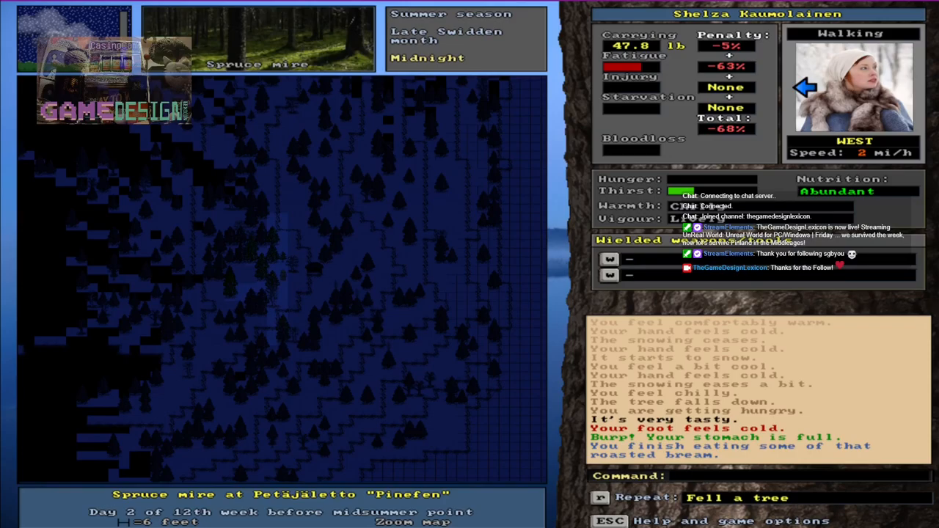
key("z")
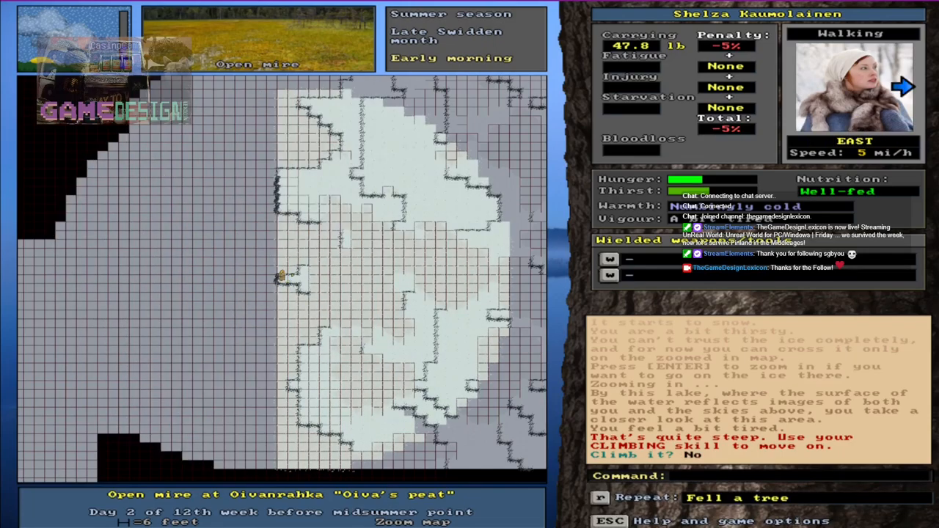
- Move on to the Oiva's peat mire lakeshore and exit to the title menu
key("down")
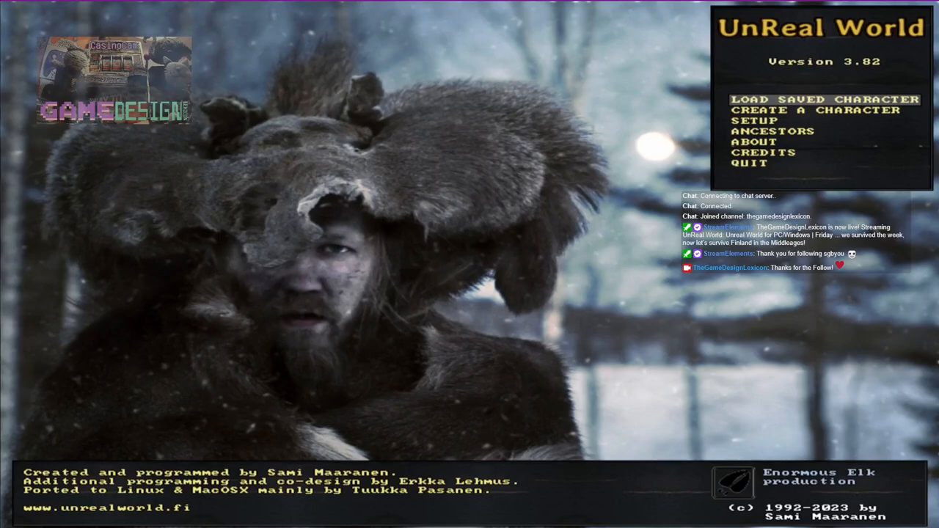
- Name the female character Shelza and choose the white-capped fur-scarf portrait
left_click(807, 110)
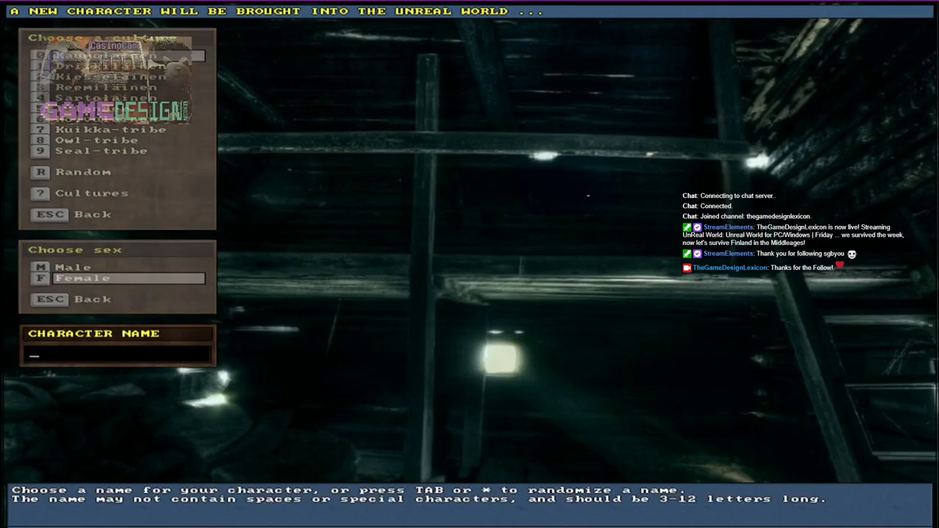
type("Shelza")
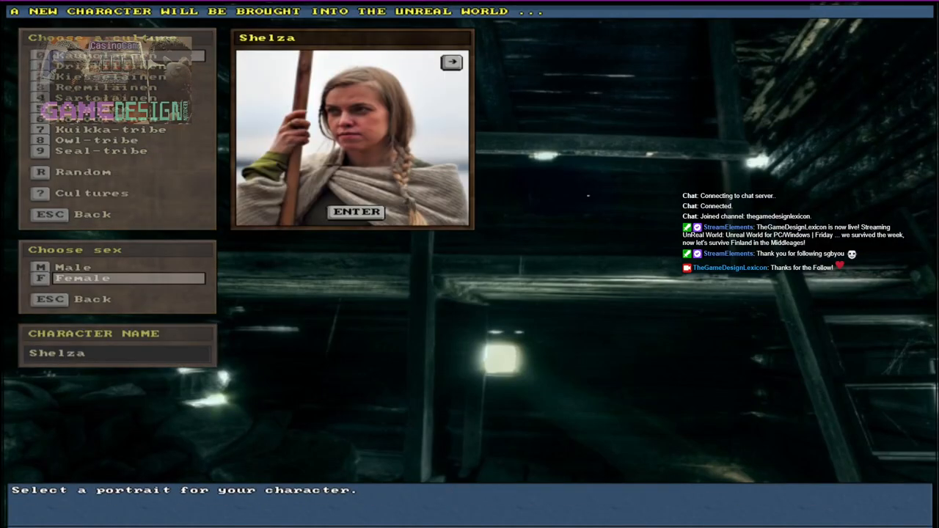
left_click(452, 61)
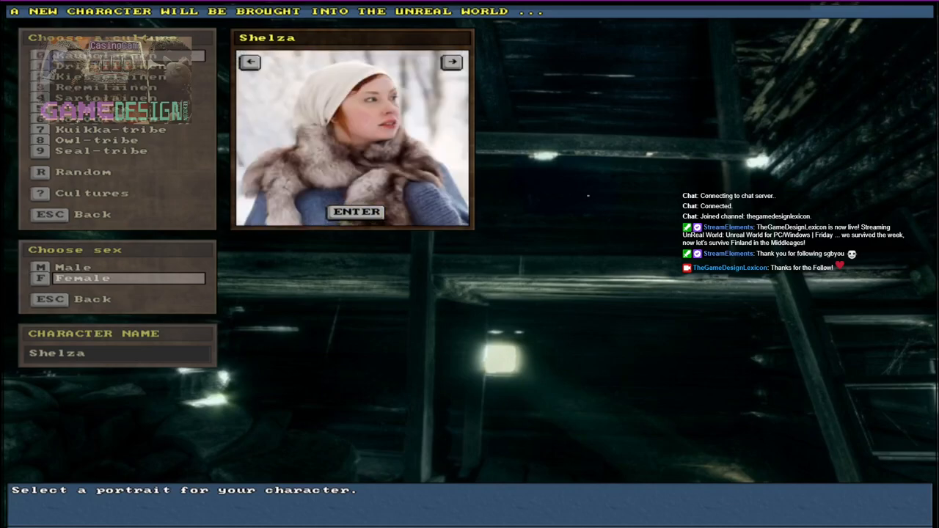
left_click(355, 212)
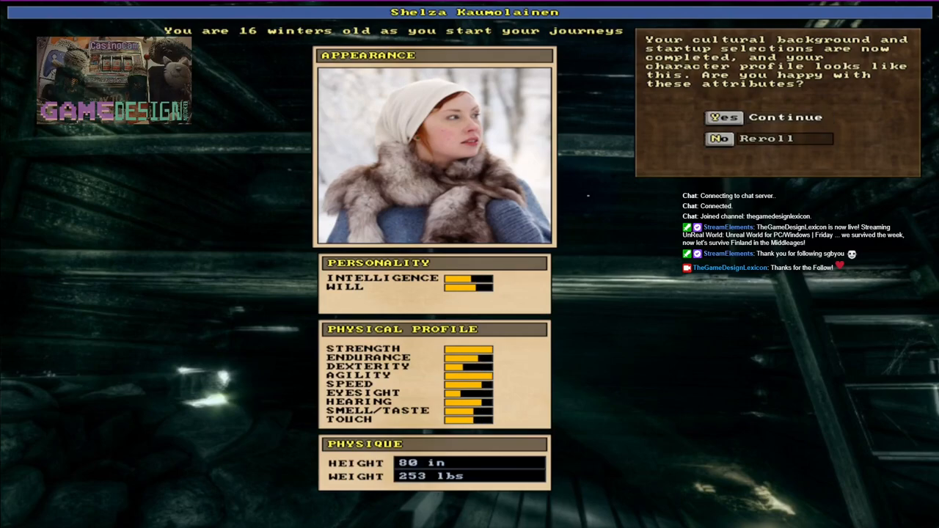
- Decline Shelza's rolled profile to discard her and go back to the title menu
left_click(719, 139)
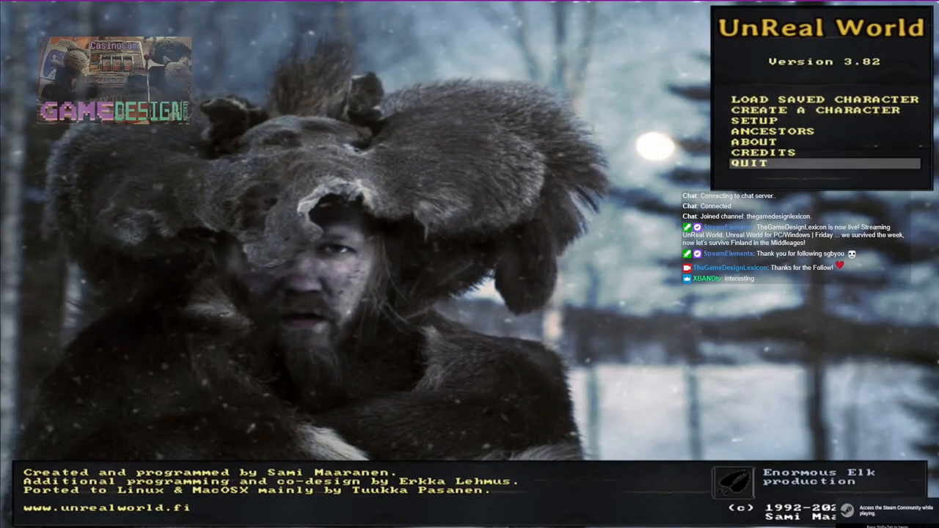
- Create a quick-and-easy female character, browsing to the white-capped fur-scarf portrait
left_click(816, 110)
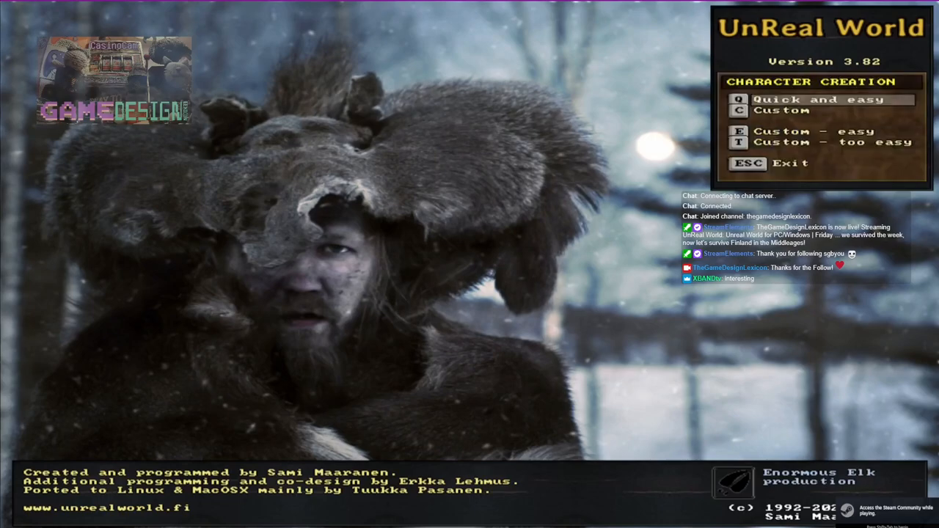
left_click(738, 99)
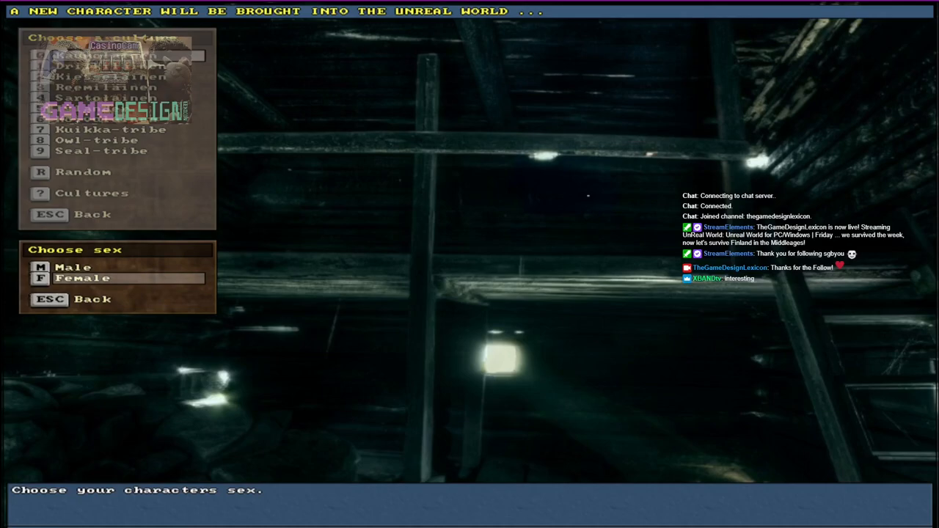
left_click(82, 277)
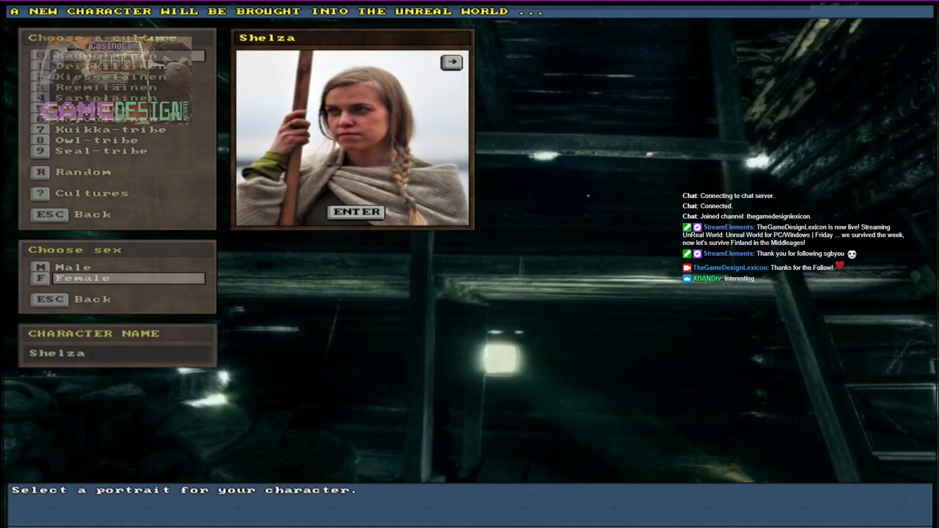
left_click(452, 61)
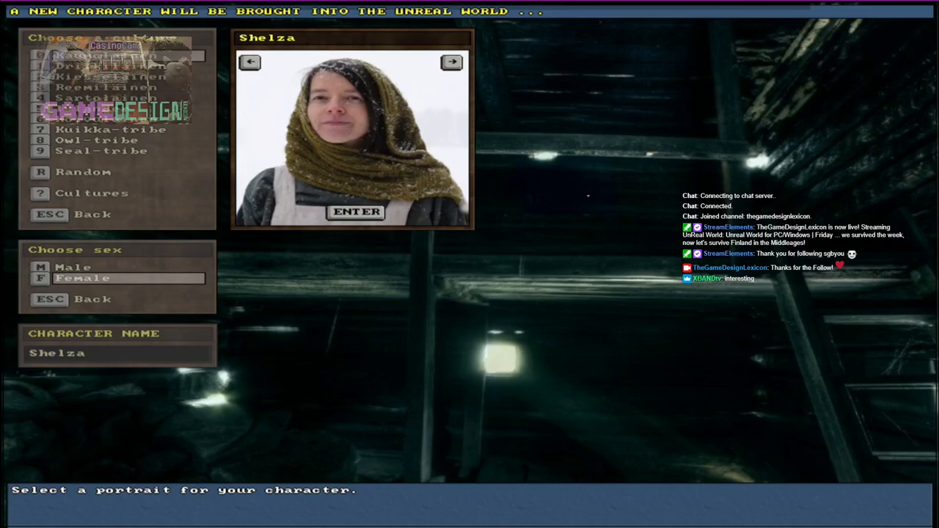
left_click(451, 61)
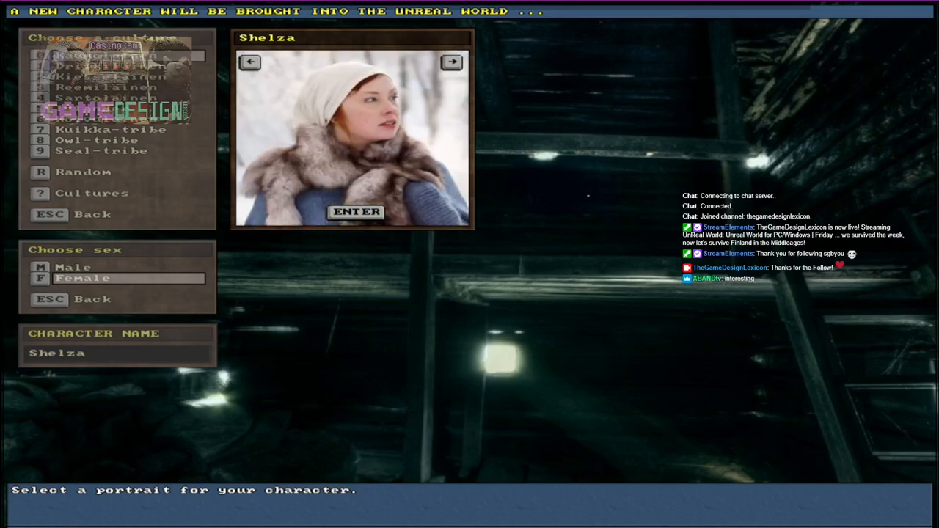
left_click(356, 212)
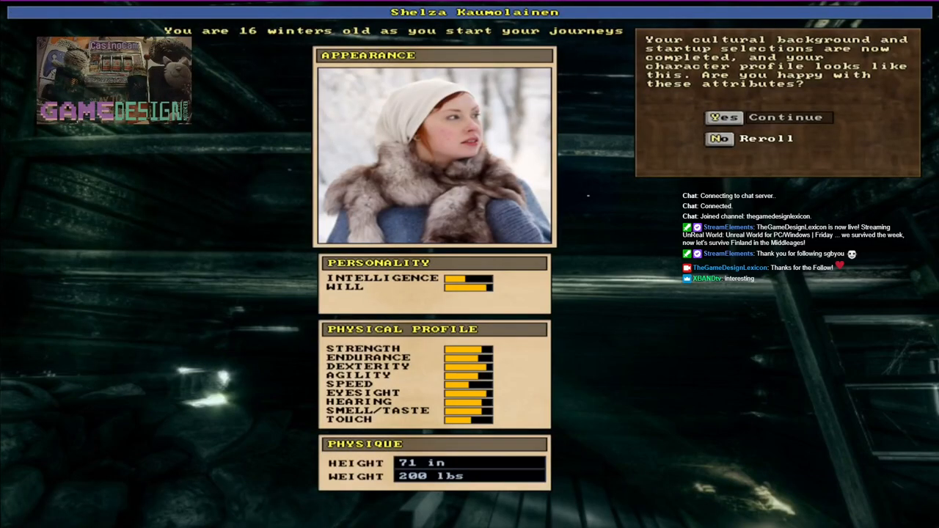
- Reroll Shelza's attributes sixteen times, ending on a 70 in, 194 lbs profile
left_click(719, 139)
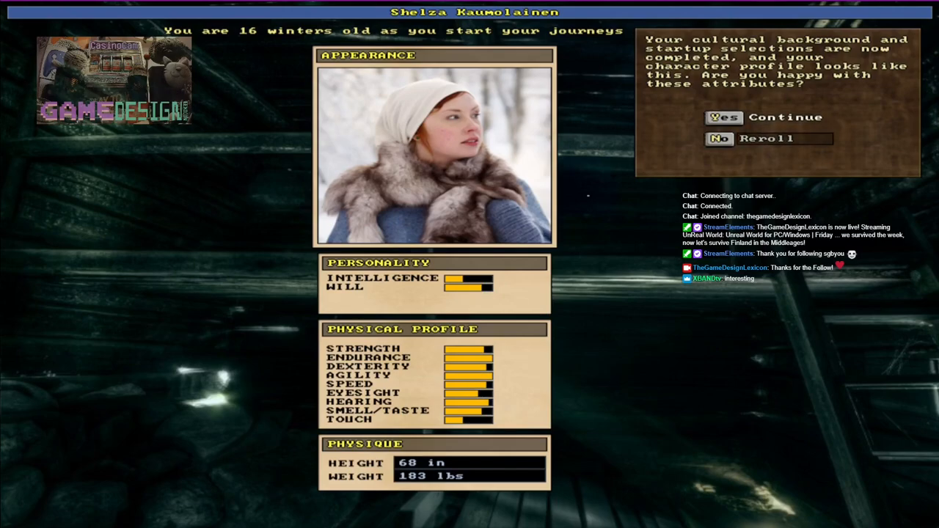
left_click(719, 139)
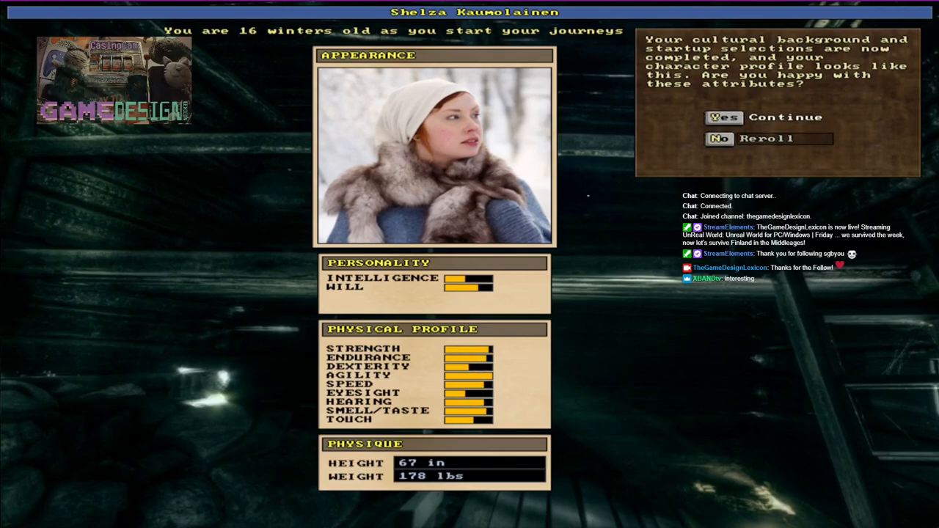
left_click(720, 139)
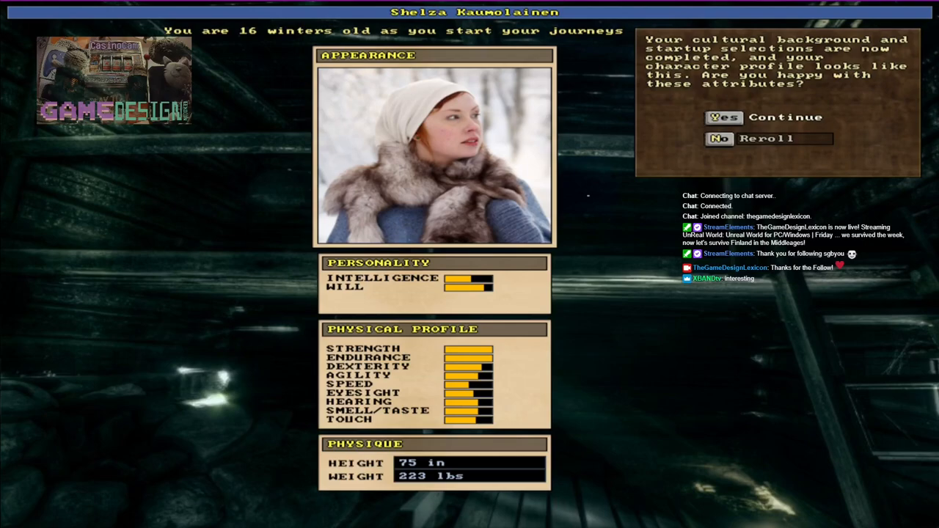
left_click(720, 139)
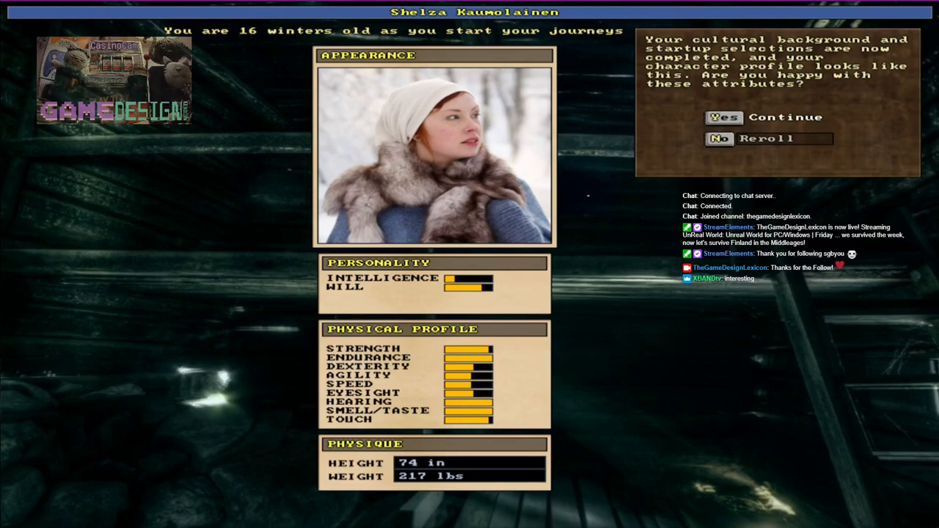
left_click(720, 138)
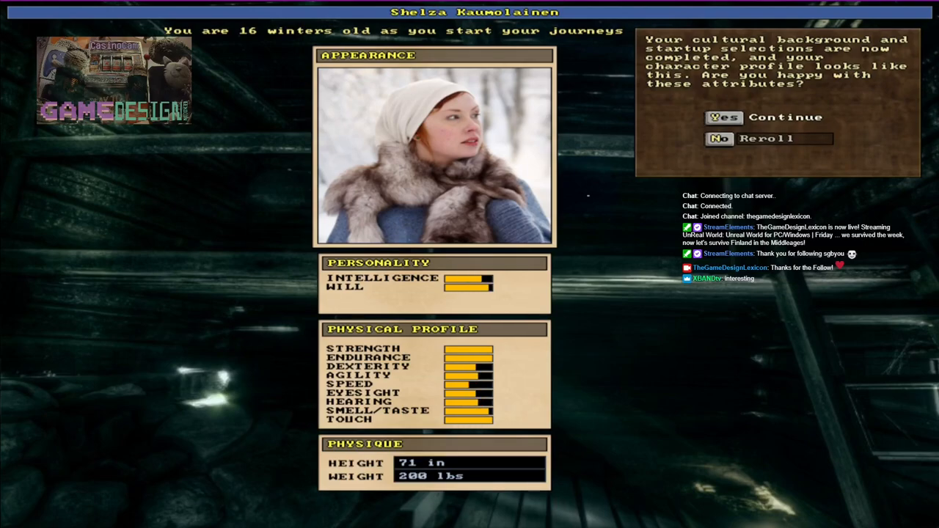
left_click(719, 139)
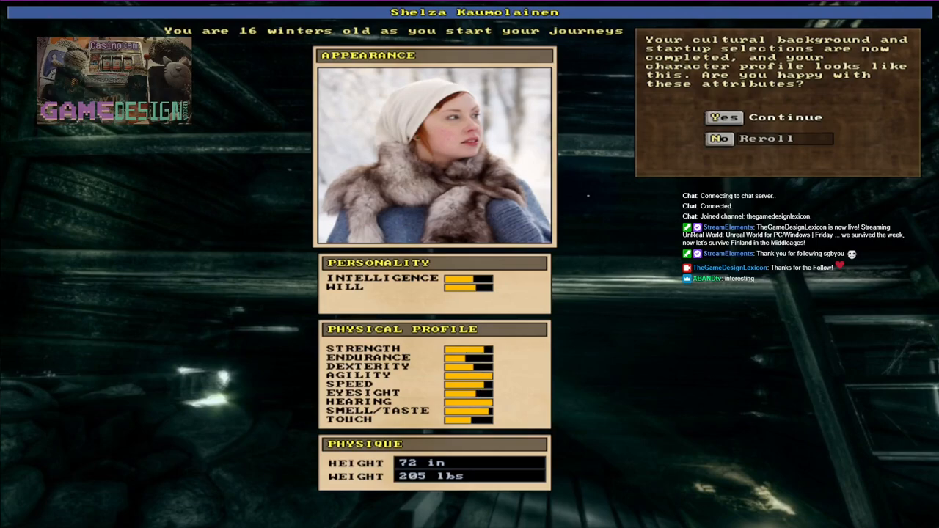
left_click(719, 138)
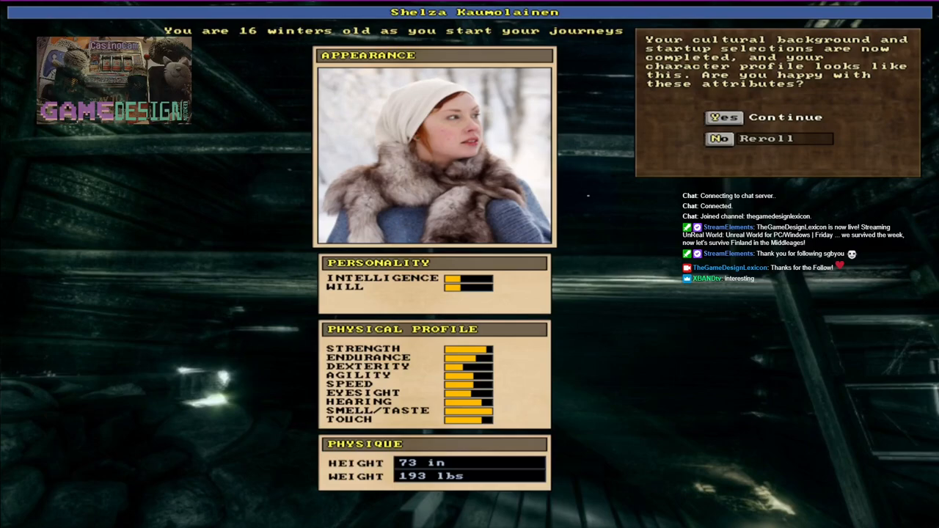
left_click(720, 138)
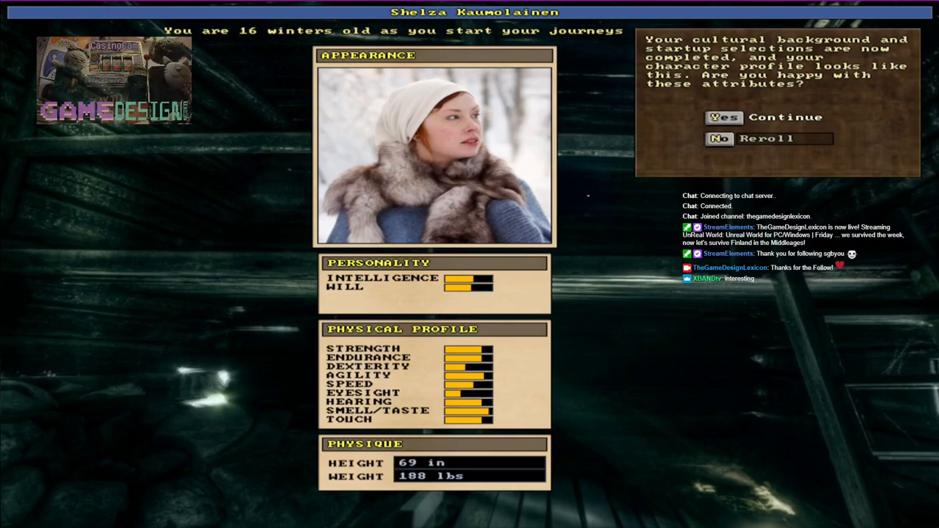
left_click(720, 139)
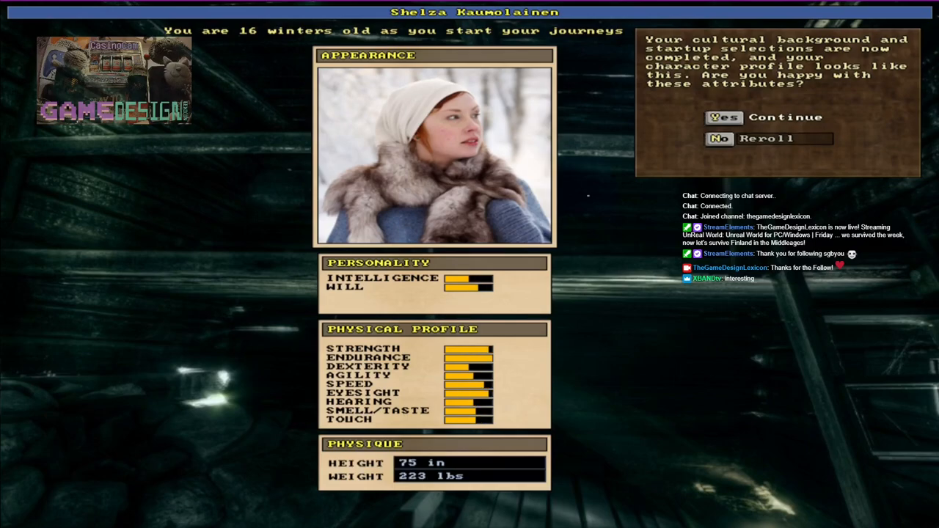
left_click(720, 139)
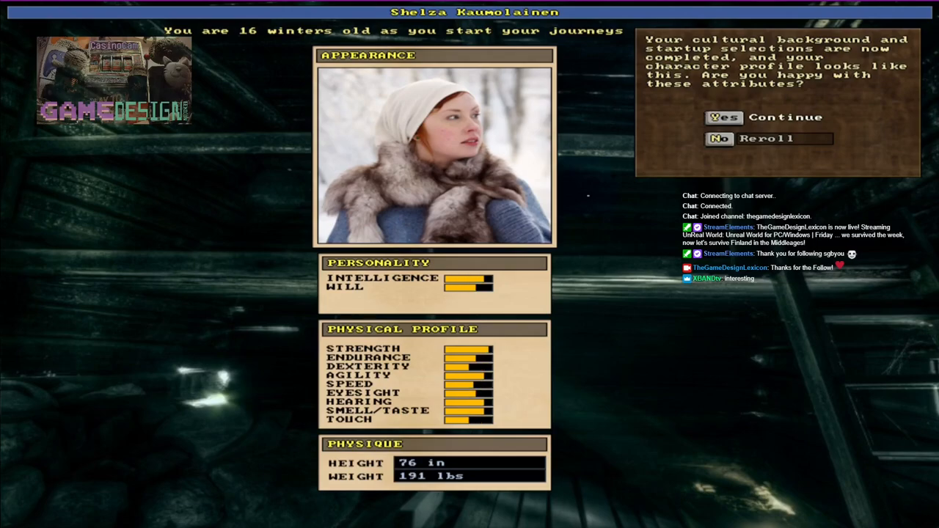
left_click(719, 139)
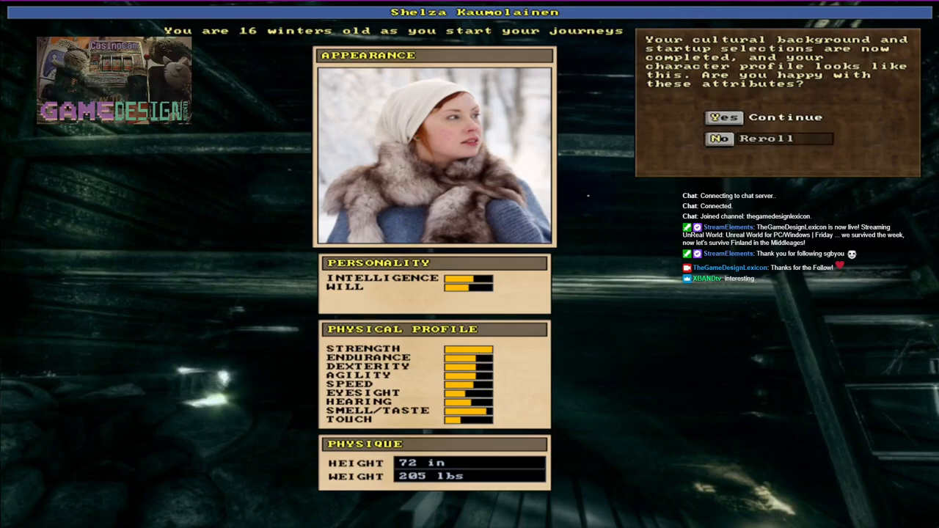
left_click(719, 139)
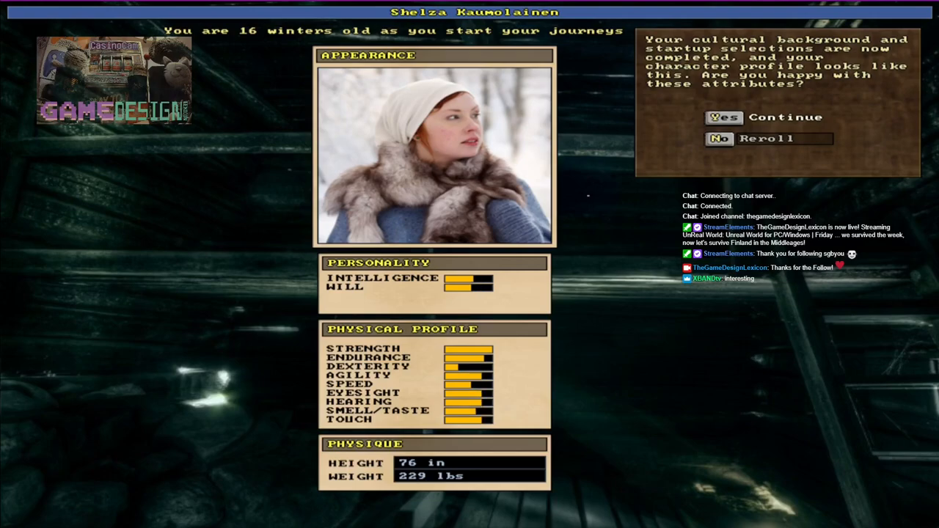
left_click(719, 139)
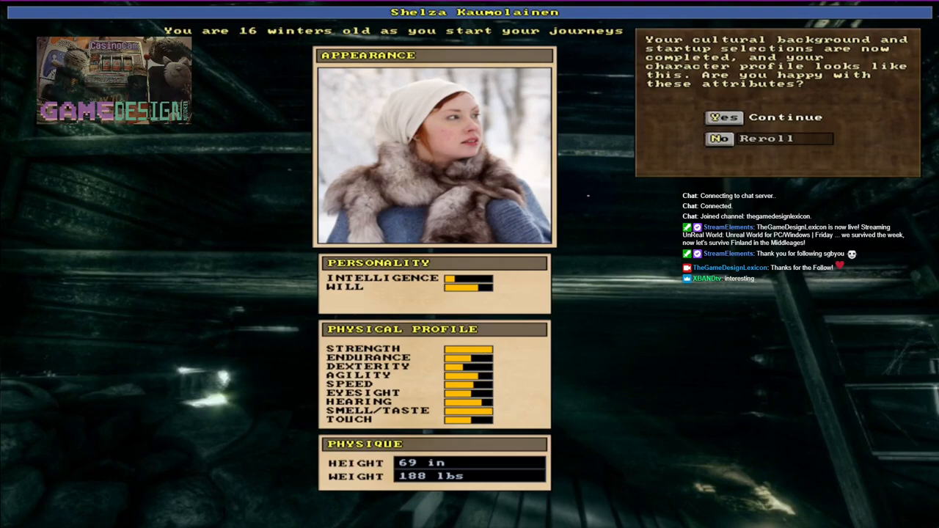
left_click(720, 139)
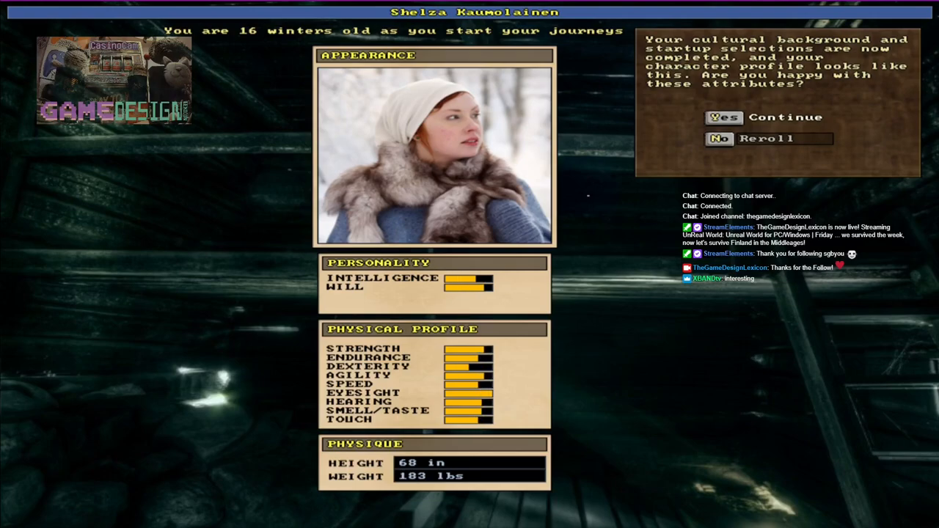
left_click(719, 139)
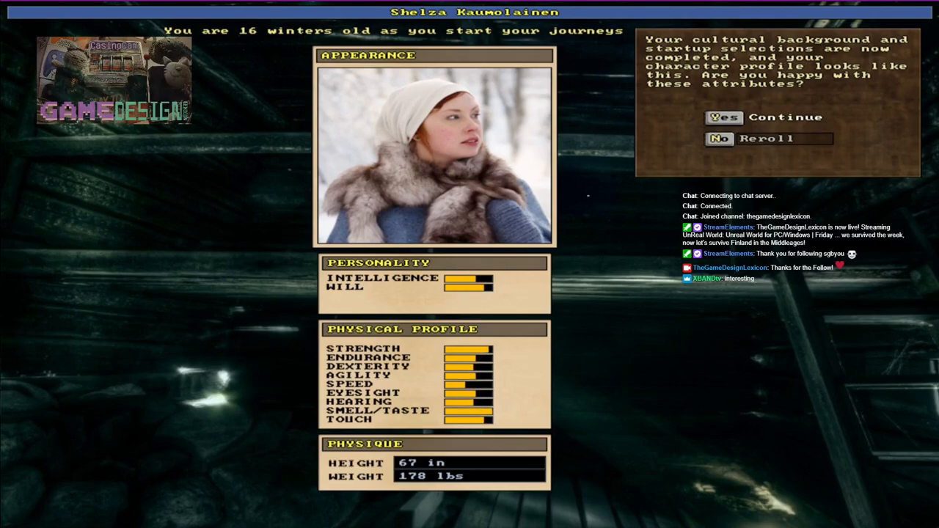
left_click(719, 139)
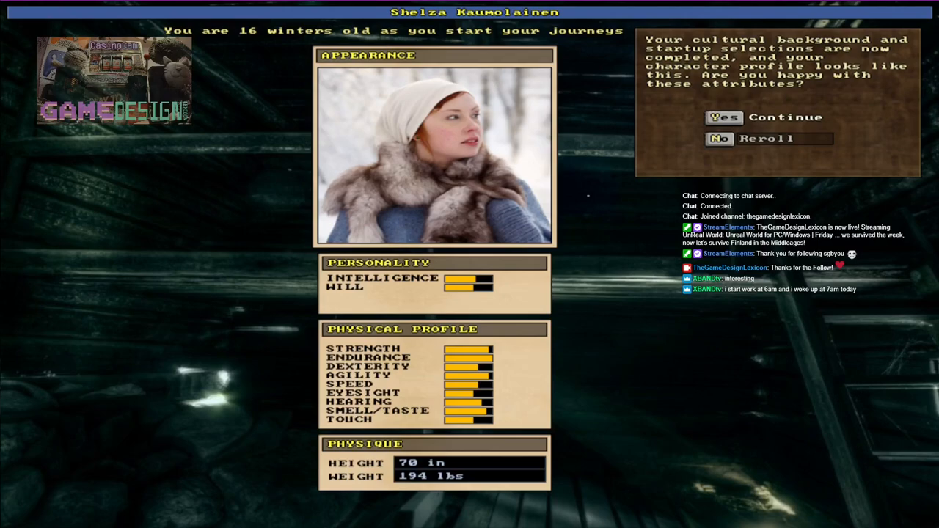
- Reroll six more times to a 72 in, 171 lbs profile and accept it
left_click(719, 139)
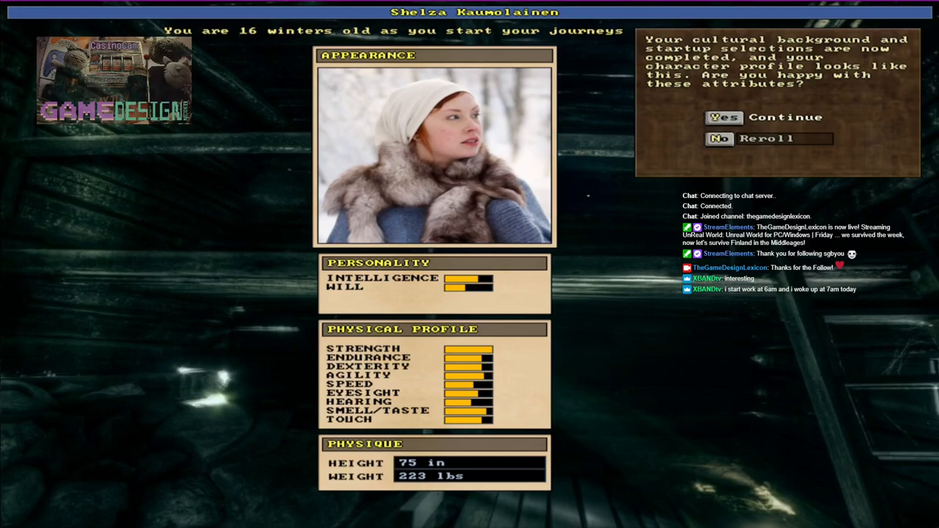
left_click(720, 139)
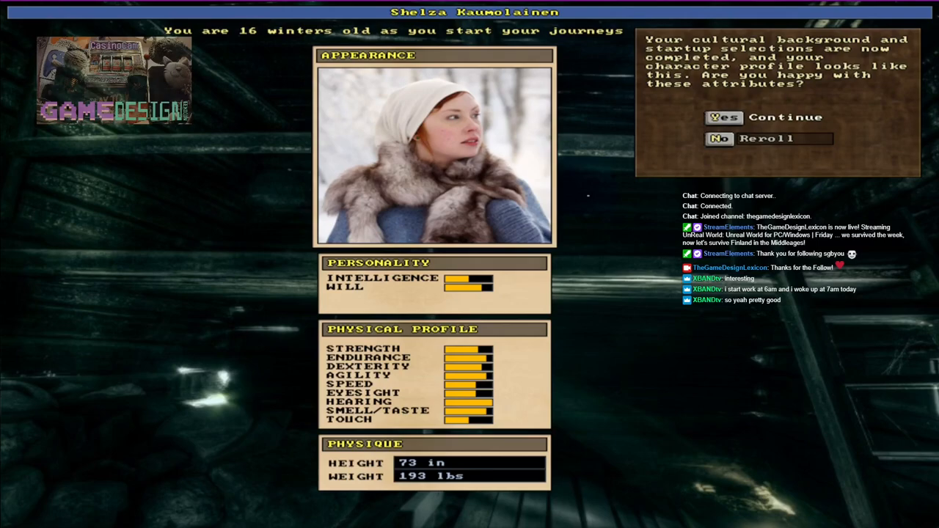
left_click(720, 139)
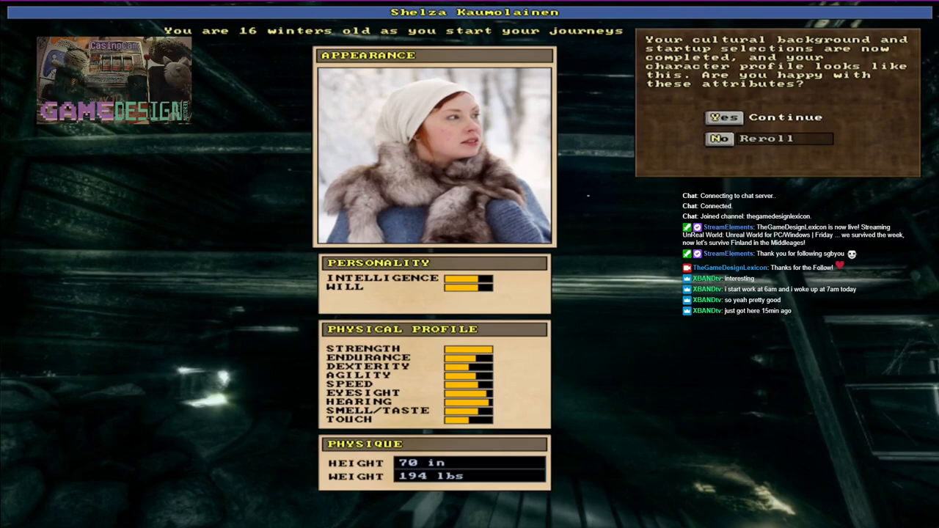
left_click(719, 139)
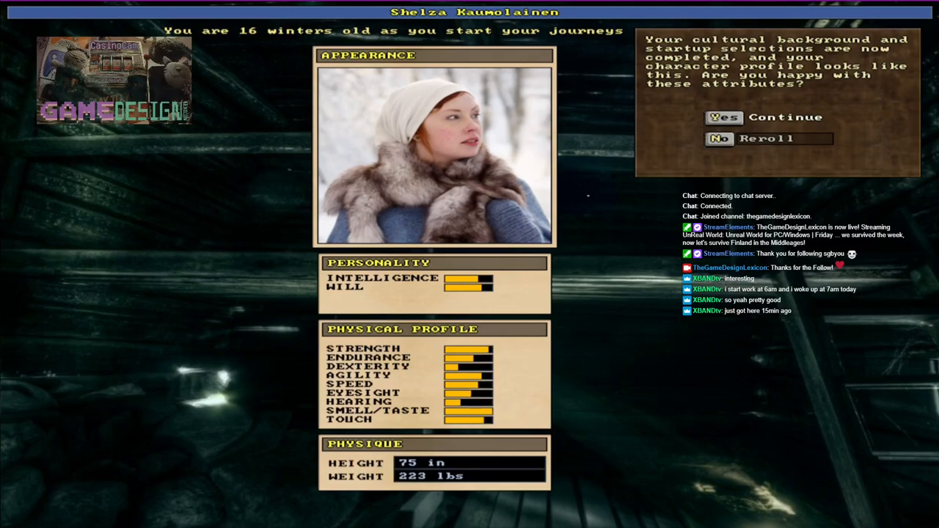
left_click(720, 139)
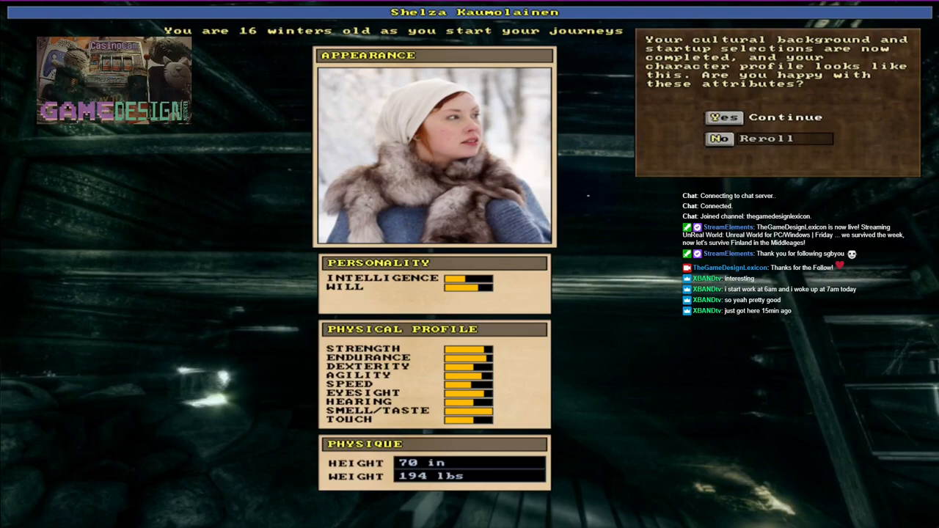
left_click(719, 139)
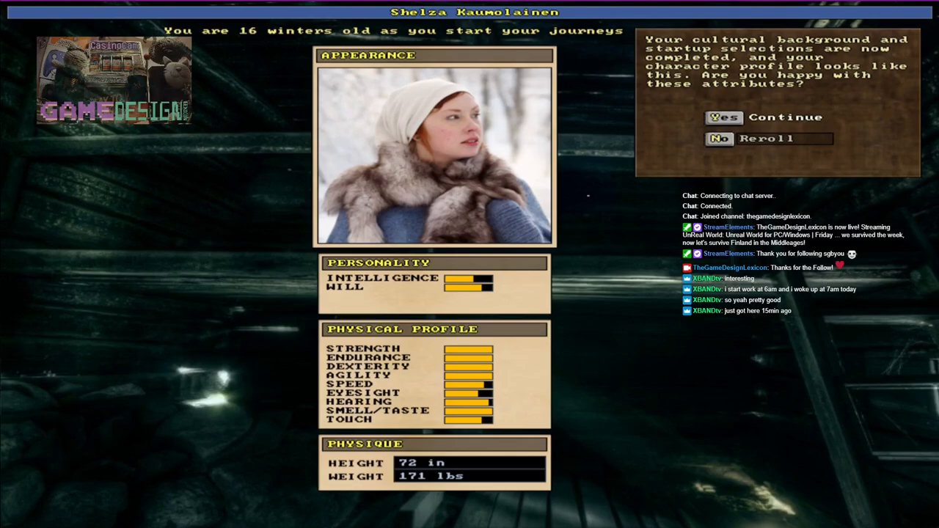
left_click(724, 117)
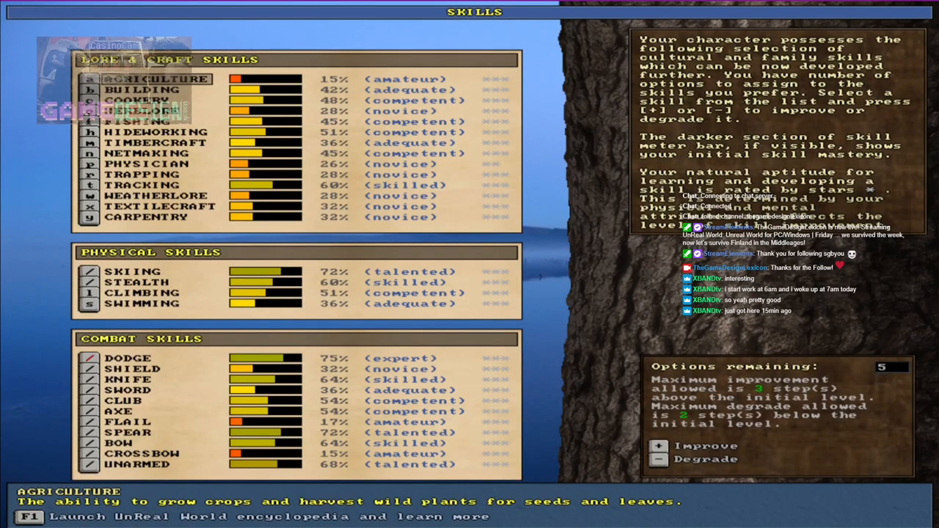
- Read the Building, Herblore, Netmaking and Trapping skill descriptions
left_click(139, 90)
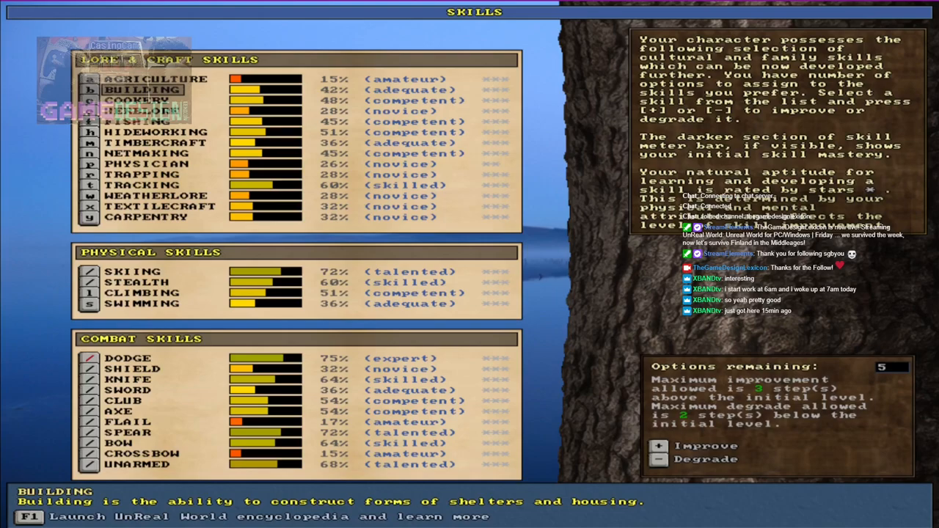
left_click(140, 100)
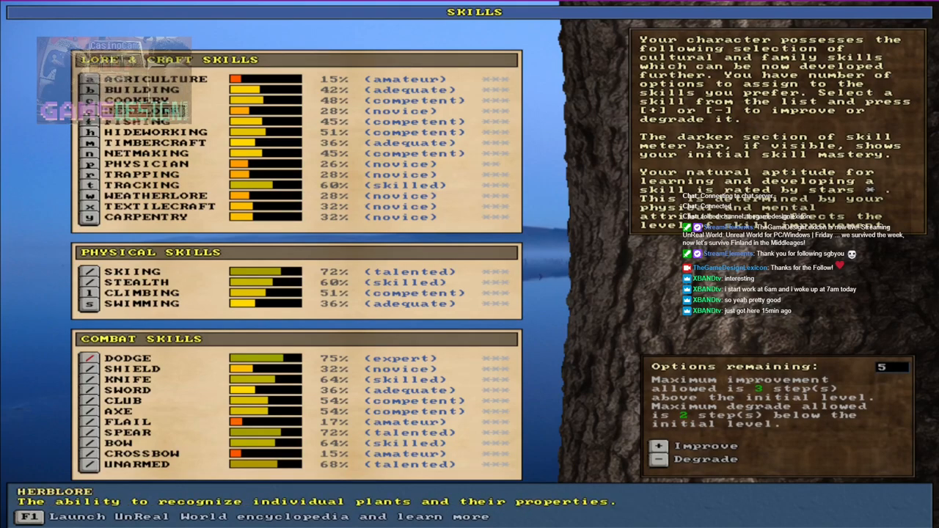
left_click(147, 152)
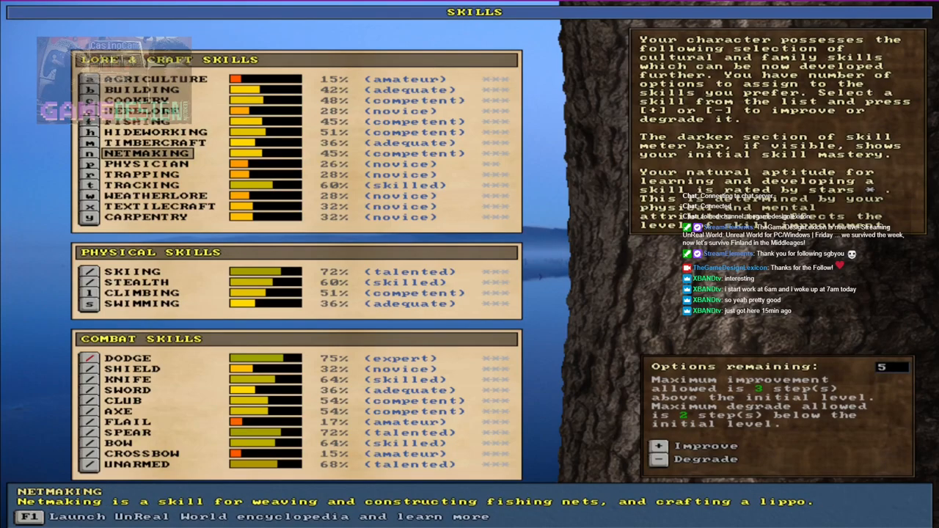
left_click(143, 175)
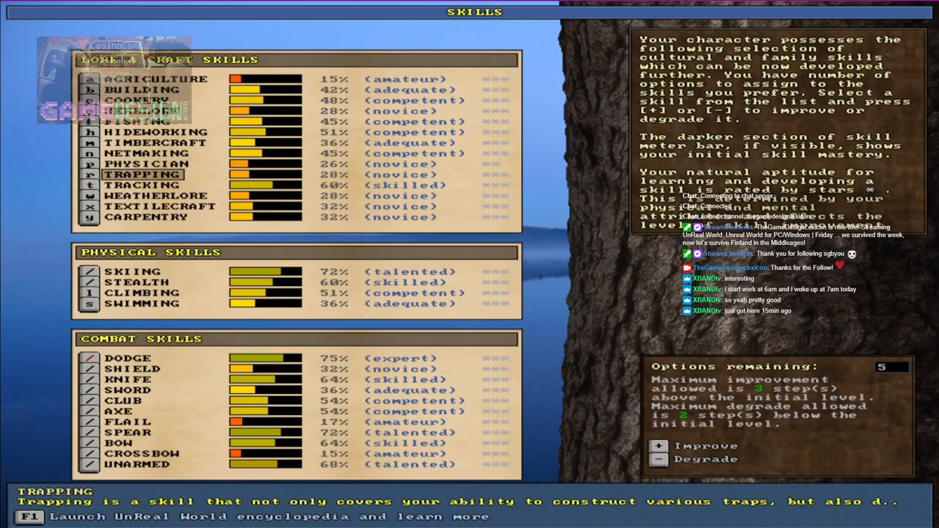
- Raise Stealth to expert; lower Climbing to novice, Sword to unskilled, Club to amateur
left_click(156, 195)
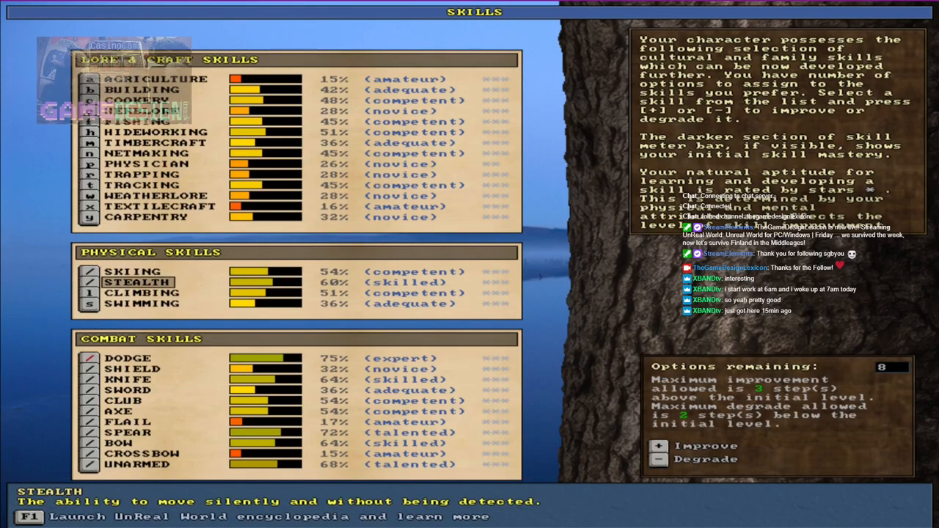
left_click(658, 445)
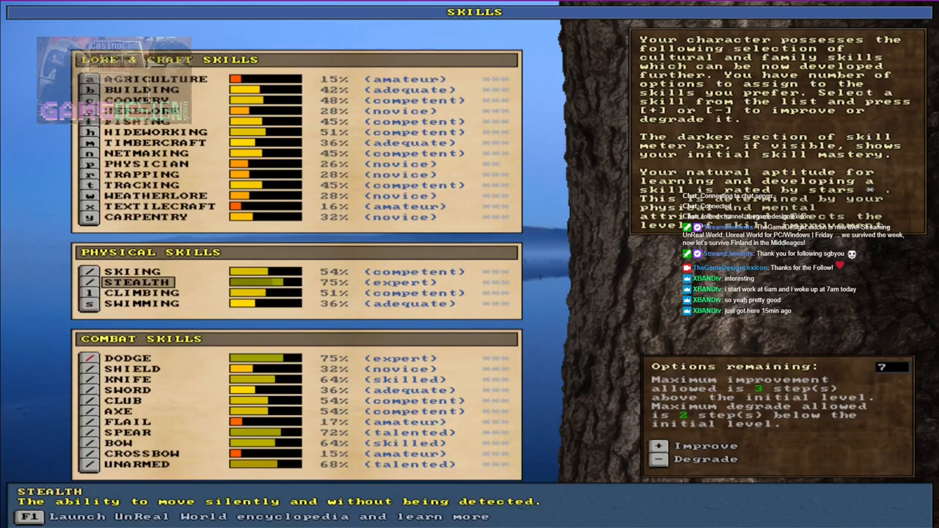
left_click(142, 292)
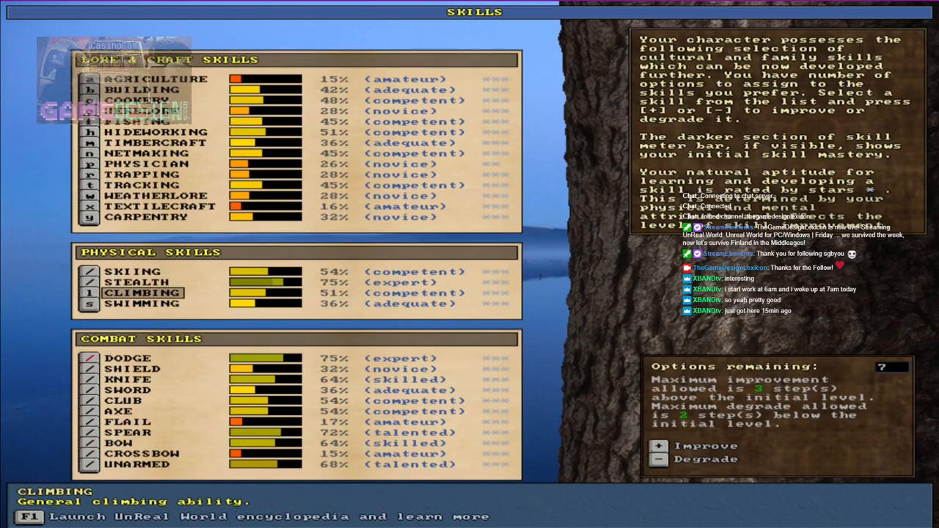
left_click(658, 459)
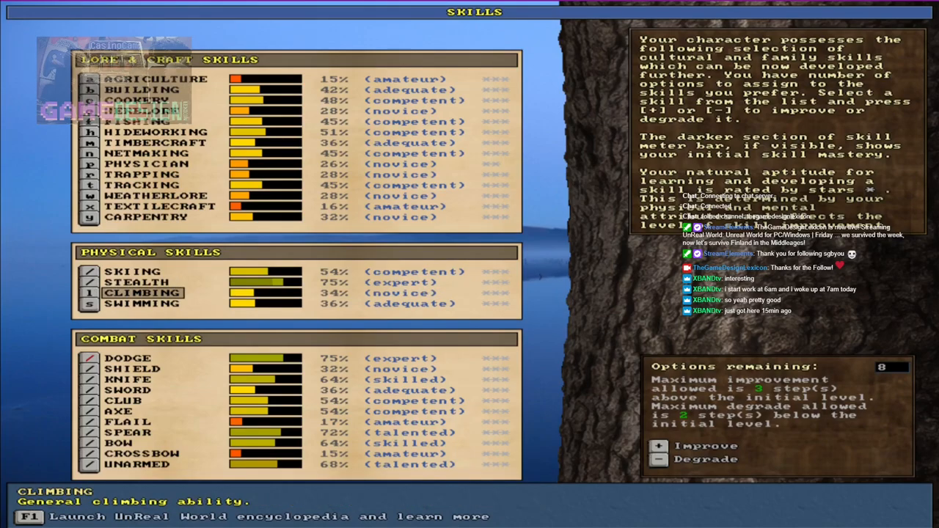
left_click(132, 369)
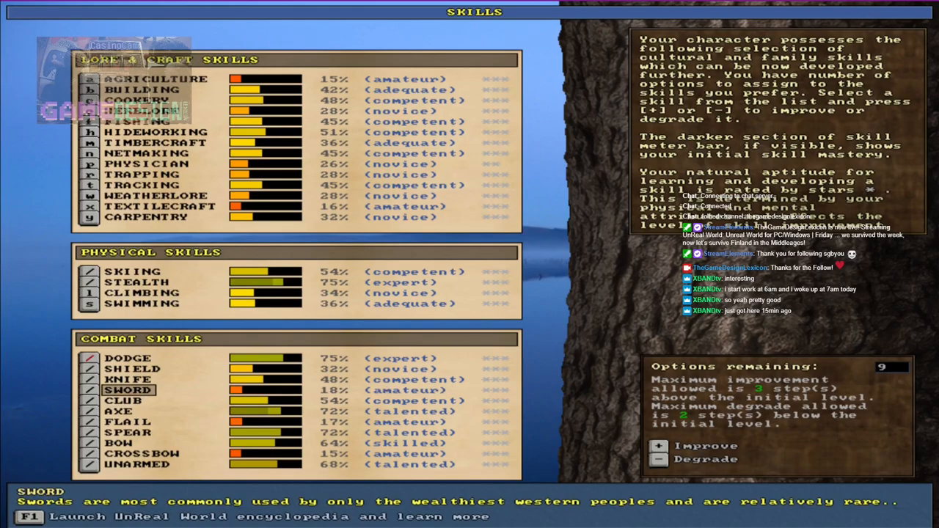
left_click(658, 460)
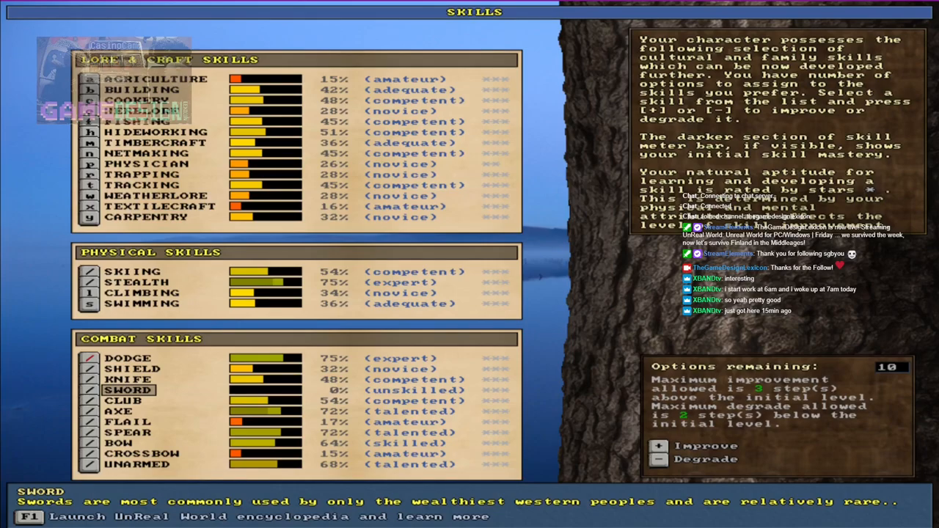
left_click(123, 400)
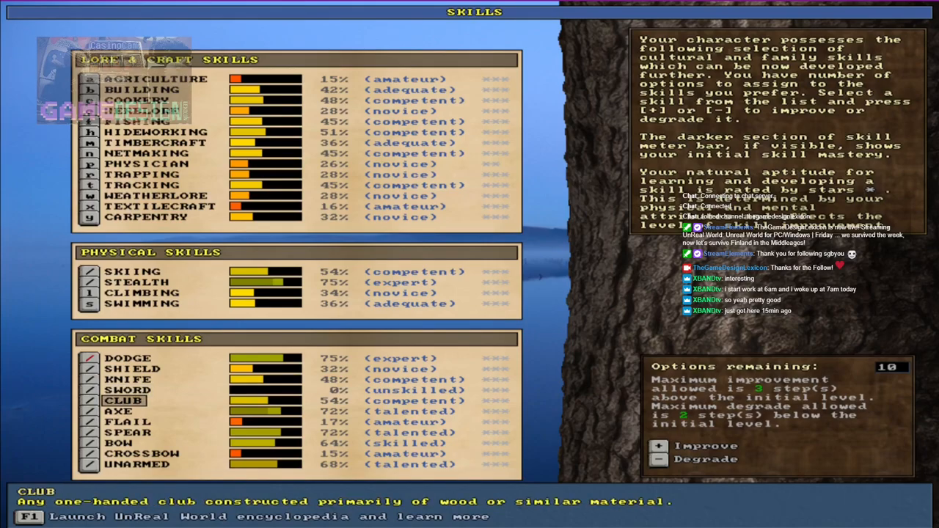
left_click(658, 459)
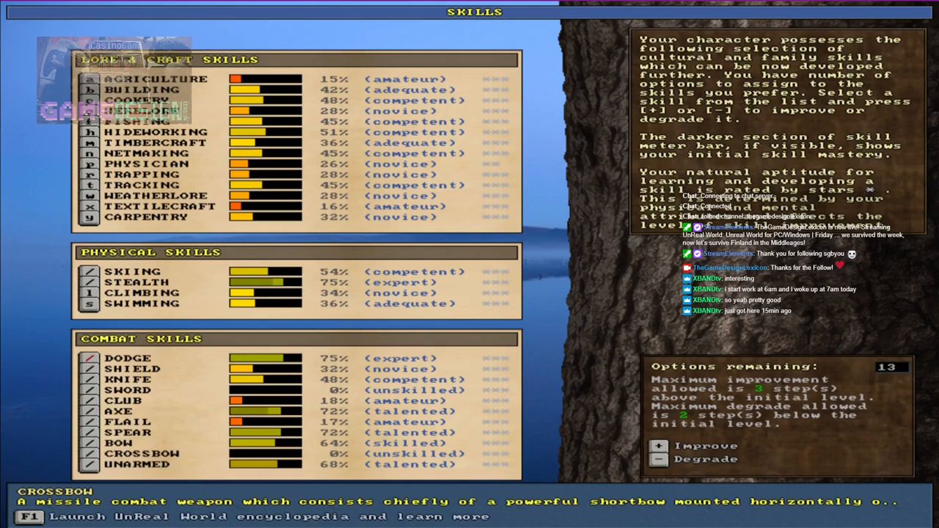
- Review Knife, Shield and Tracking, revert Stealth from master to expert, raise Timbercraft
left_click(132, 379)
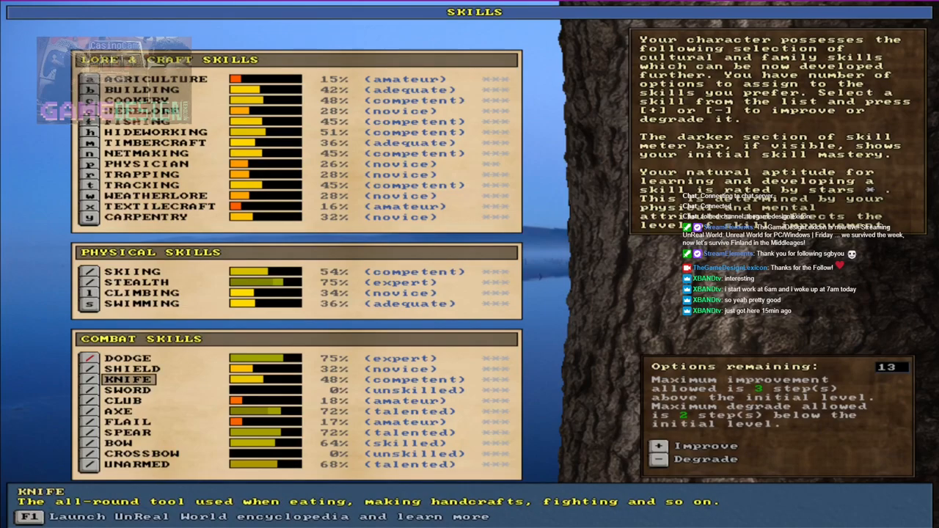
left_click(133, 368)
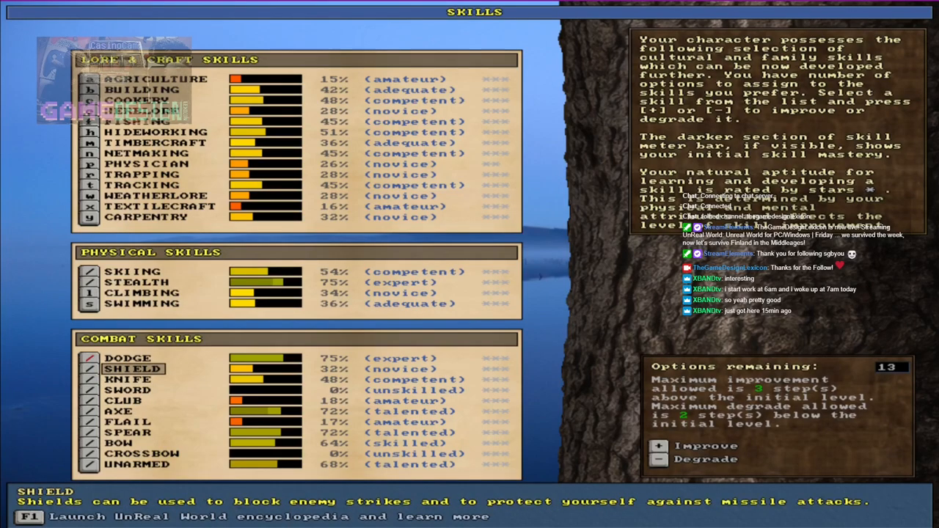
left_click(142, 303)
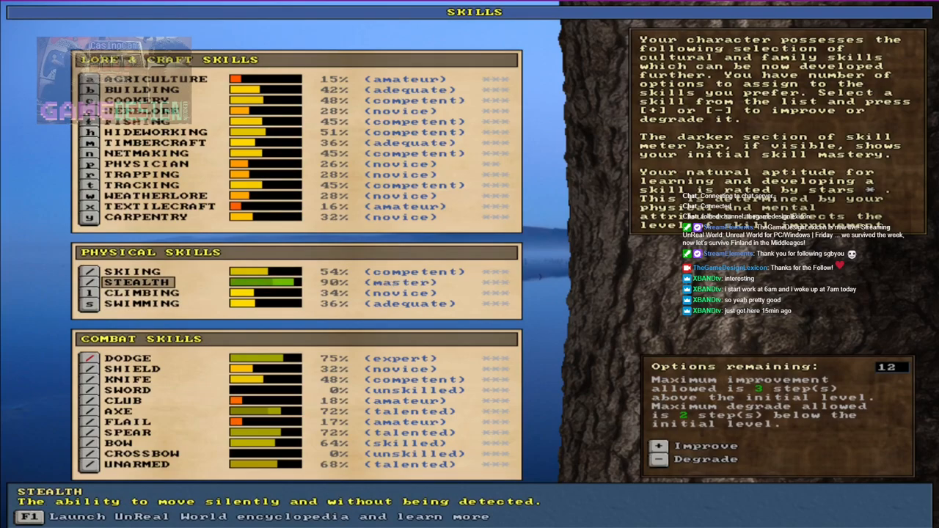
left_click(658, 459)
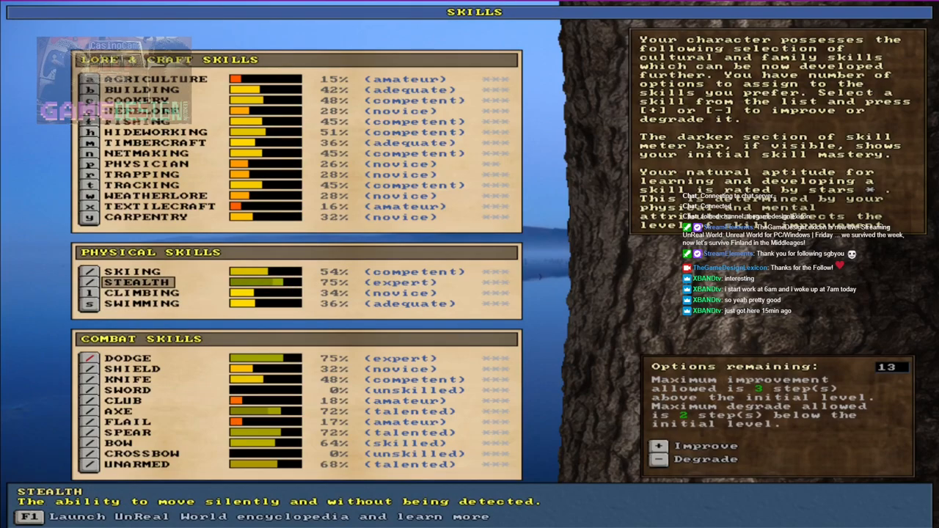
left_click(154, 142)
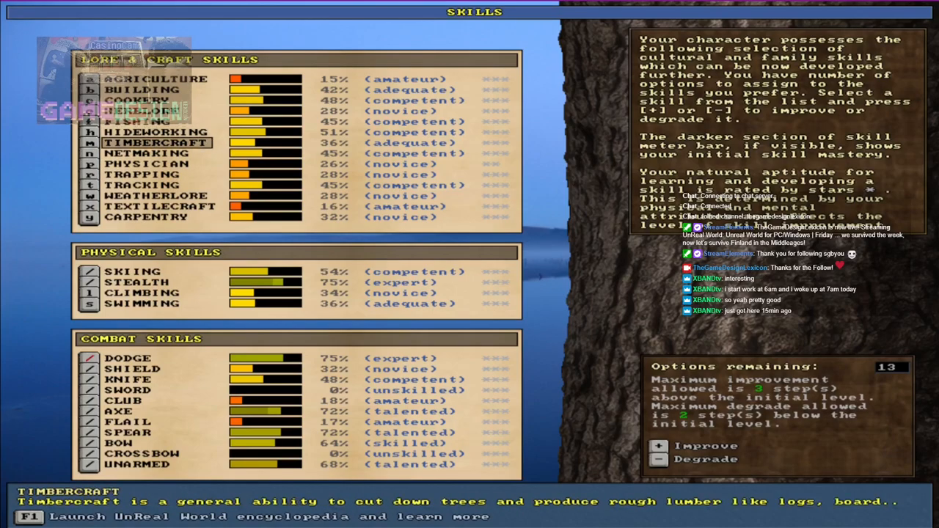
left_click(143, 185)
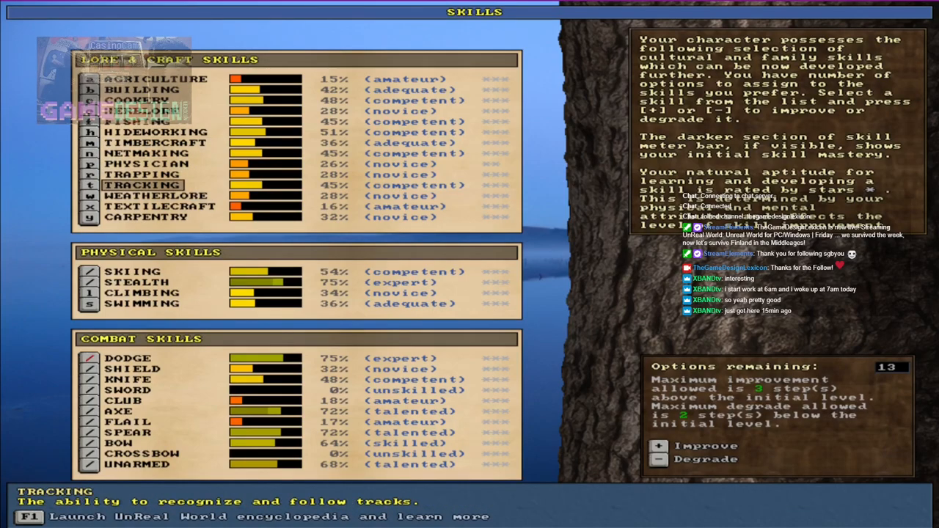
left_click(155, 142)
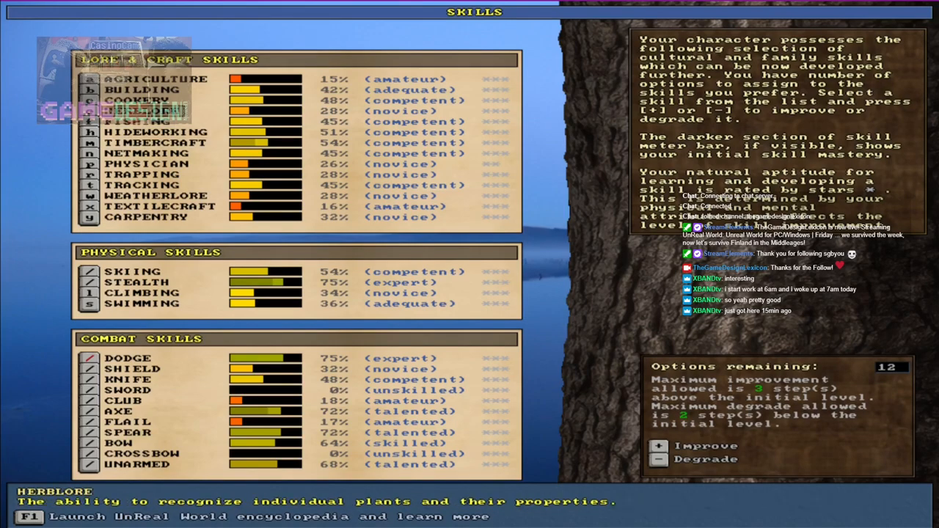
left_click(657, 447)
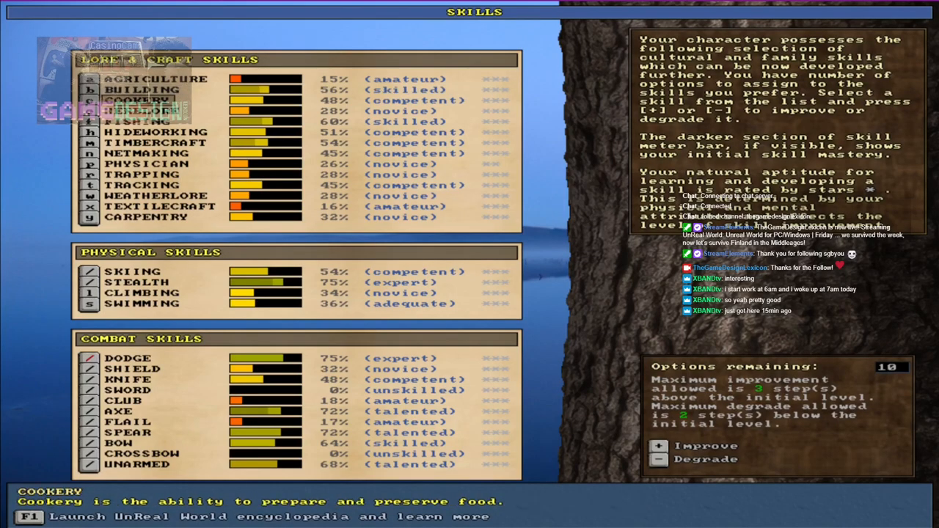
- Raise Hideworking, Weatherlore, Carpentry, Physician and Herblore, checking Building and Climbing
left_click(156, 132)
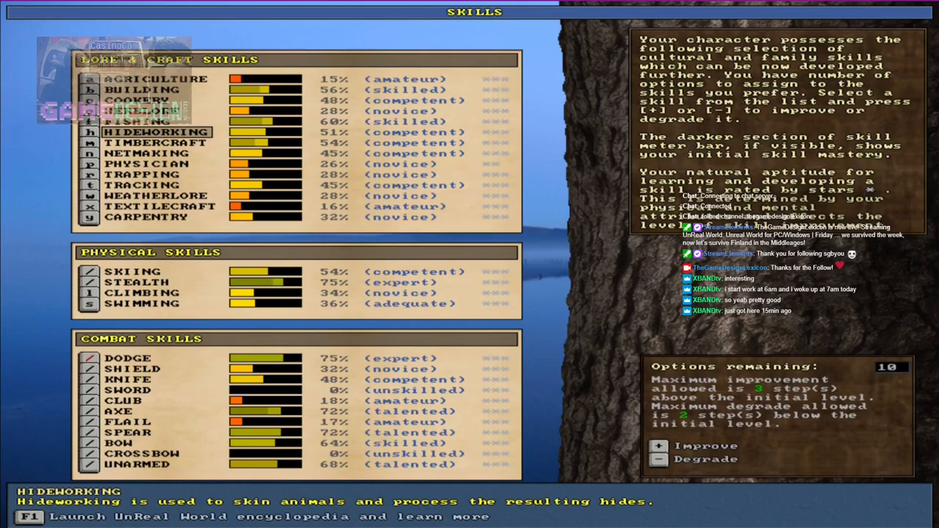
left_click(141, 174)
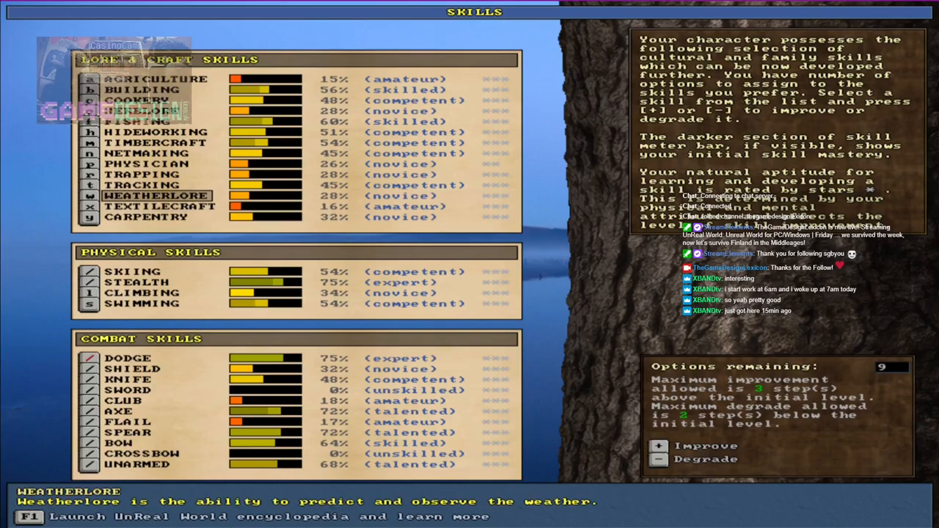
left_click(147, 216)
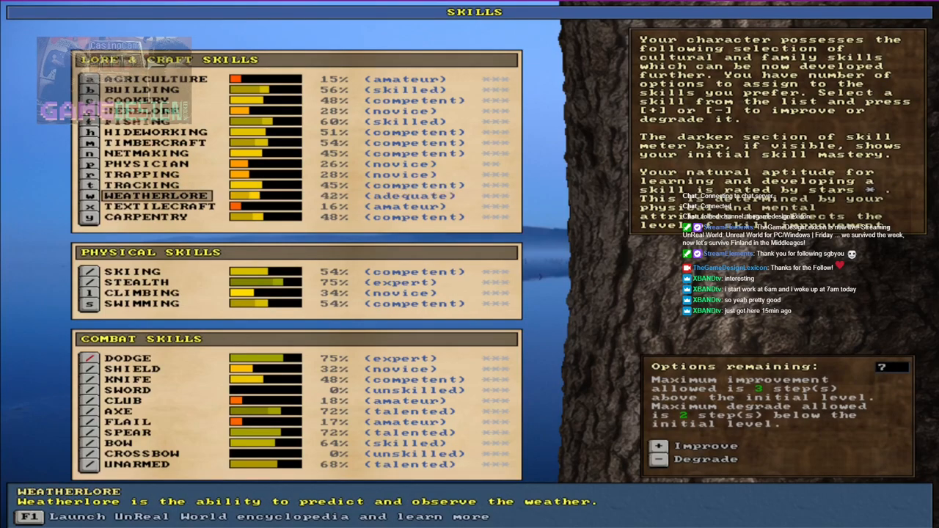
left_click(142, 174)
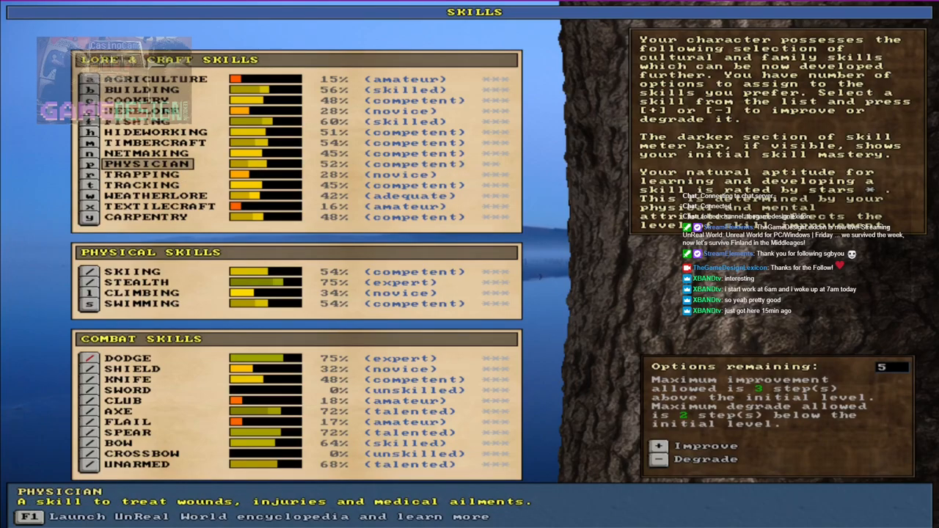
left_click(147, 153)
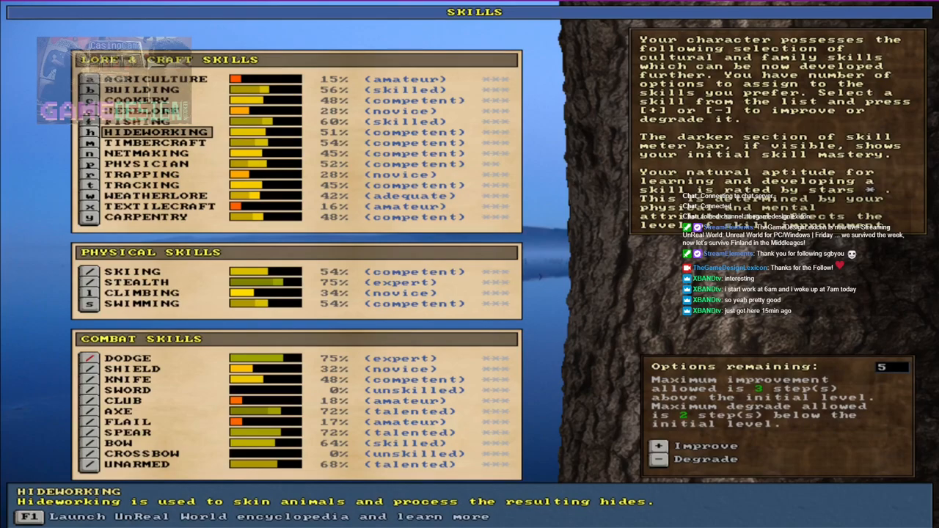
left_click(658, 446)
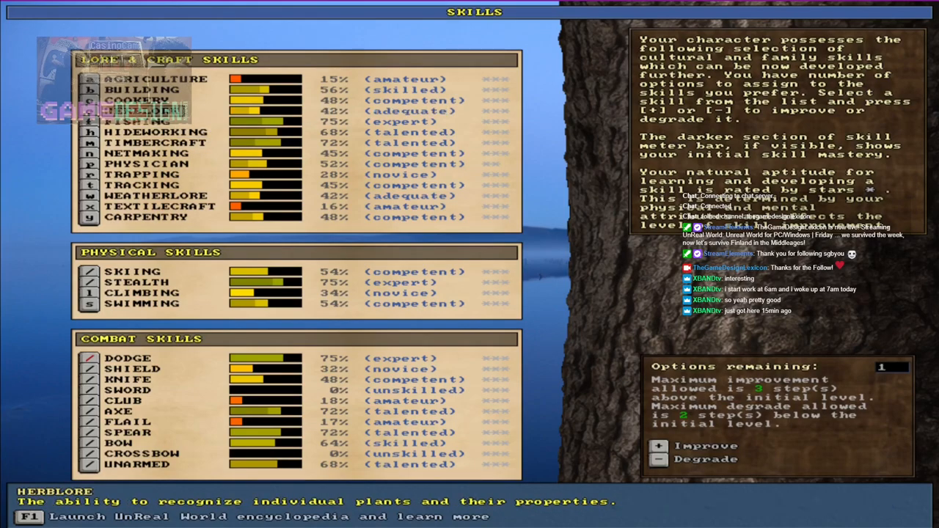
left_click(135, 90)
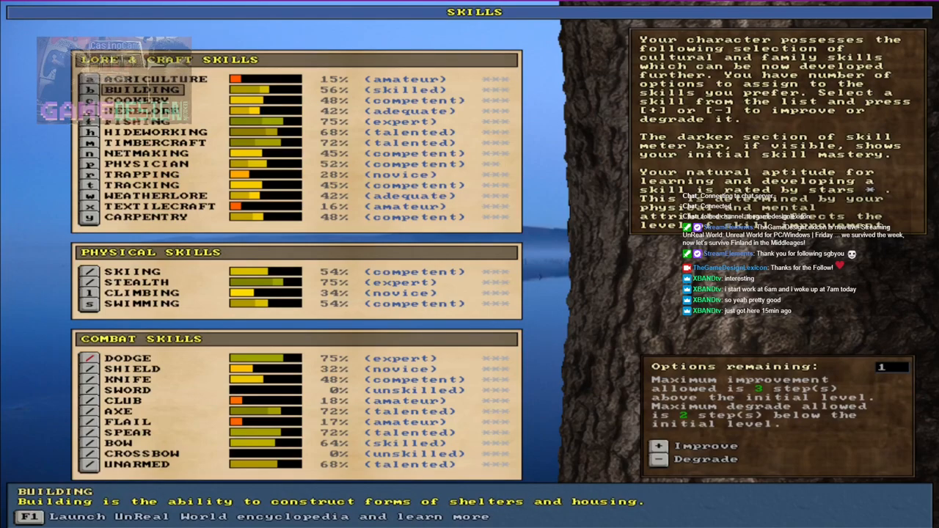
left_click(142, 292)
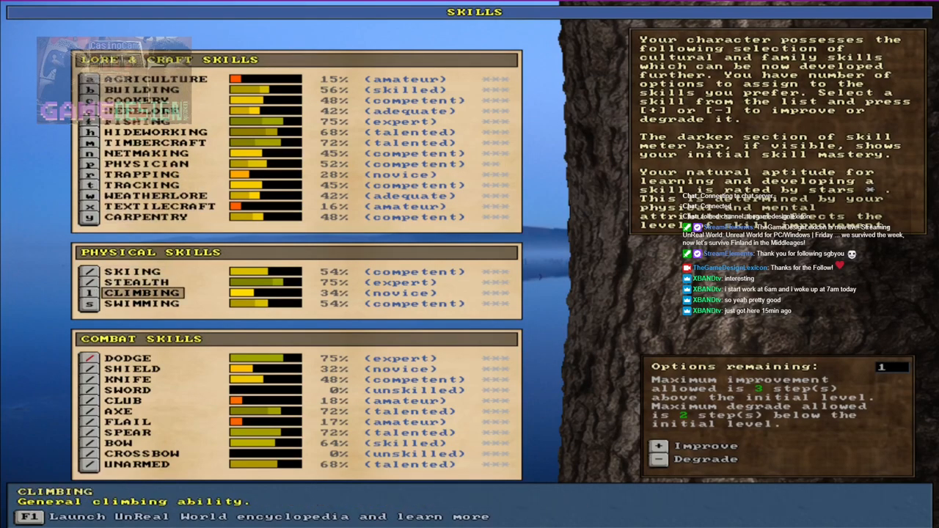
left_click(128, 390)
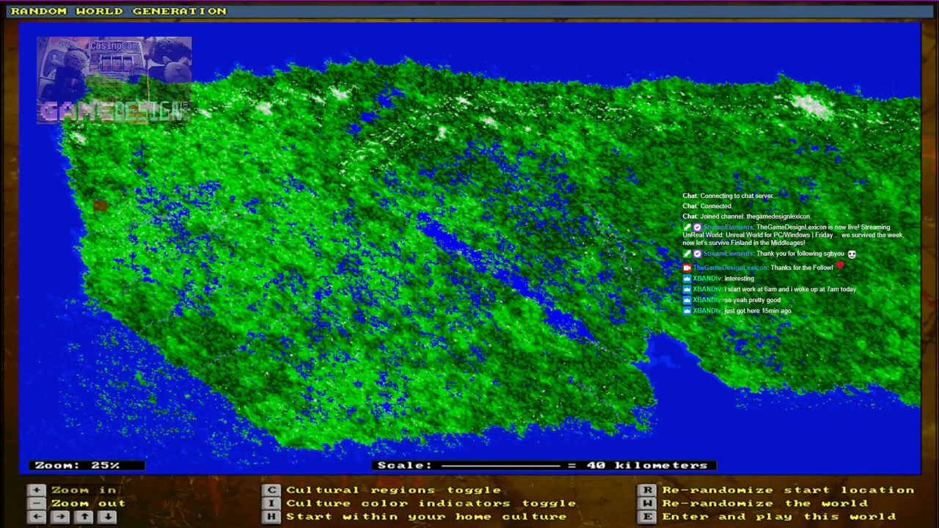
- Show cultural regions on the world map, hide the culture names, and enter the world
key("c")
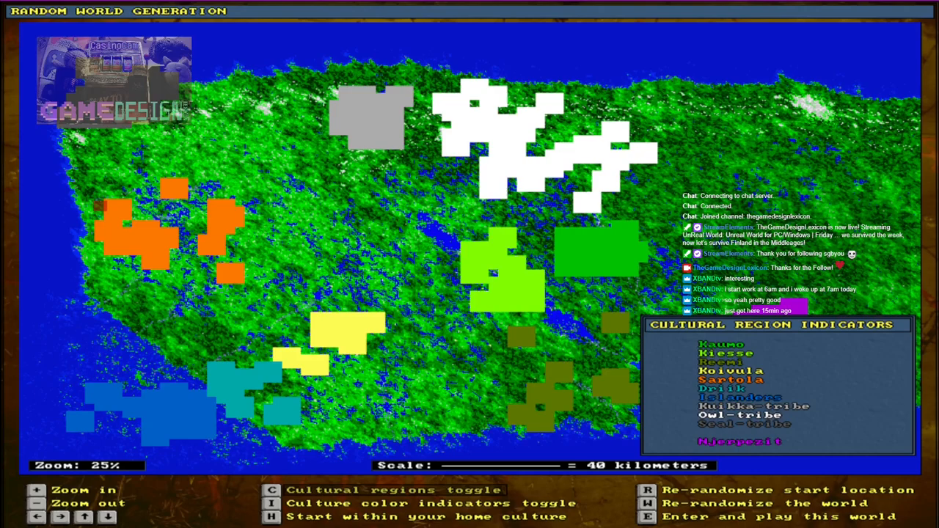
left_click(271, 503)
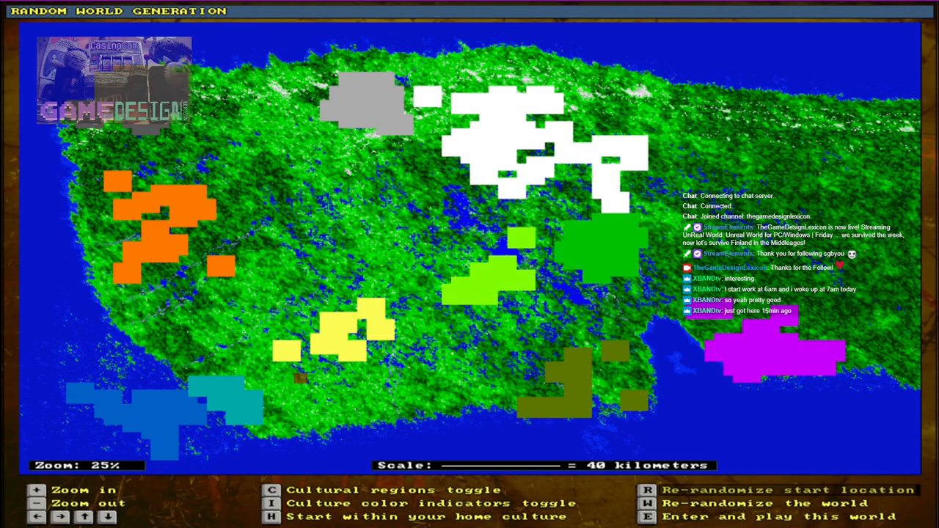
key("enter")
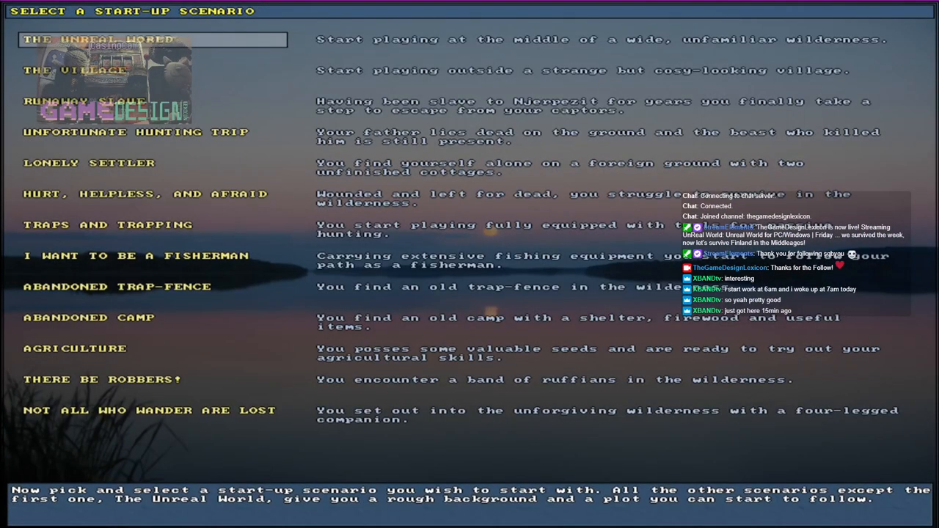
- Select a start-up scenario from the list, opening the first-timer encyclopedia
left_click(145, 194)
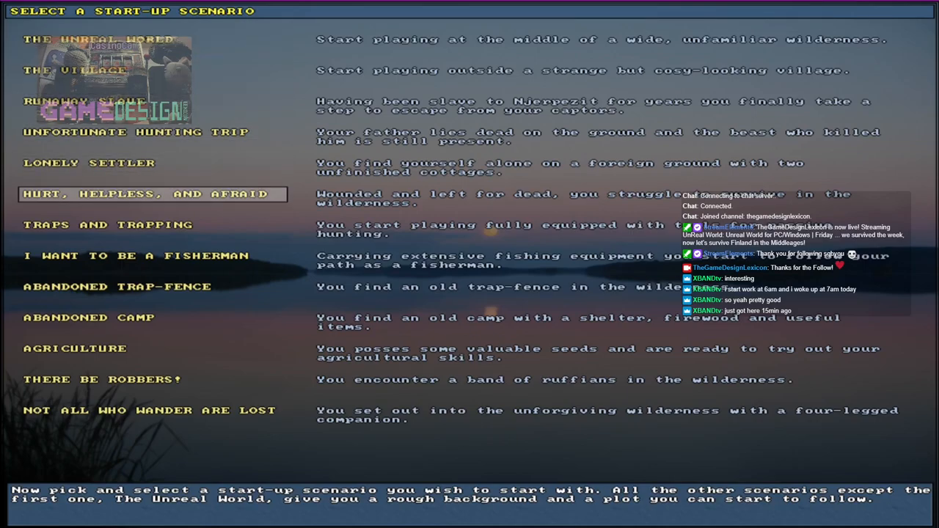
left_click(136, 255)
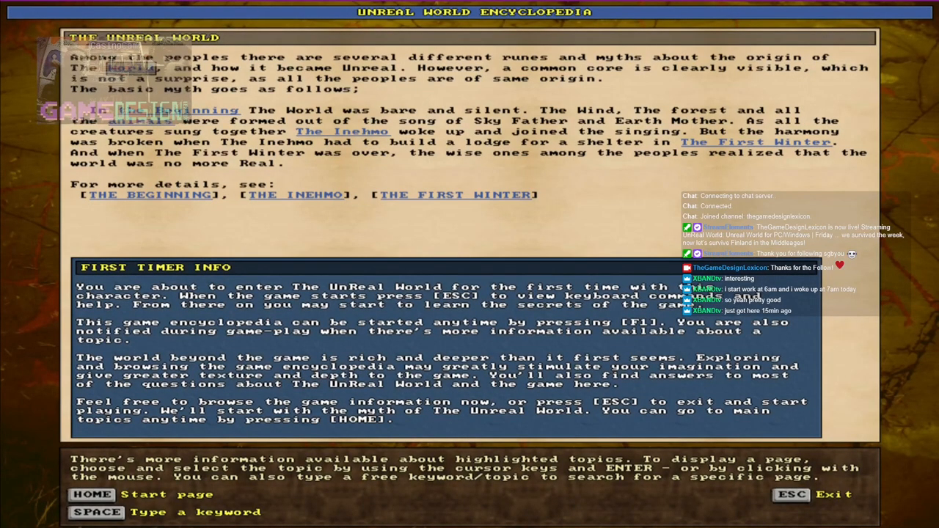
- Exit the encyclopedia into the Darn mountains and show the Game Course task list
key("Escape")
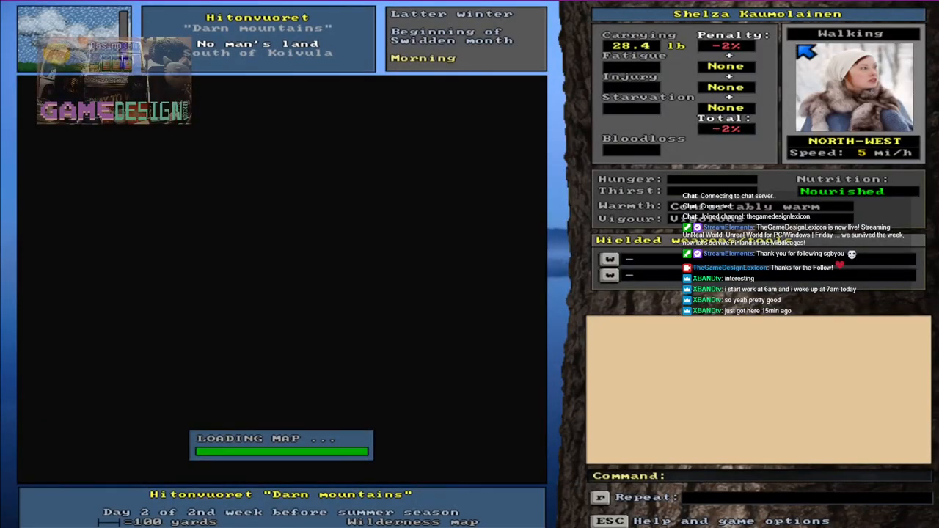
key("f5")
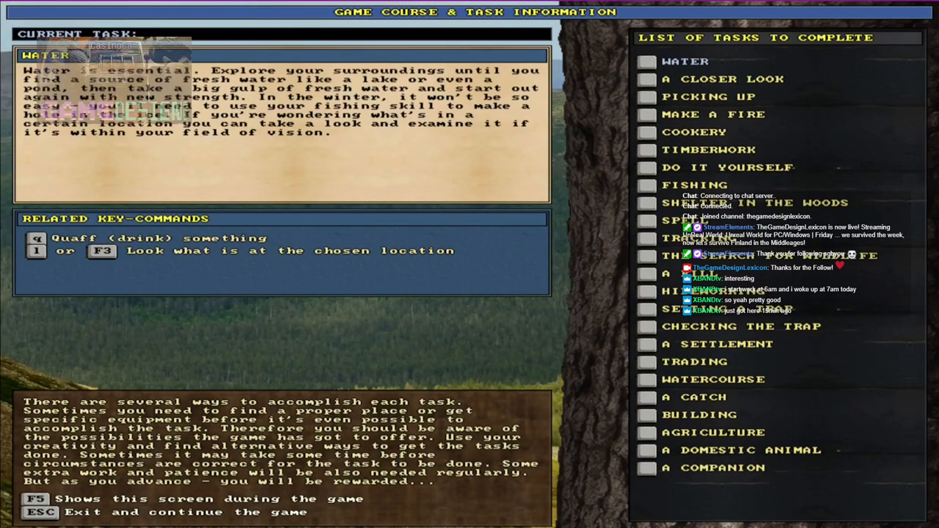
- Resume the game from the task screen and bring up Shelza's inventory
key("Escape")
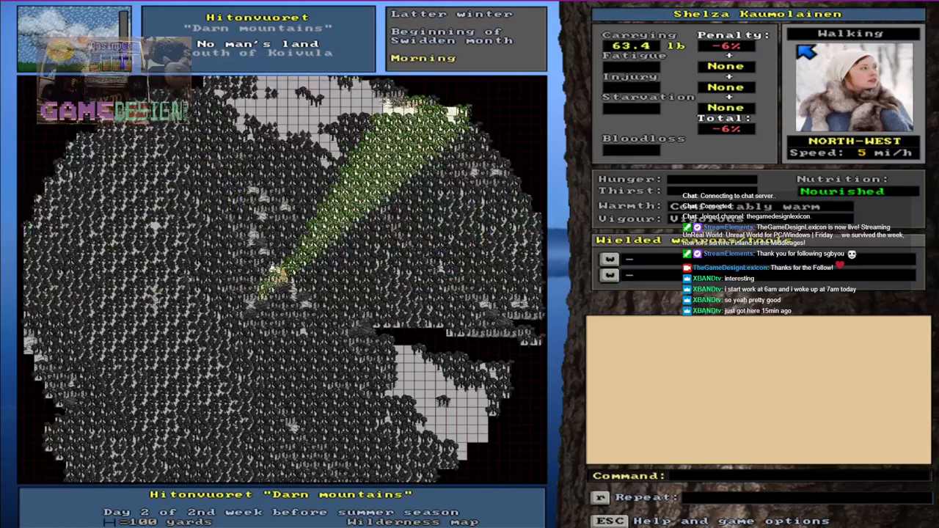
key("up")
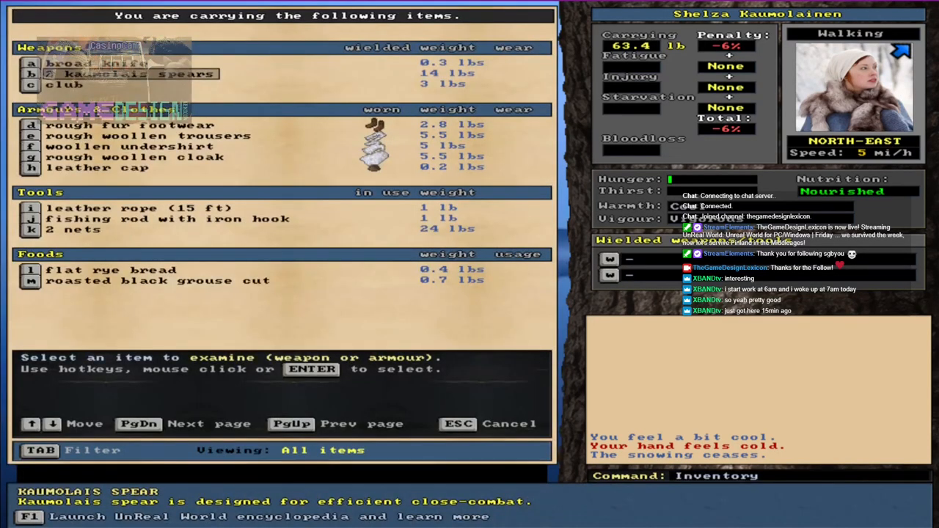
left_click(147, 136)
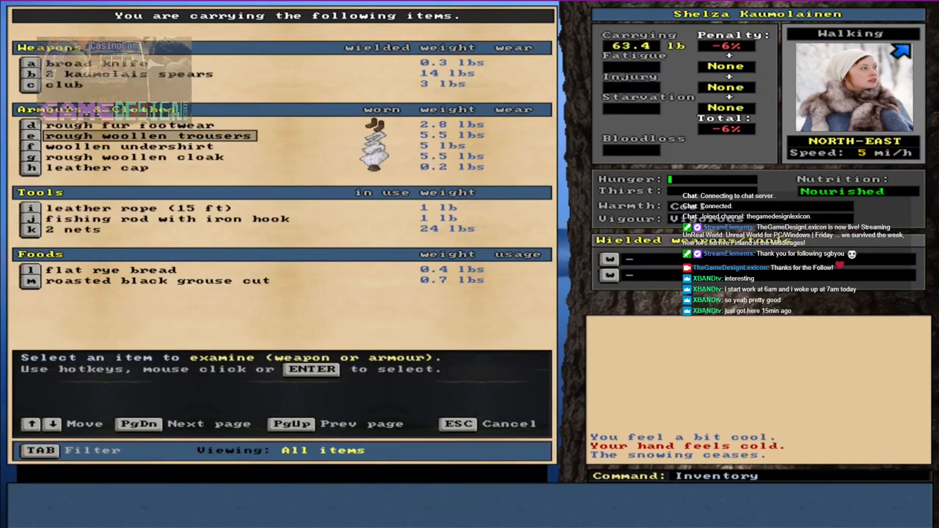
left_click(140, 208)
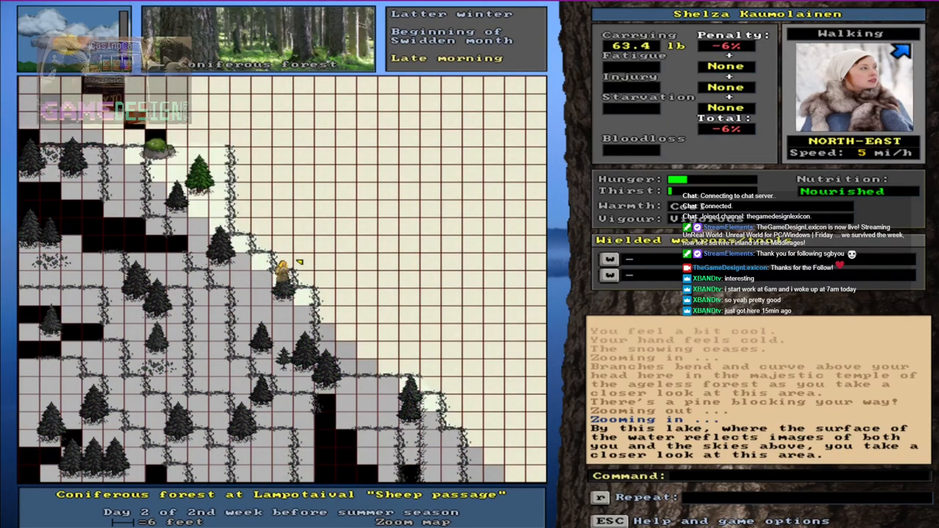
- Cut an ice hole in the frozen lake to drink, then dismiss the completed-task screens
key("l")
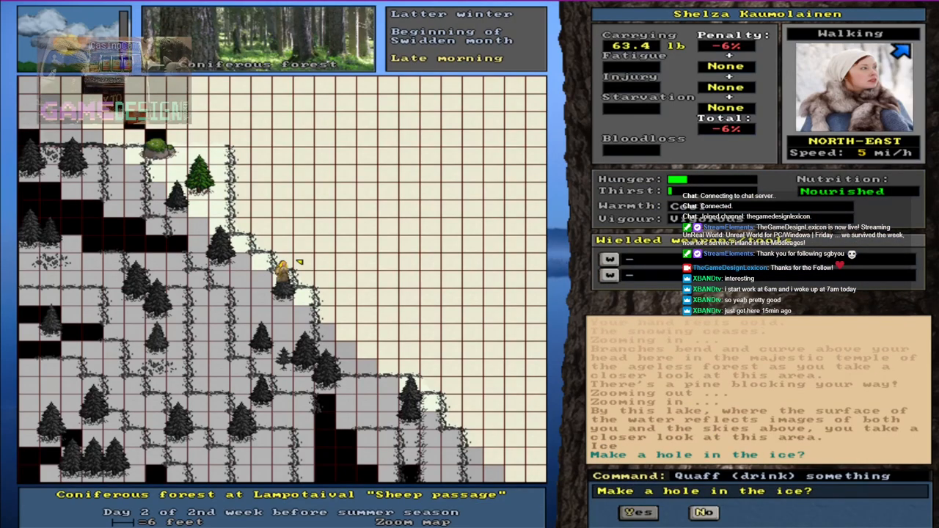
left_click(638, 512)
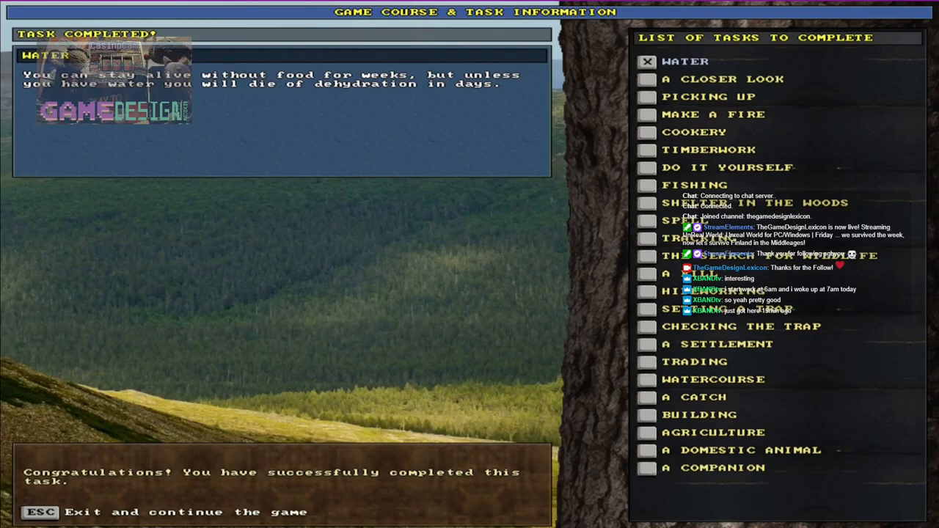
key("Escape")
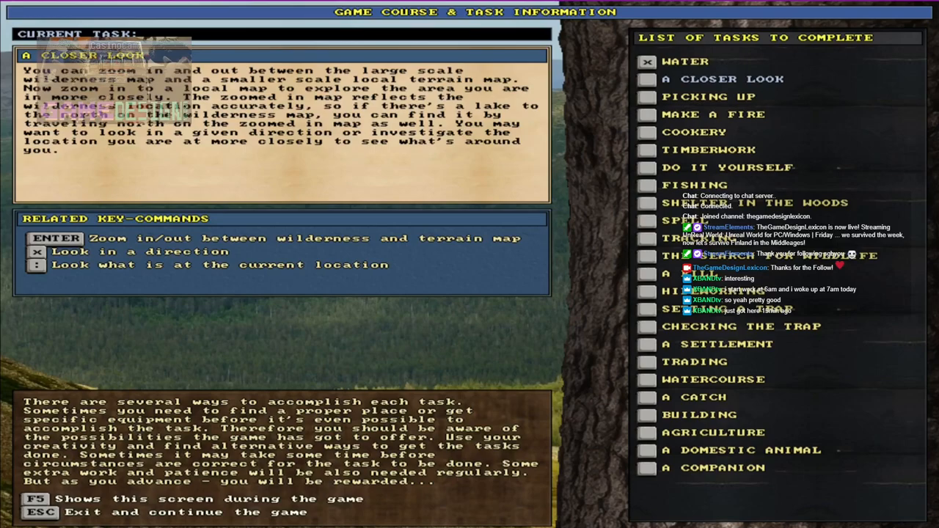
key("Escape")
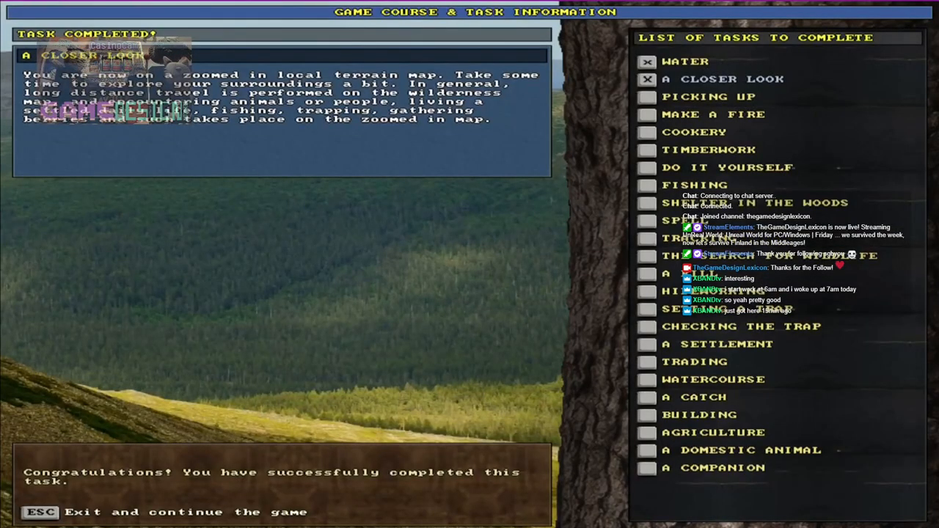
key("Escape")
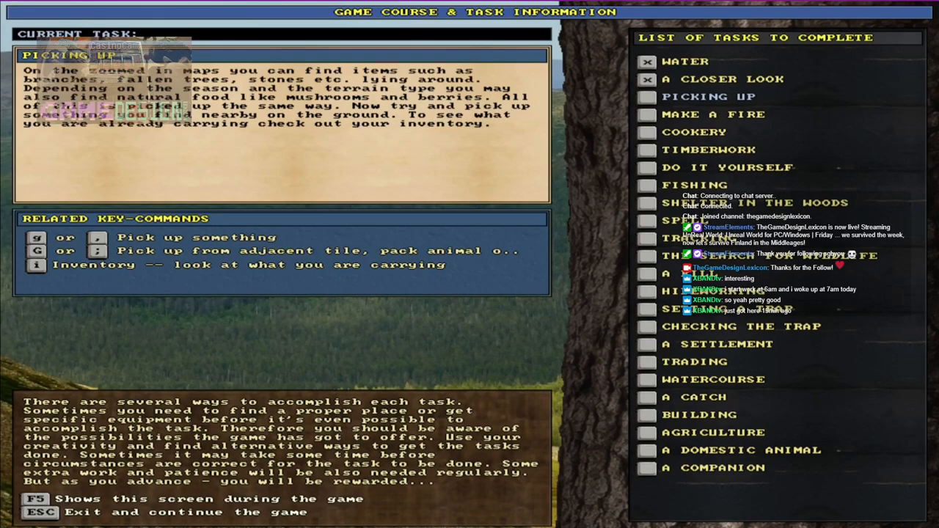
key("Escape")
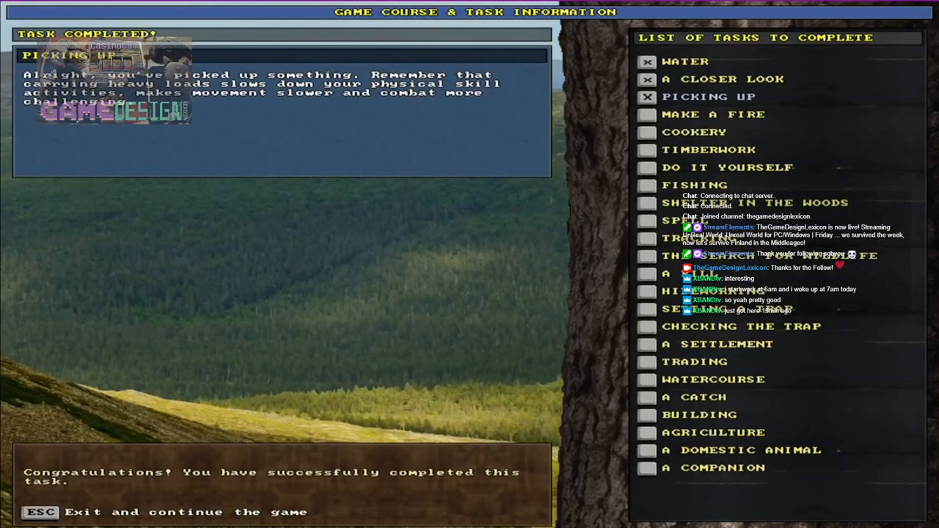
- Dismiss the task notice, face east and make a fire beside the ice hole
key("Escape")
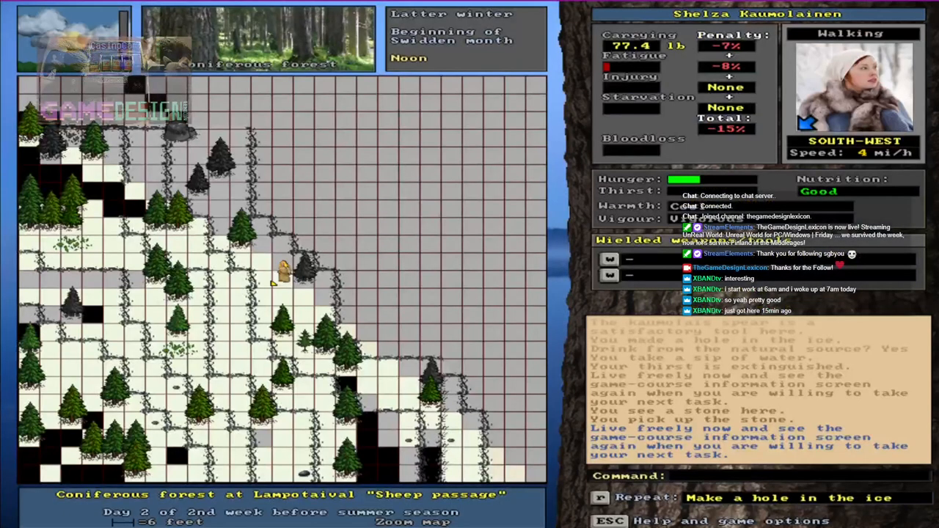
key("f5")
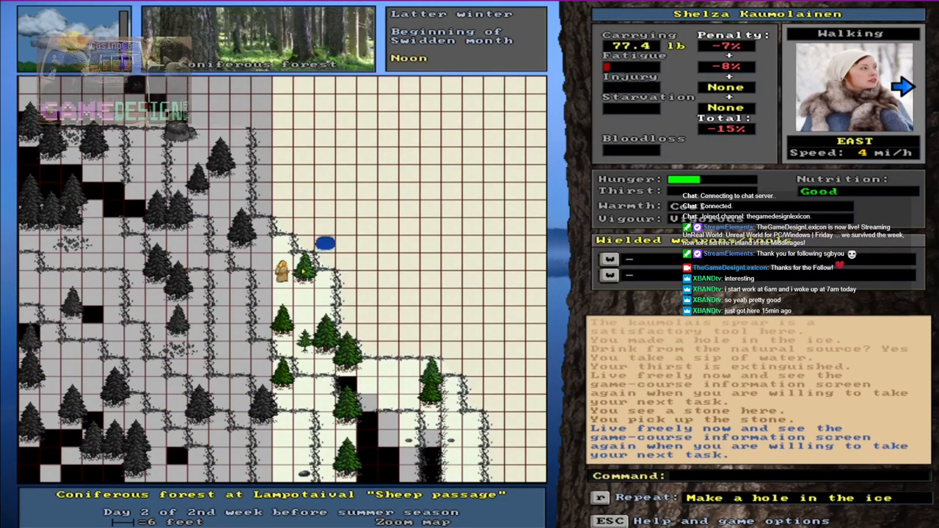
key("Left")
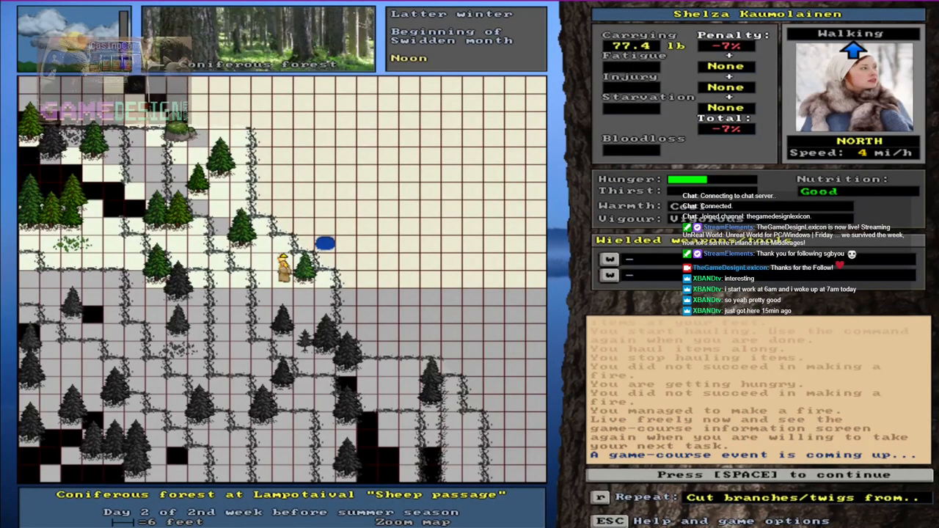
- Roast the fresh pike on the fire and close the Cookery task notice
key("space")
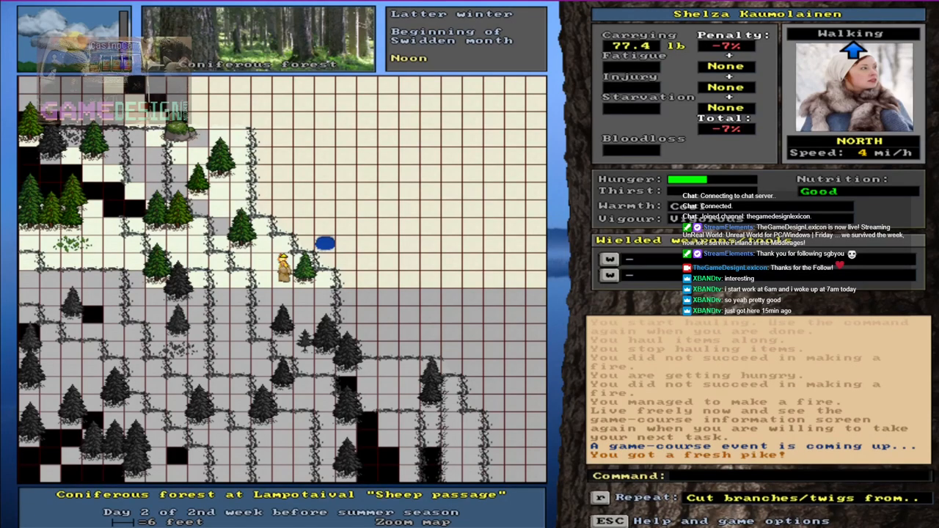
key("t")
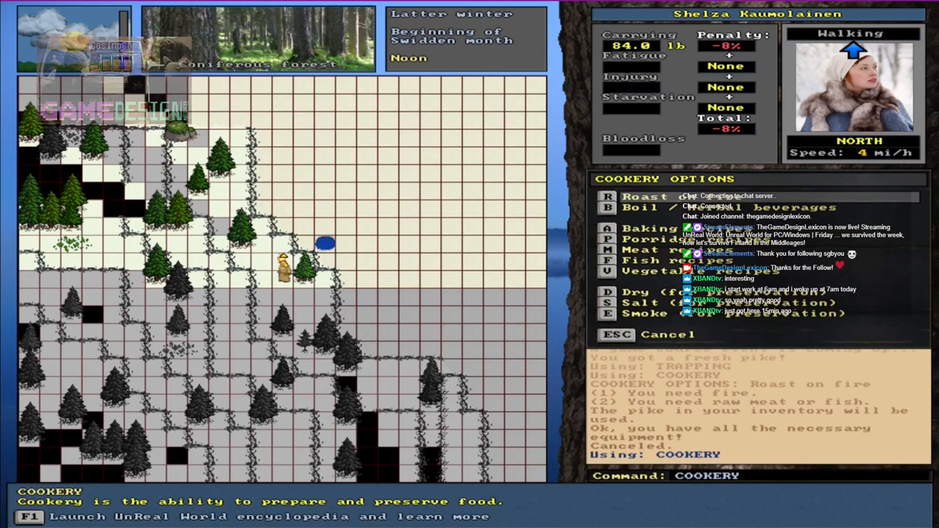
left_click(607, 196)
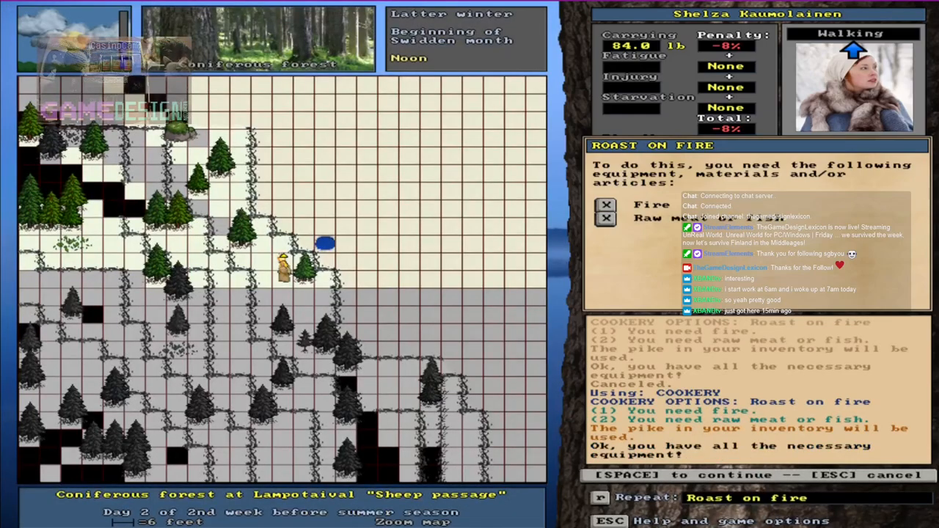
key("space")
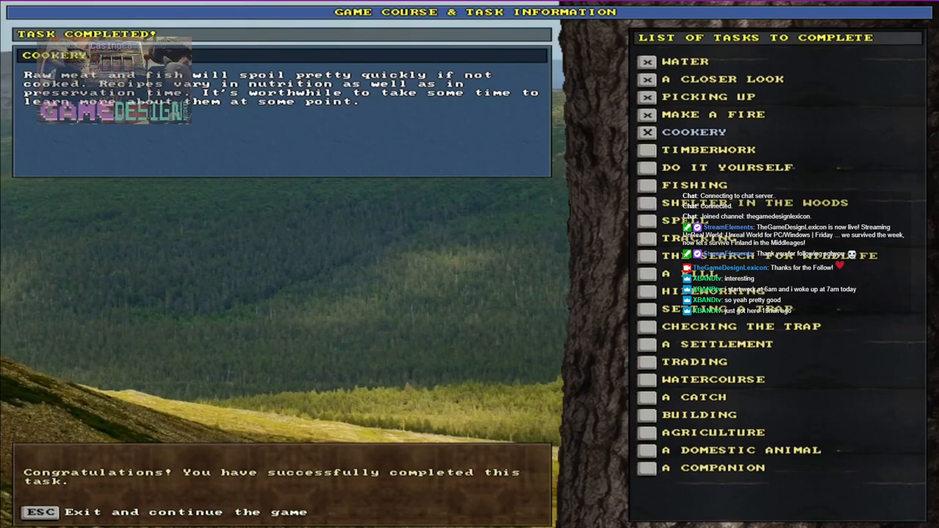
key("Escape")
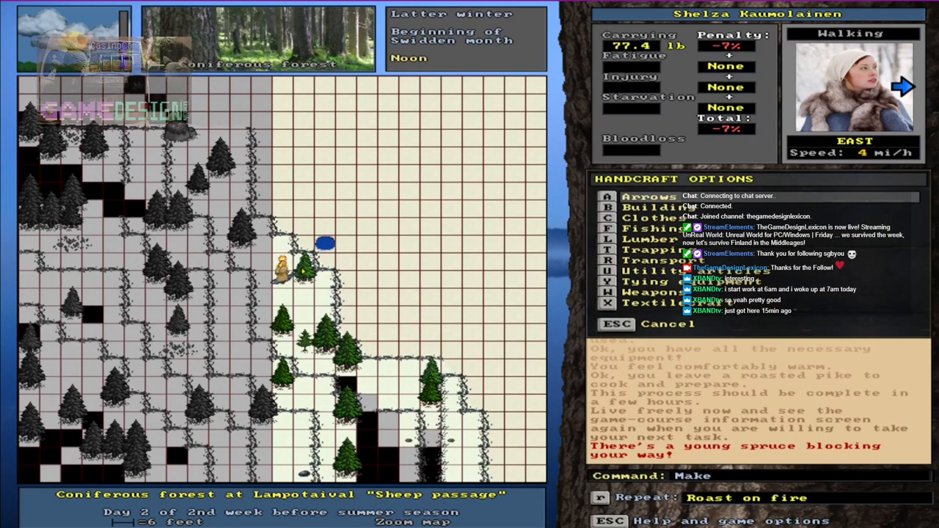
- Fell the young spruce and check the task list showing Do It Yourself next
left_click(635, 239)
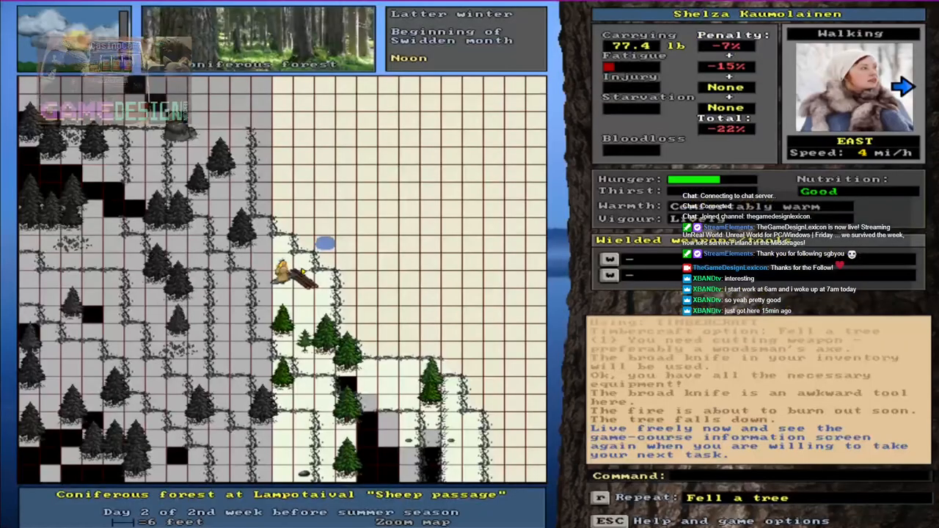
key("f5")
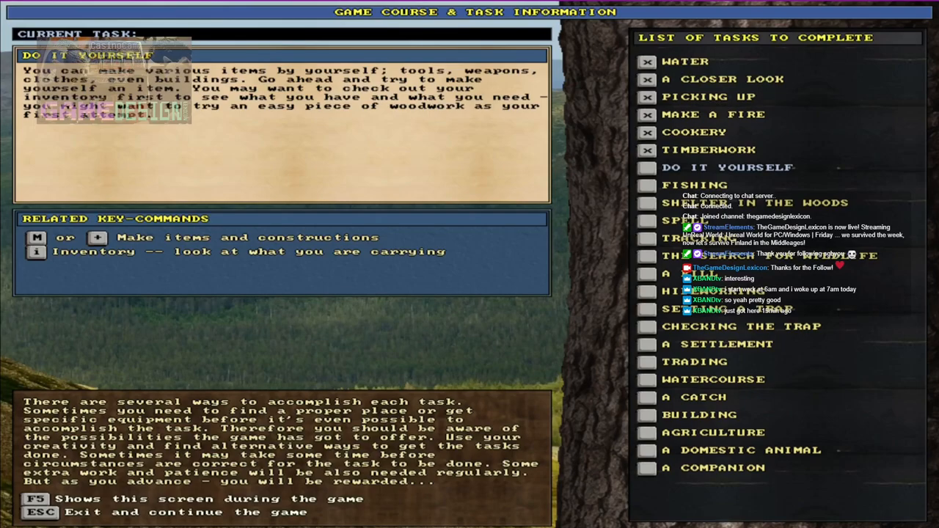
- Leave the task list and move Shelza into the heathland
key("Escape")
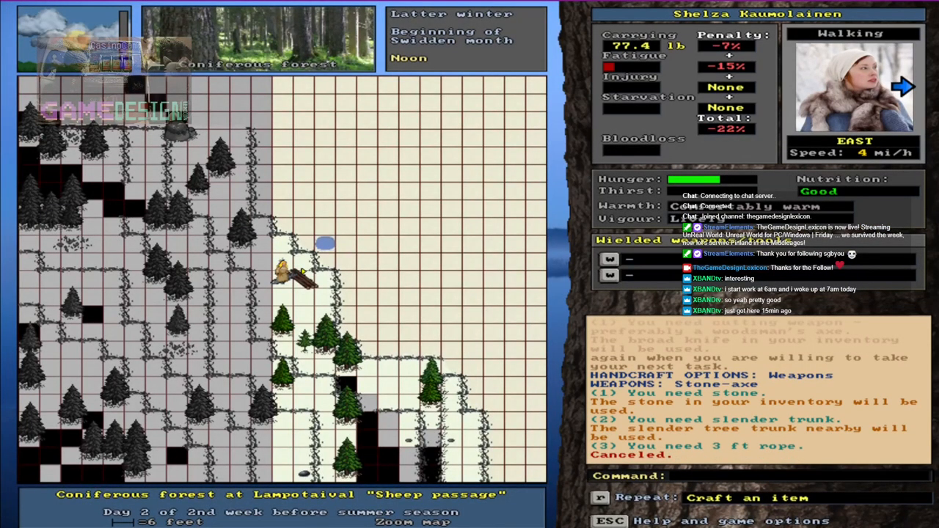
key("up")
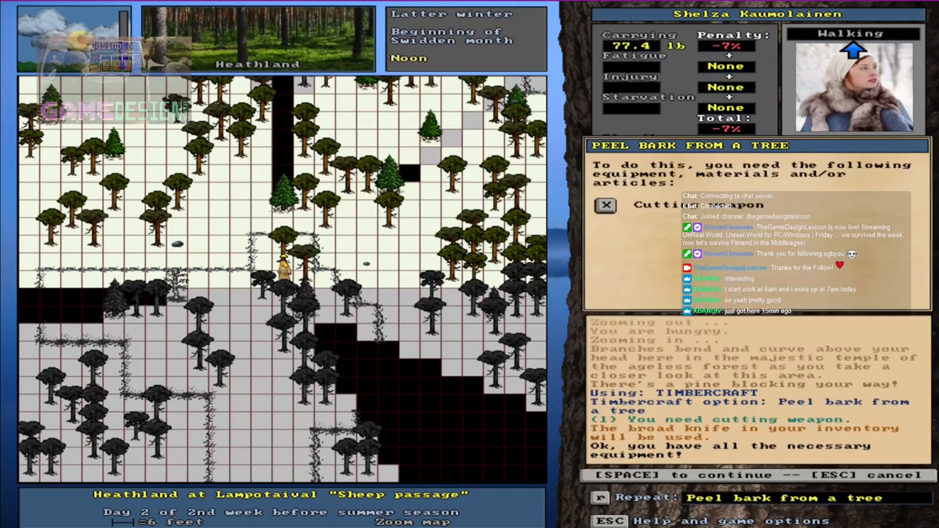
- Confirm peeling pine bark with the broad knife, yielding 24 bark chunks
key("space")
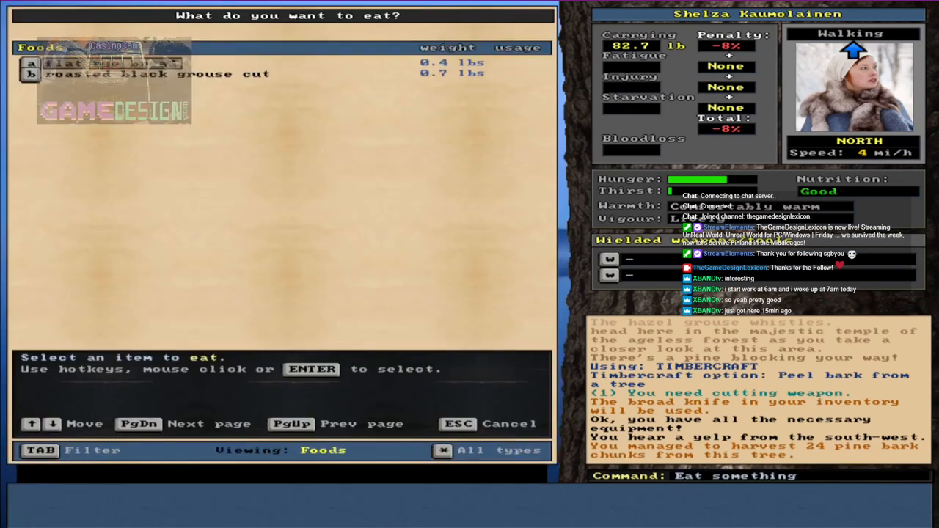
- Eat the flat rye bread and roasted black grouse cut from the Eat menu
left_click(110, 62)
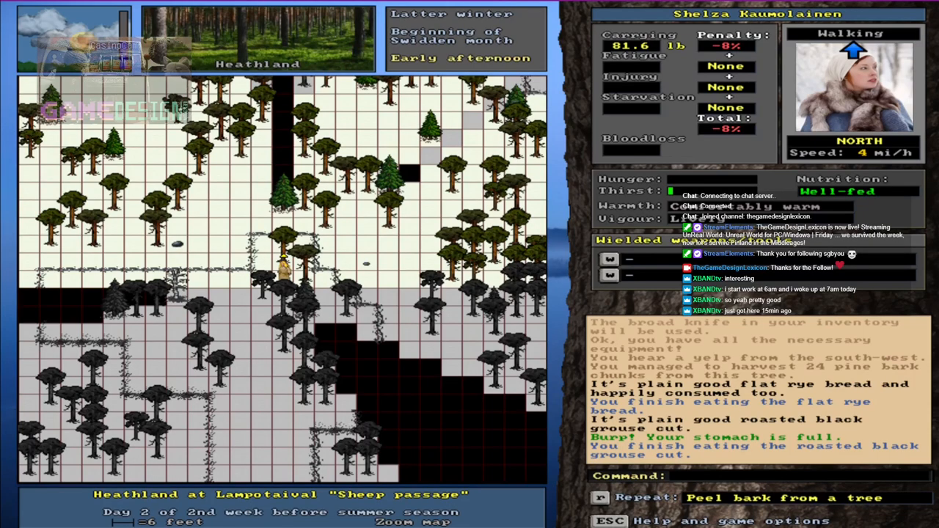
- Travel back to the lakeside coniferous forest and pick up the roasted pike
key("t")
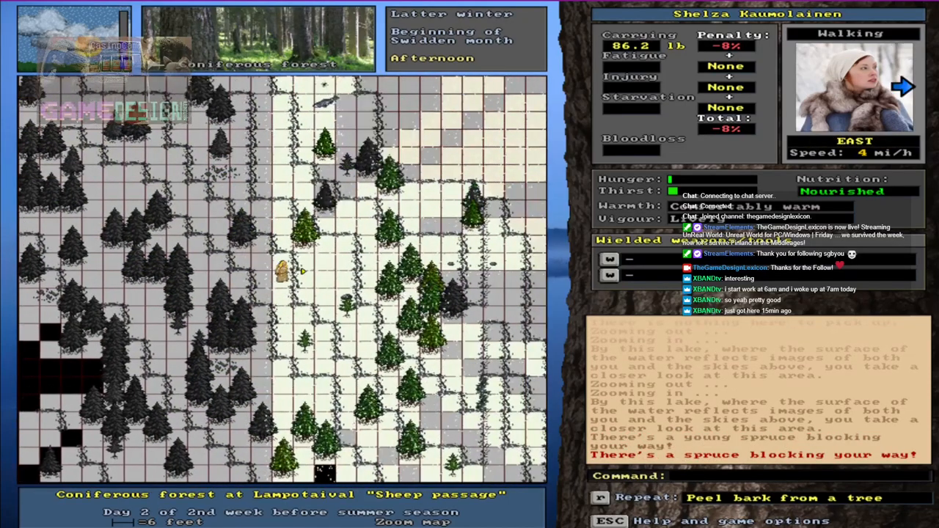
key("up")
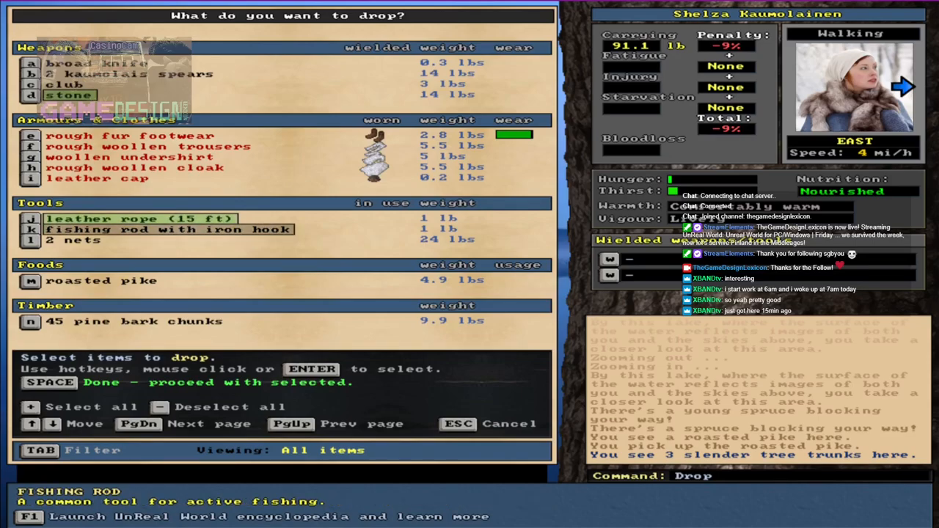
- Drop the stone, leather rope, fishing rod, two nets and 45 pine bark chunks
left_click(63, 240)
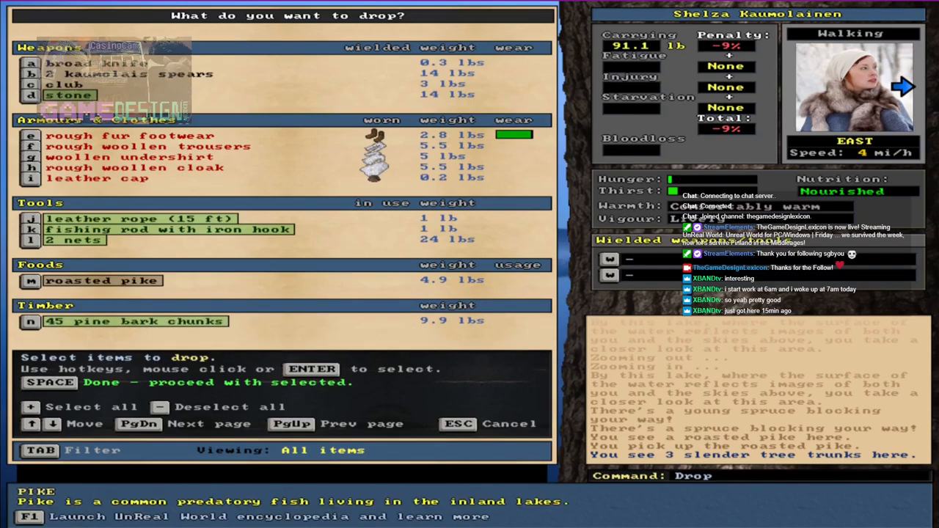
left_click(63, 84)
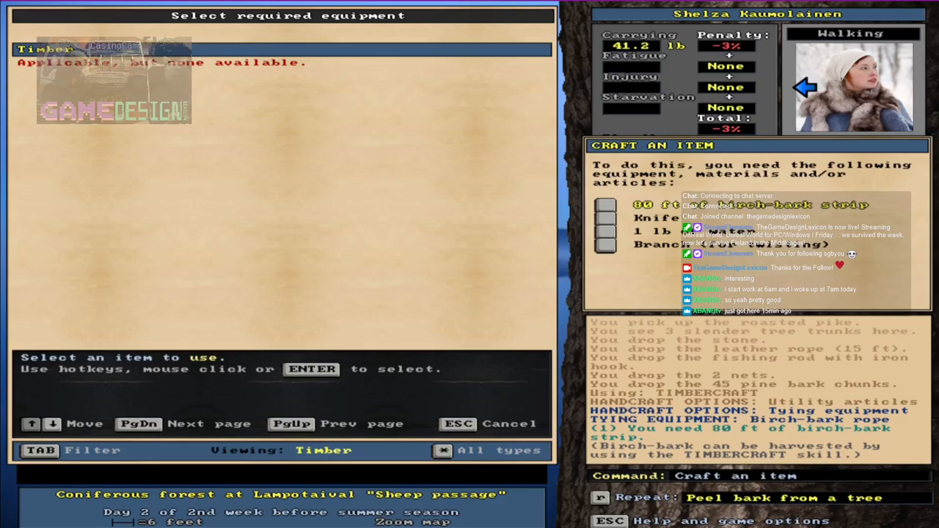
- Cancel the birch-bark rope craft and walk into the spruce mire beside a birch
key("Escape")
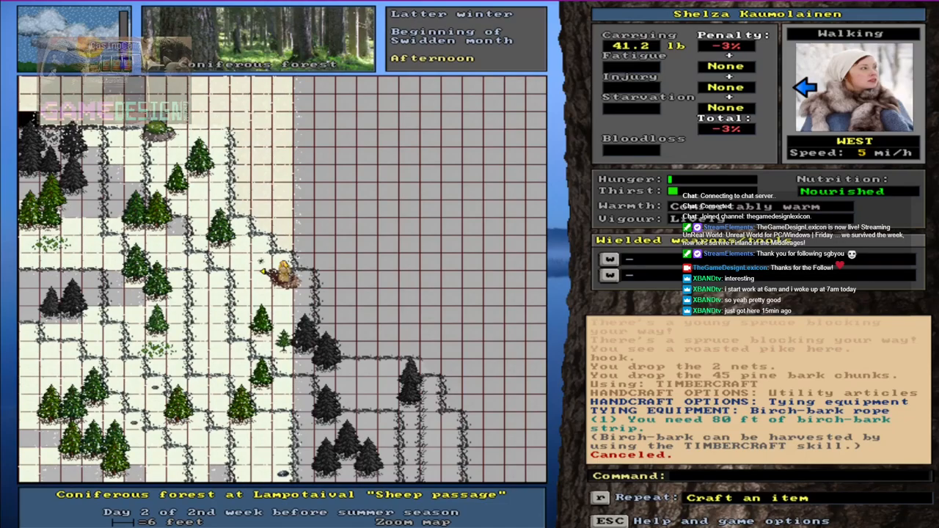
key("g")
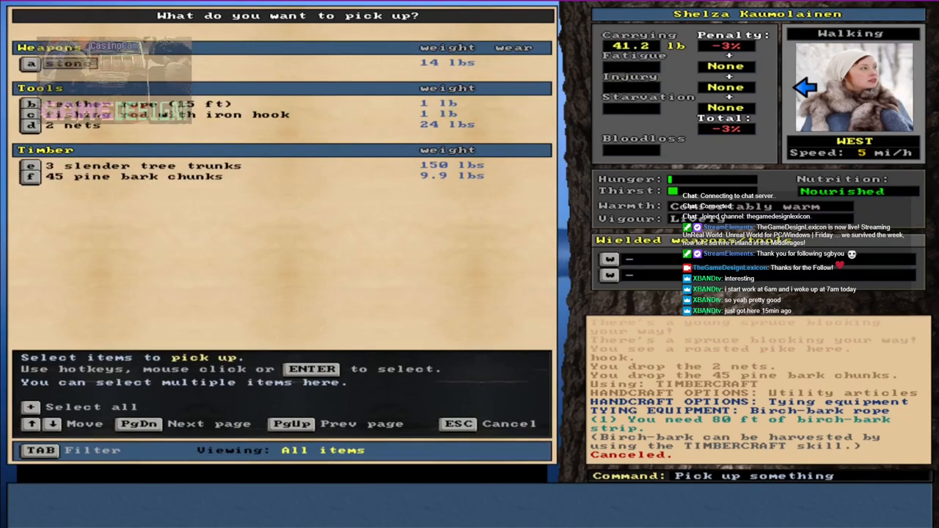
key("Escape")
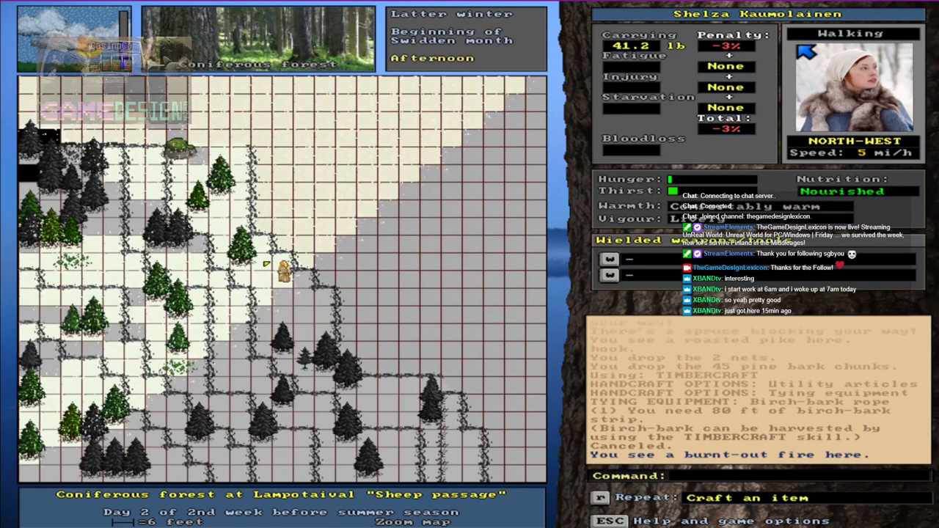
key("Left")
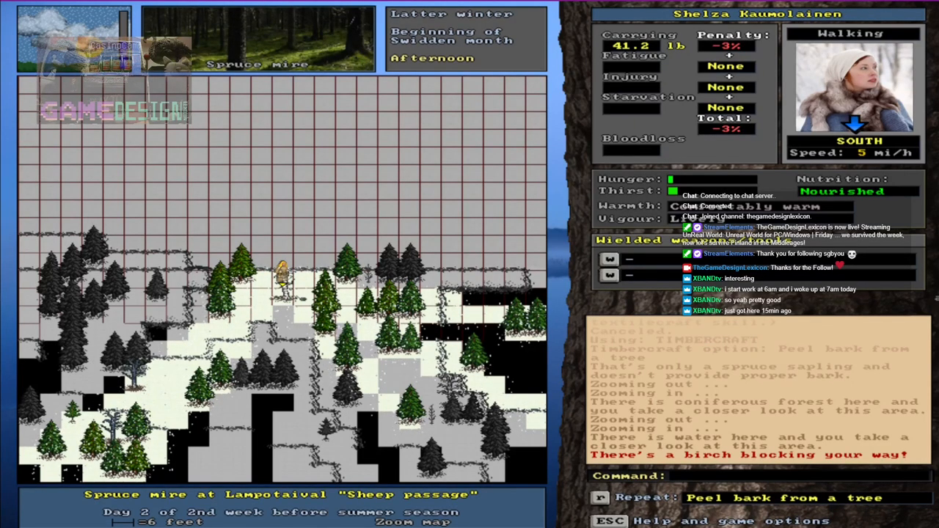
- Peel an 80-ft ball of birch-bark strip with the broad knife and head east to camp
key("t")
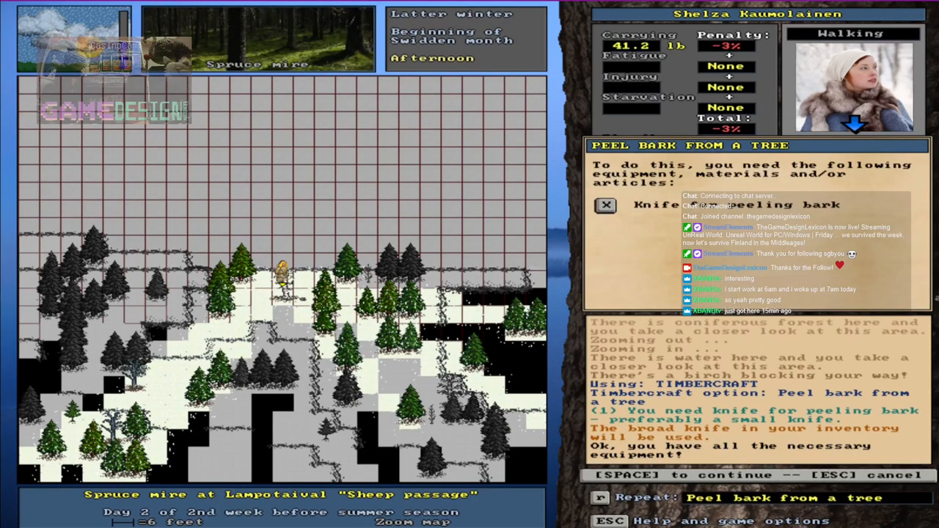
key("space")
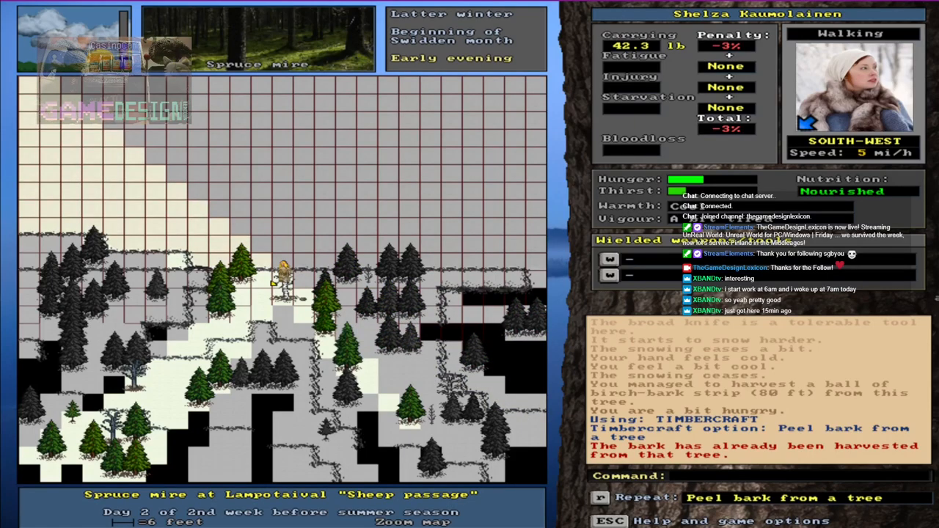
key("Down")
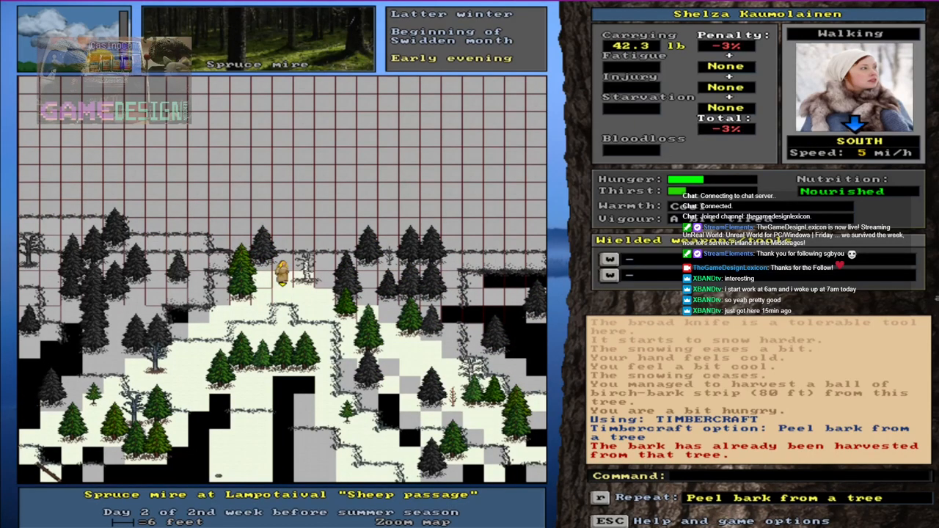
key("right")
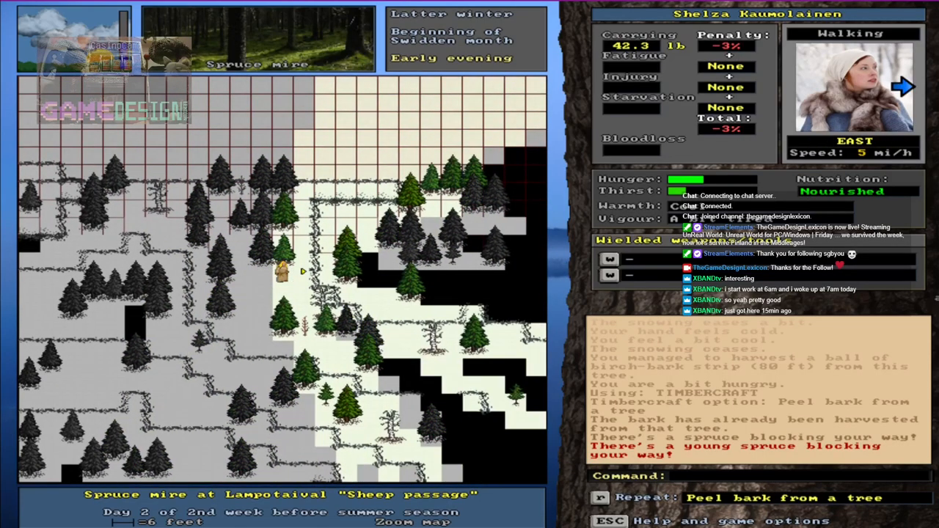
key("Down")
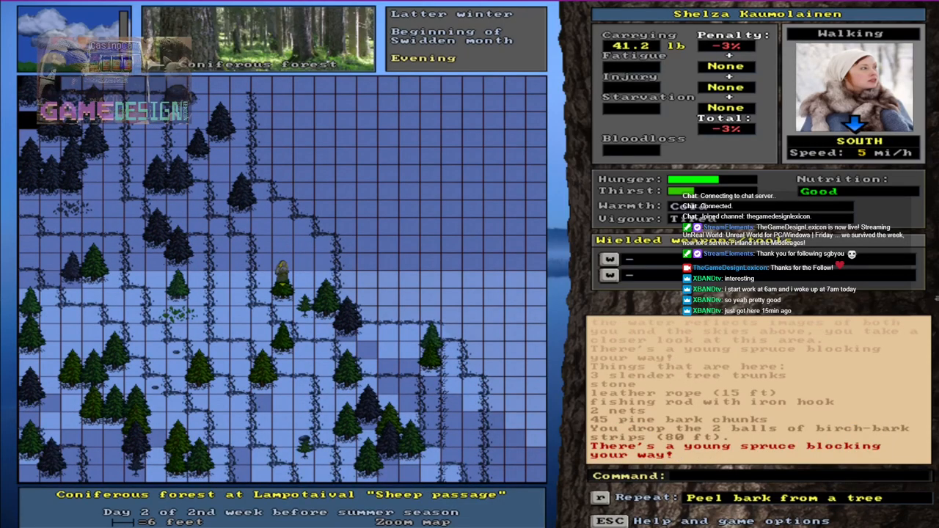
- Cut 17 spruce twigs with the broad knife and choose ground items to haul along
key("t")
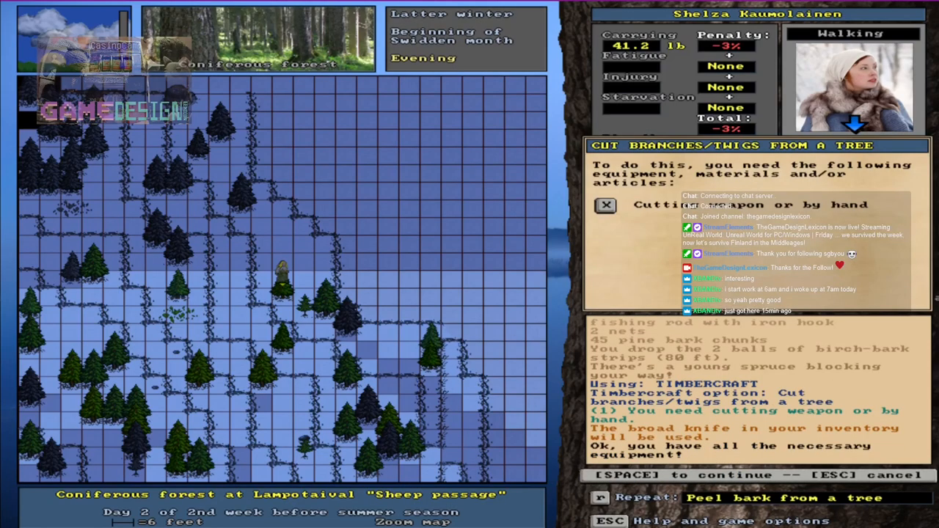
key("space")
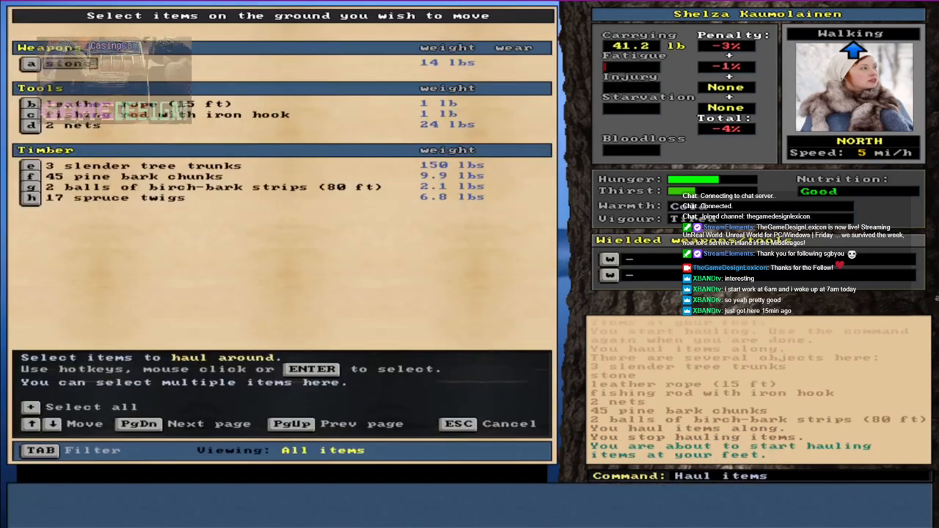
left_click(118, 197)
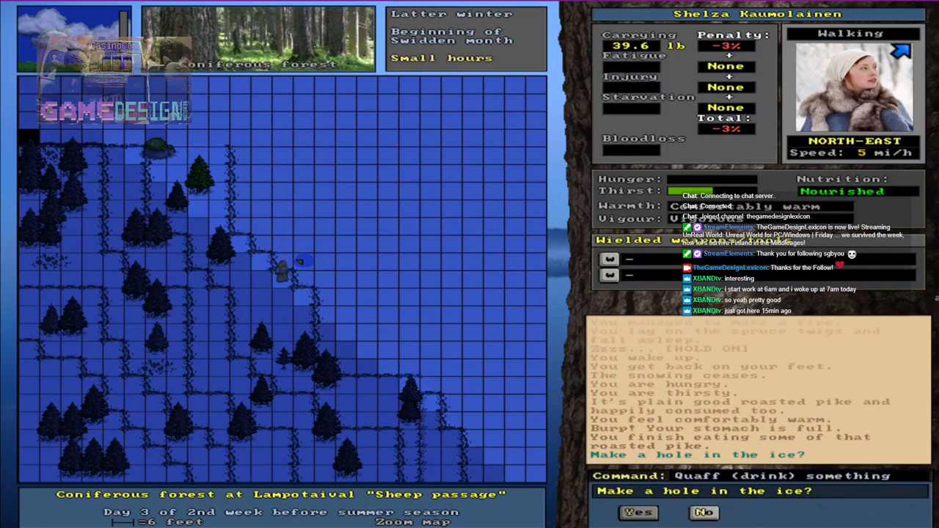
- Cut two shoreline ice holes, drink from one, and try setting a net and fishing
left_click(639, 512)
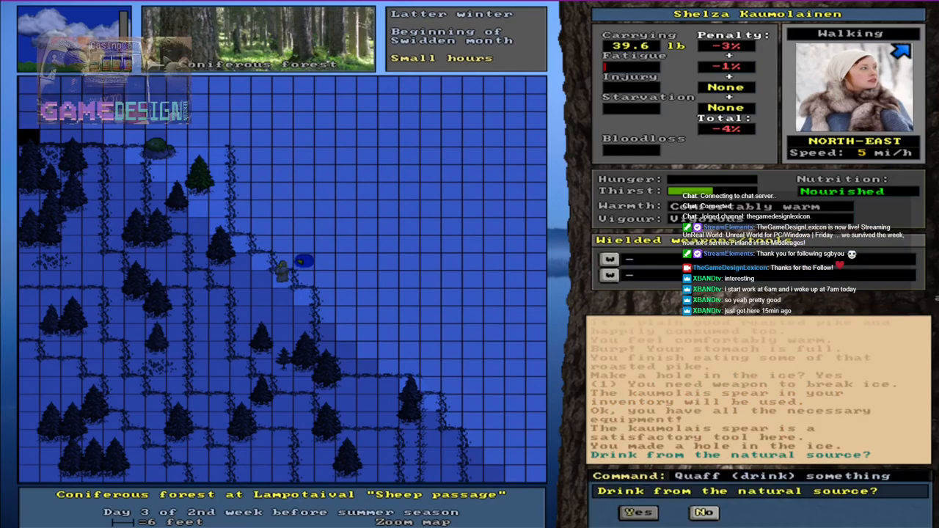
left_click(638, 513)
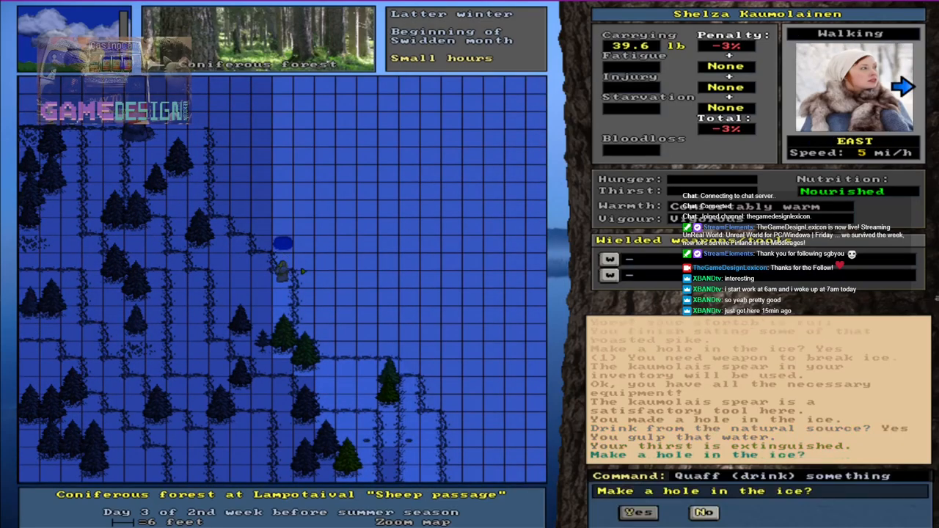
left_click(638, 512)
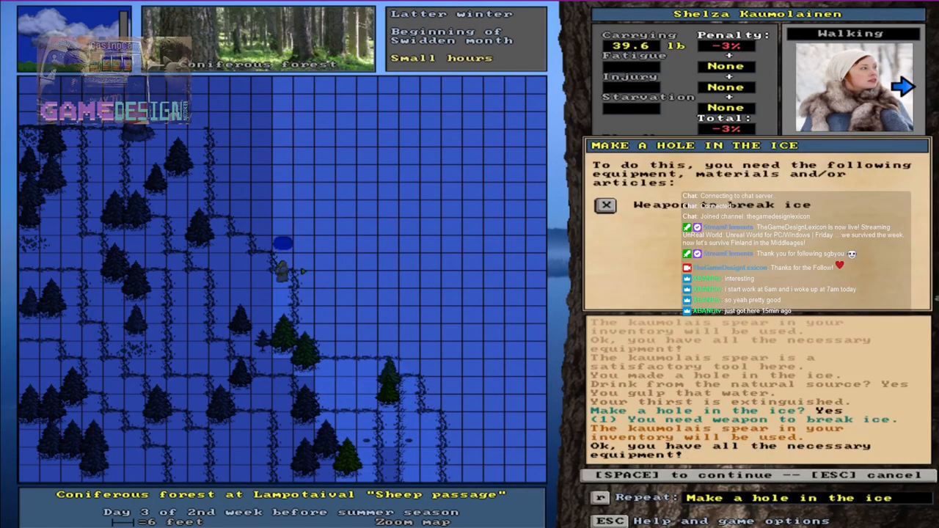
key("space")
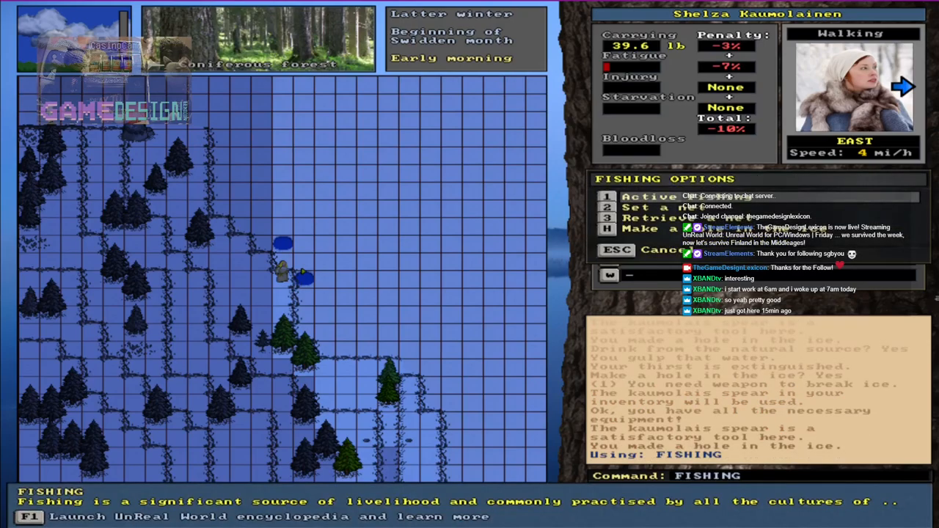
left_click(649, 207)
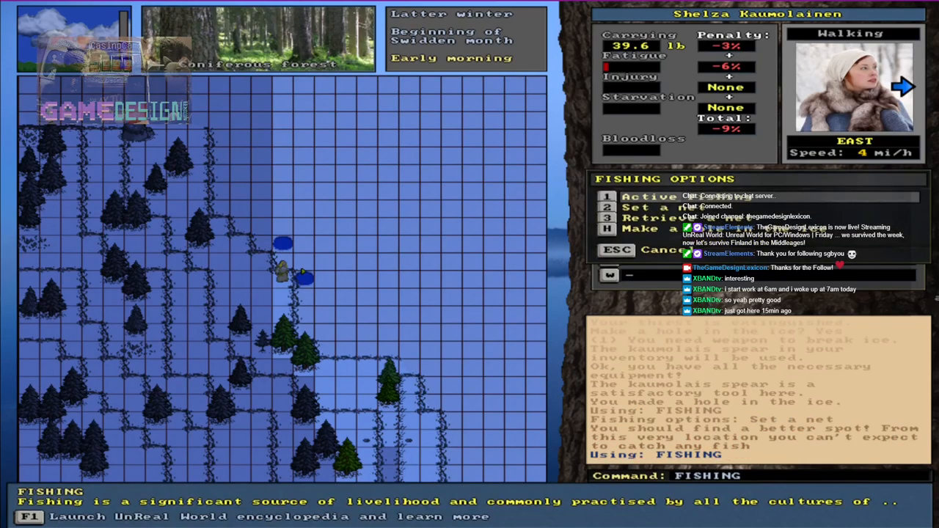
left_click(649, 195)
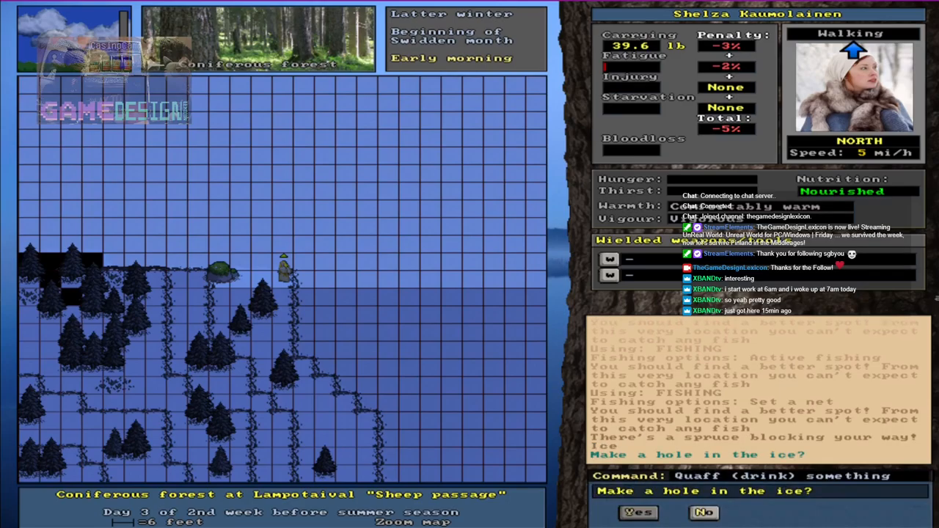
- Break another ice hole with the spear and try setting a net in it
left_click(637, 513)
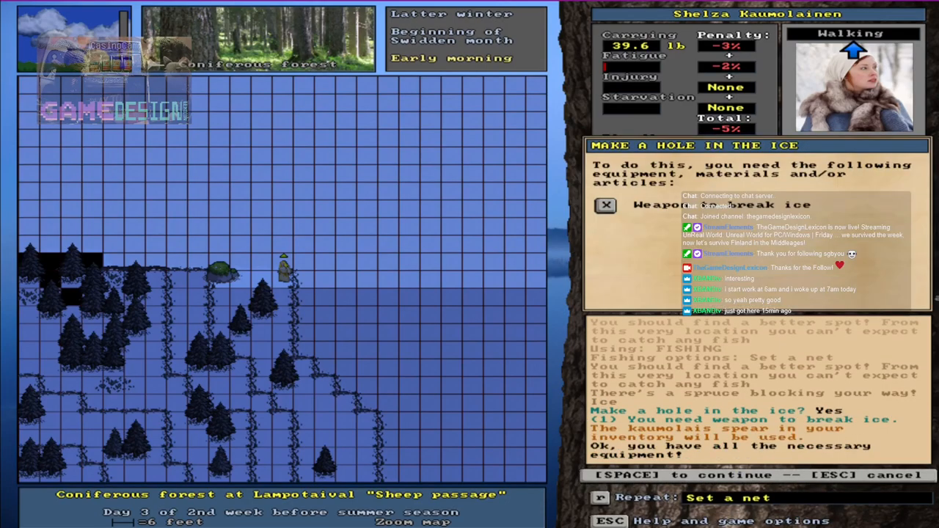
key("space")
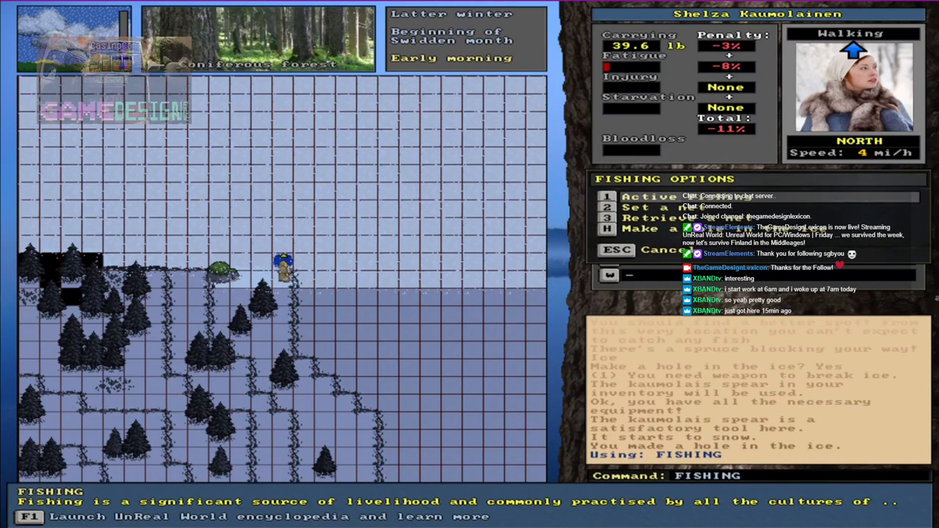
left_click(649, 196)
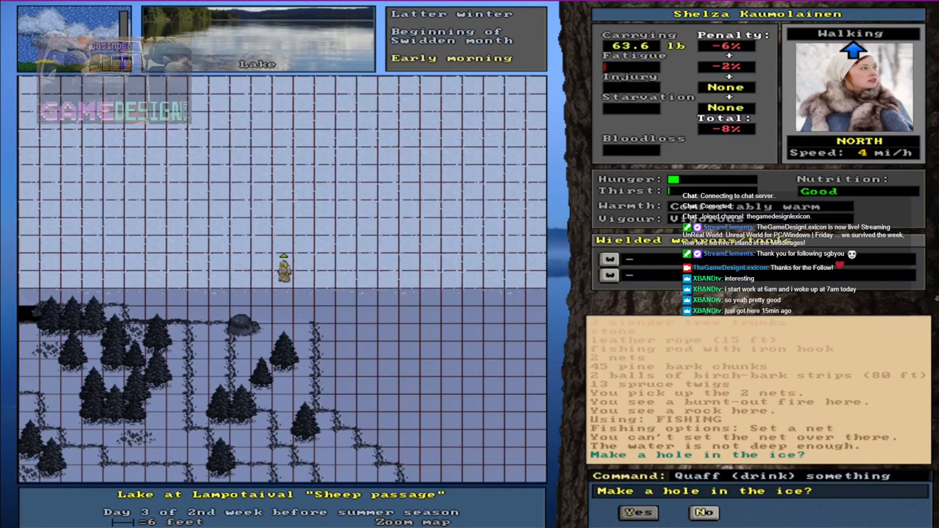
- Cut three ice holes farther out on the lake for the two nets
left_click(638, 512)
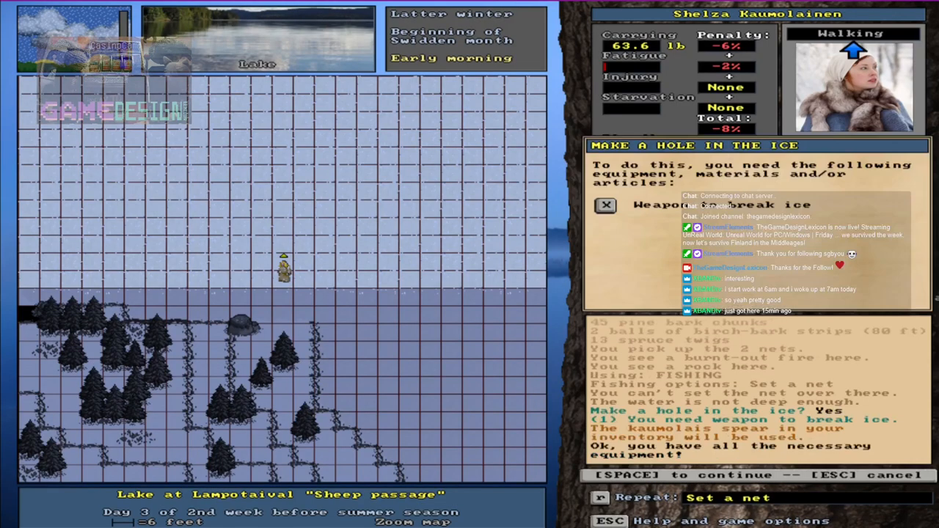
key("space")
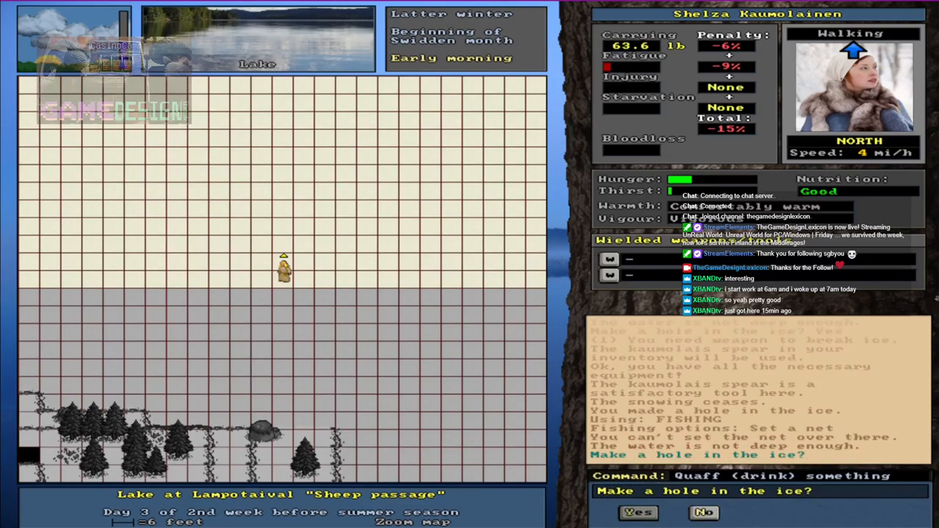
left_click(638, 512)
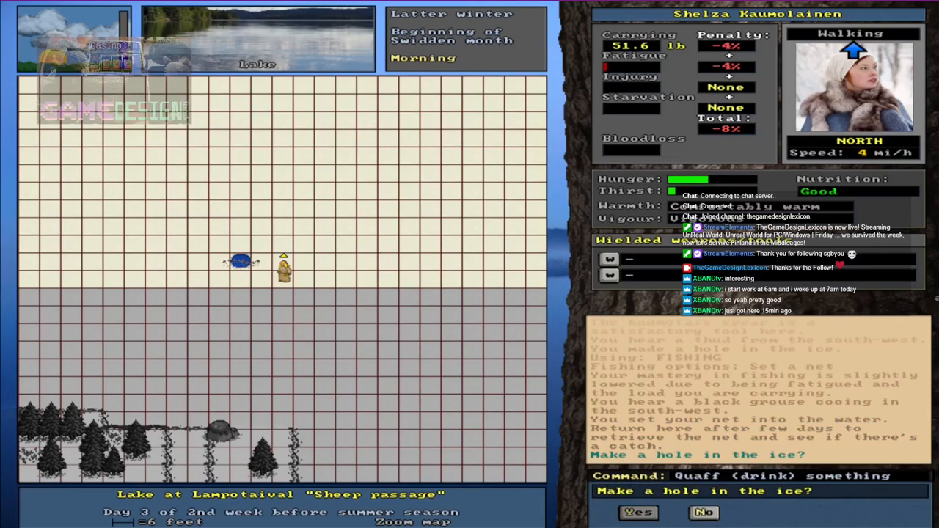
left_click(638, 512)
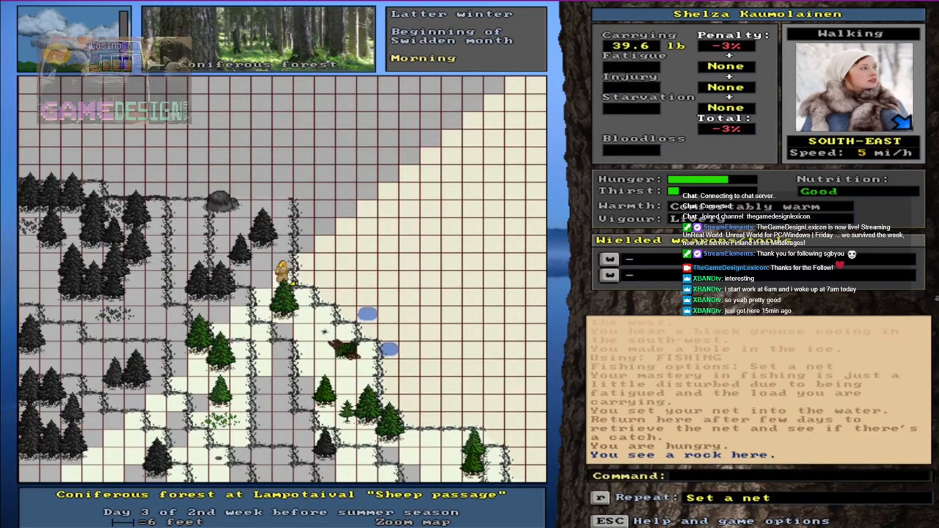
- Walk back to the campfire and eat the roasted pike until full
key("Right")
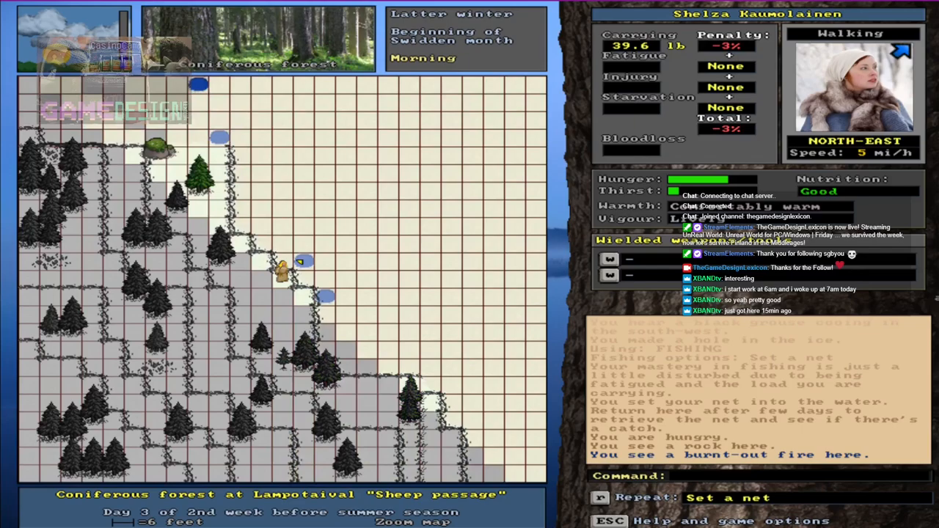
key("e")
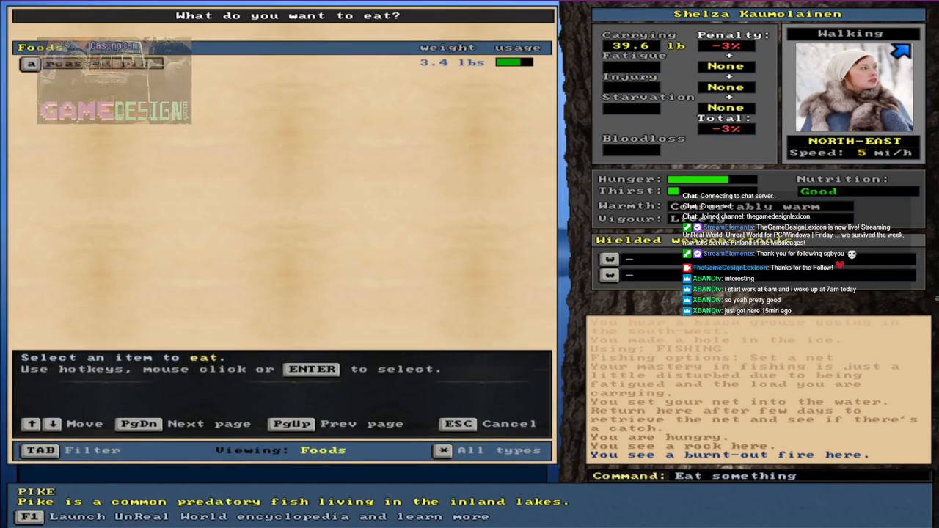
left_click(31, 63)
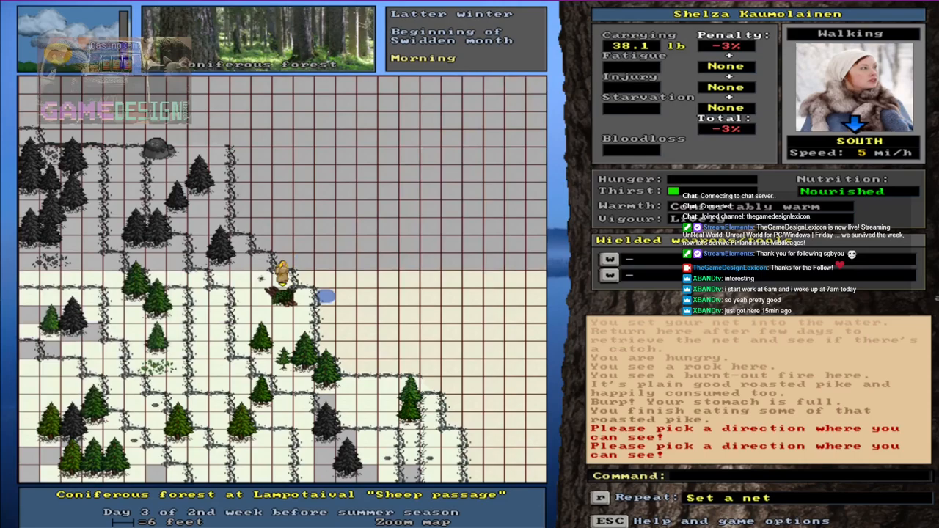
- Look around the camp, then bring up the handcraft options menu
key("l")
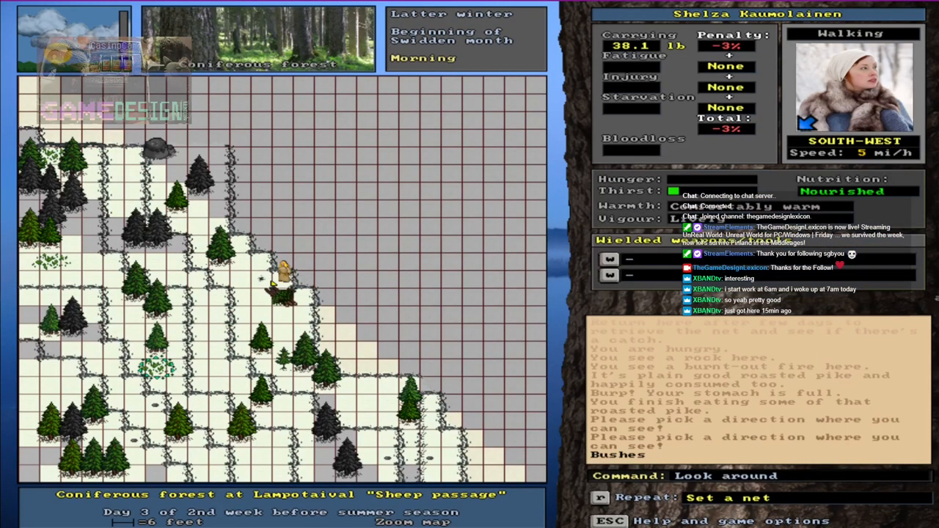
key("Escape")
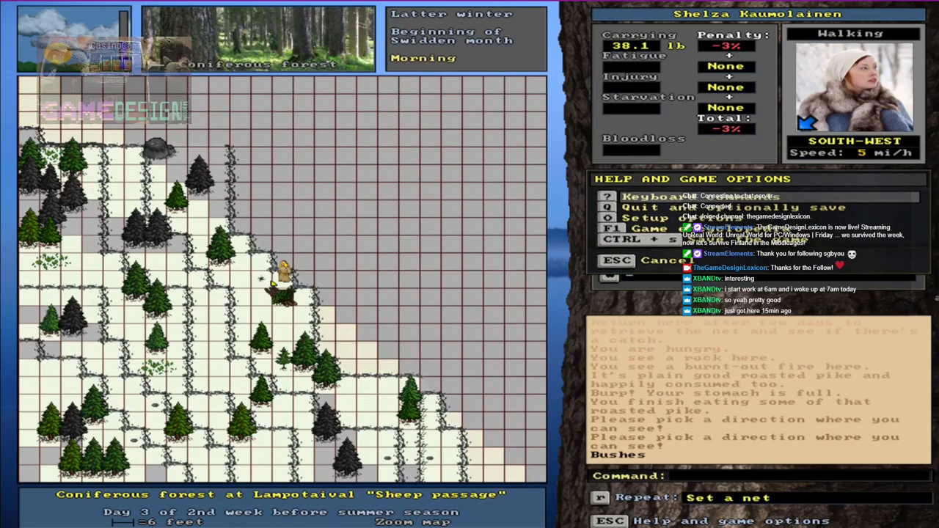
key("m")
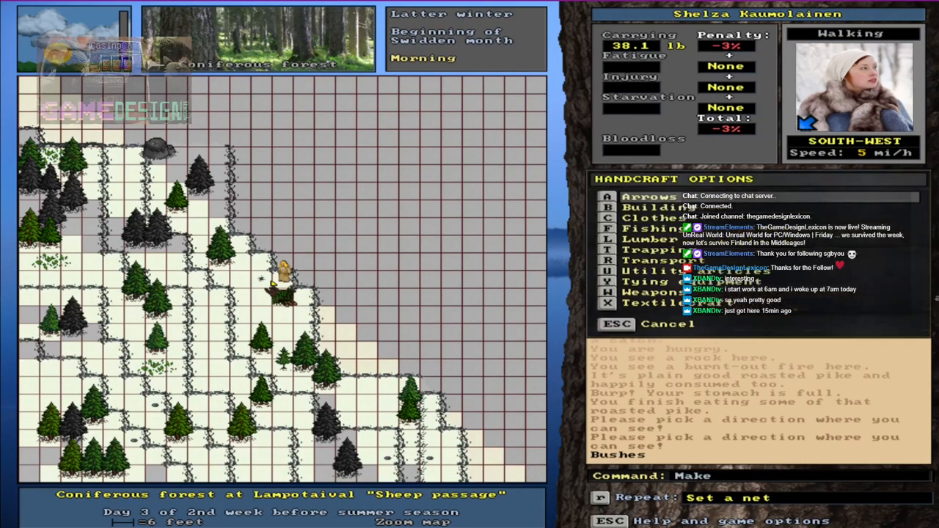